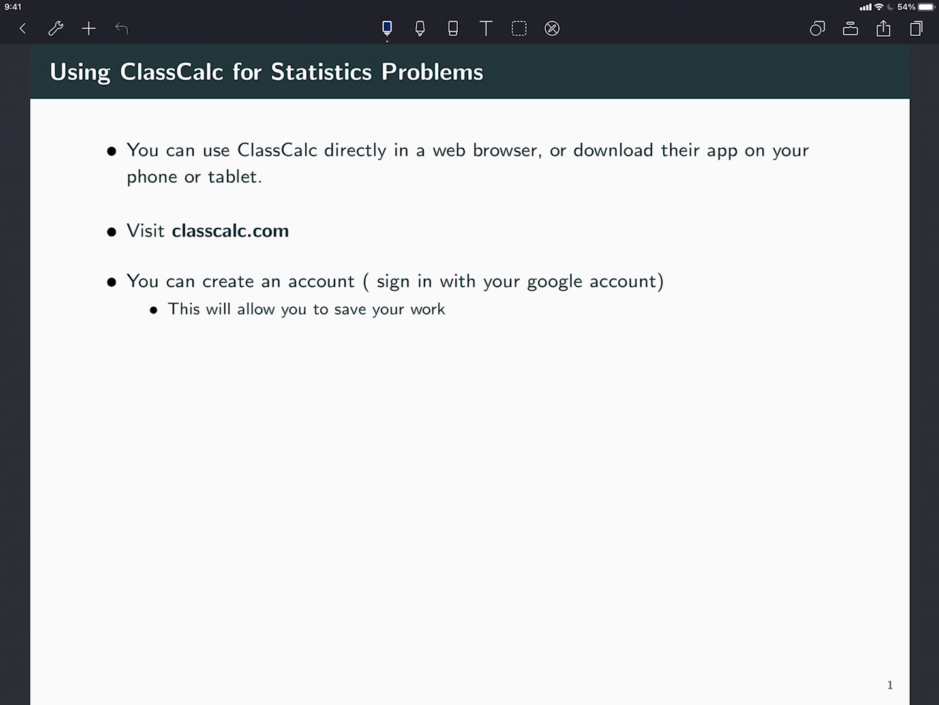
Pick the highlighter and advance to the 'Example: Binomial Distribution' page
click(420, 28)
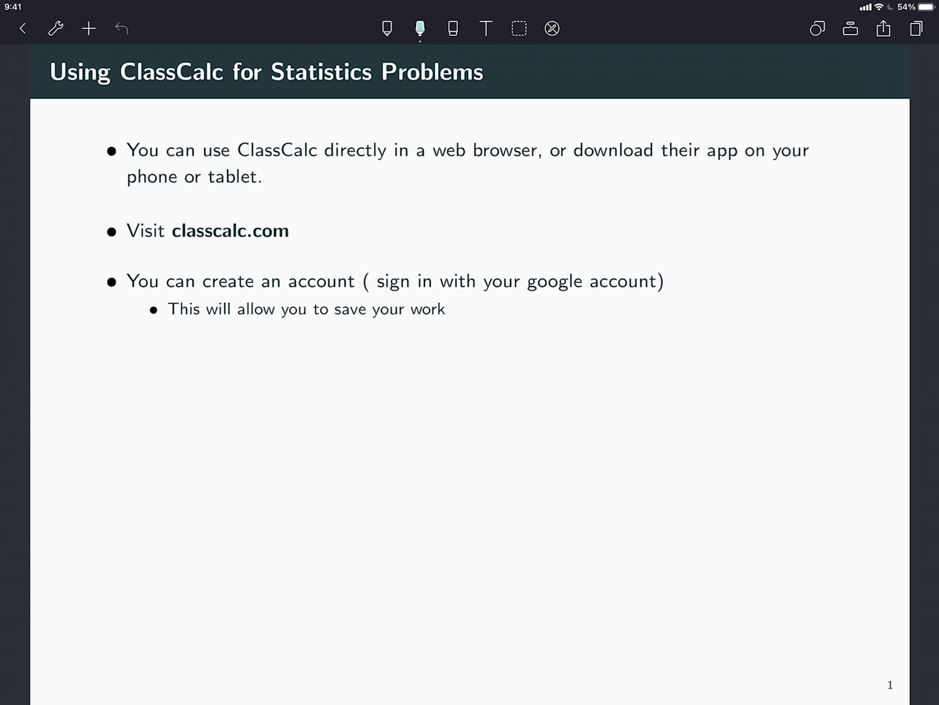
drag(174, 230, 286, 229)
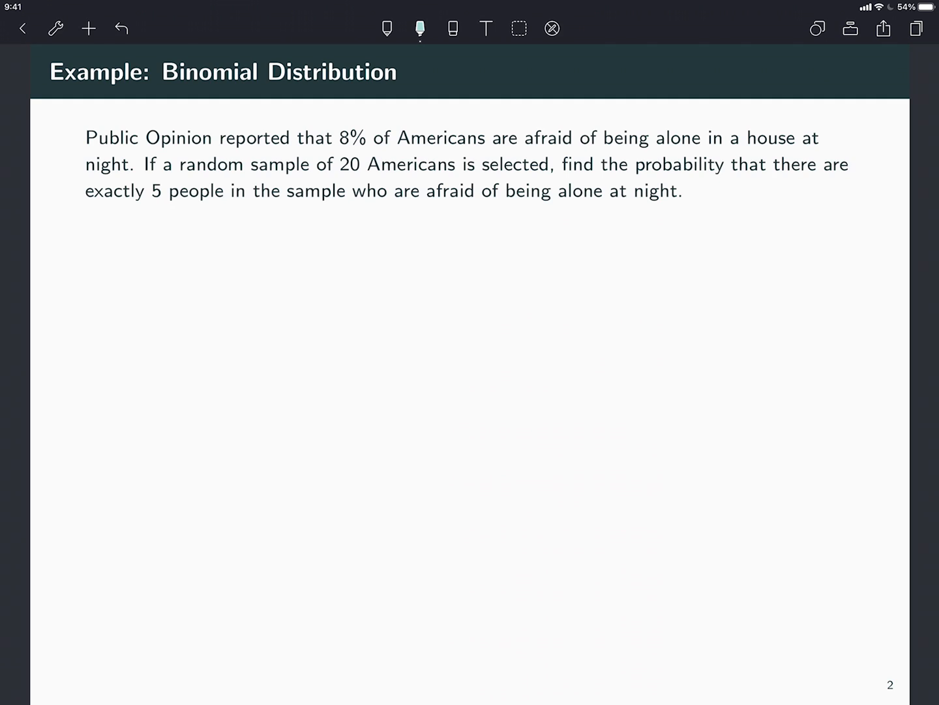
Highlight the '8% of Americans' and 'sample of 20' phrases and begin writing Binompdf
drag(333, 138, 594, 138)
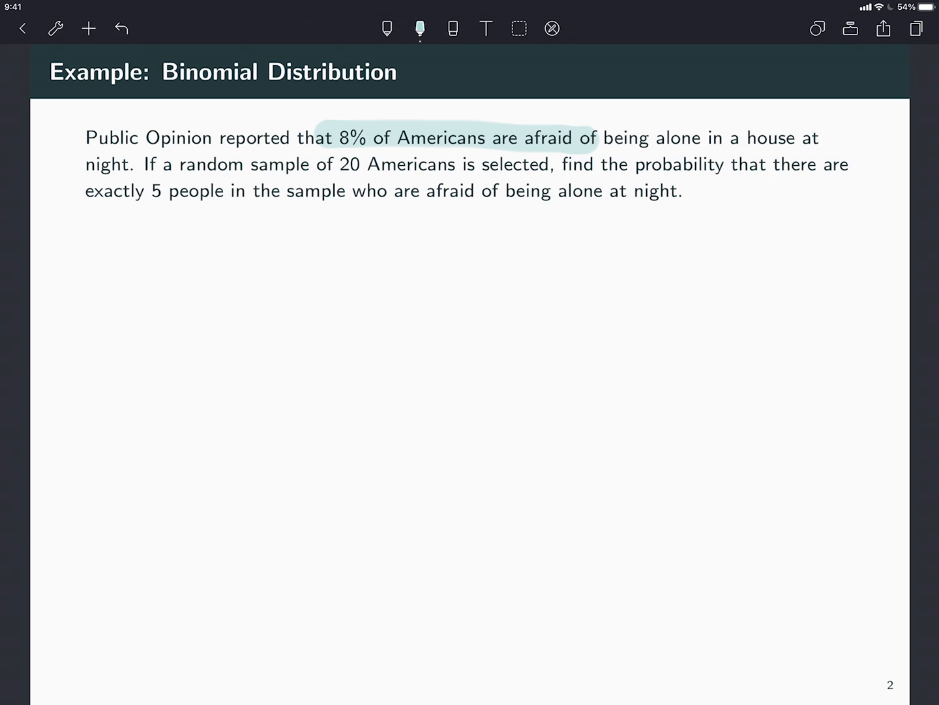
drag(343, 164, 548, 164)
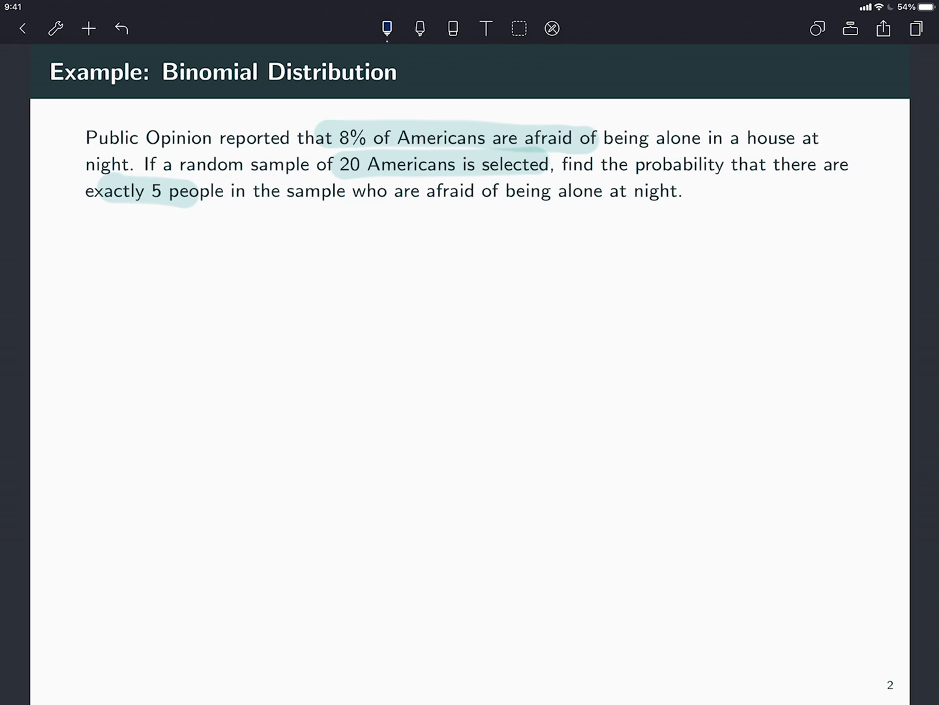
drag(207, 228, 216, 254)
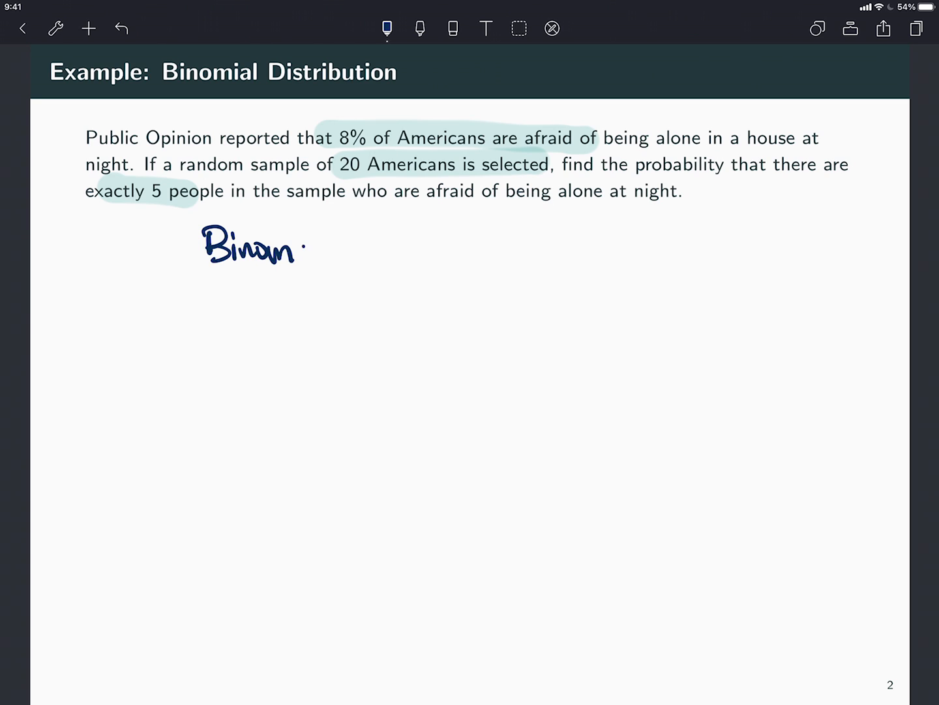
Write n=20, p=0.08, q=0.92 and nCr p^x q^(n-x), fixing ink and circling the 5
text(pdf)
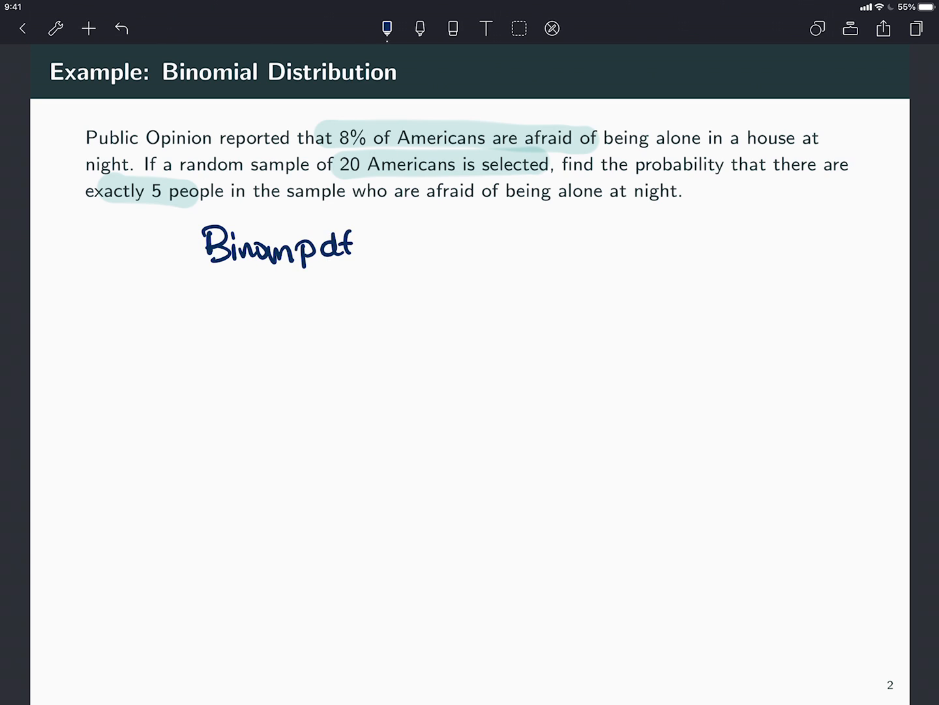
text(n =)
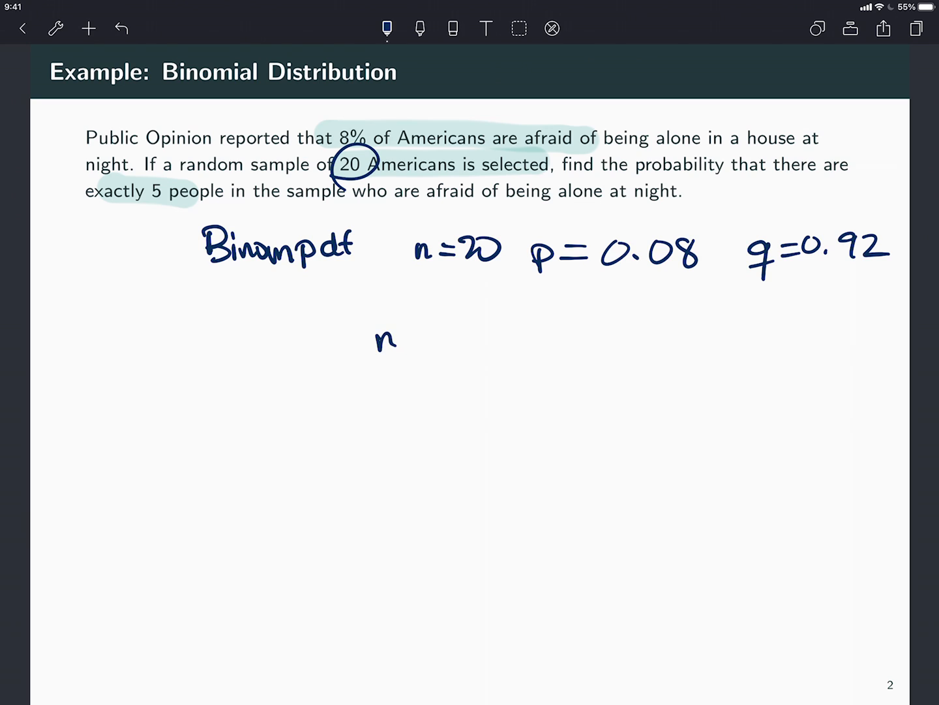
text(Cr p')
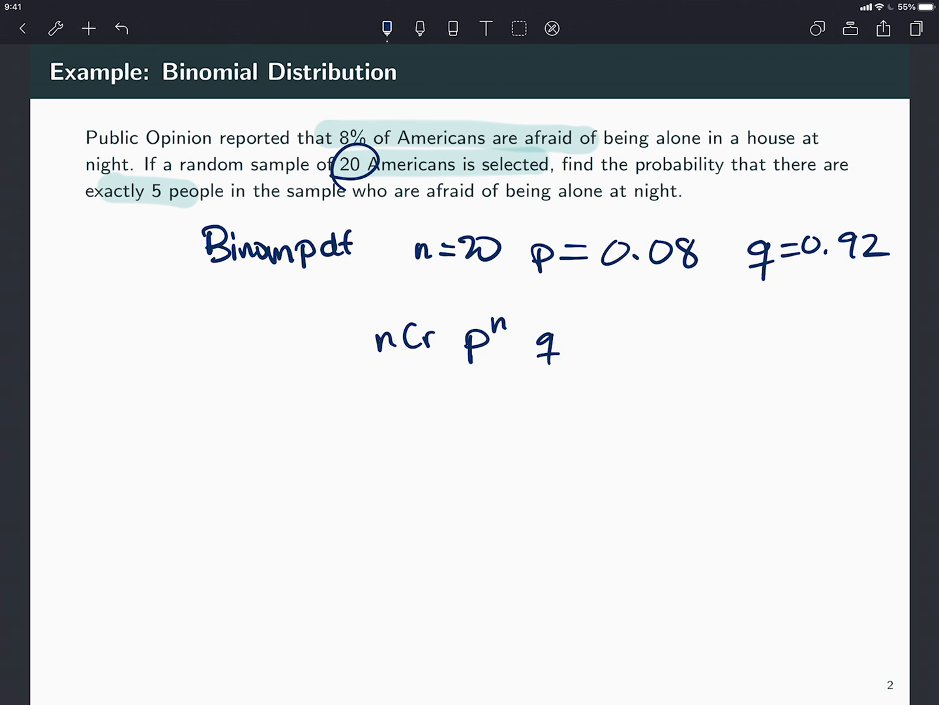
click(452, 28)
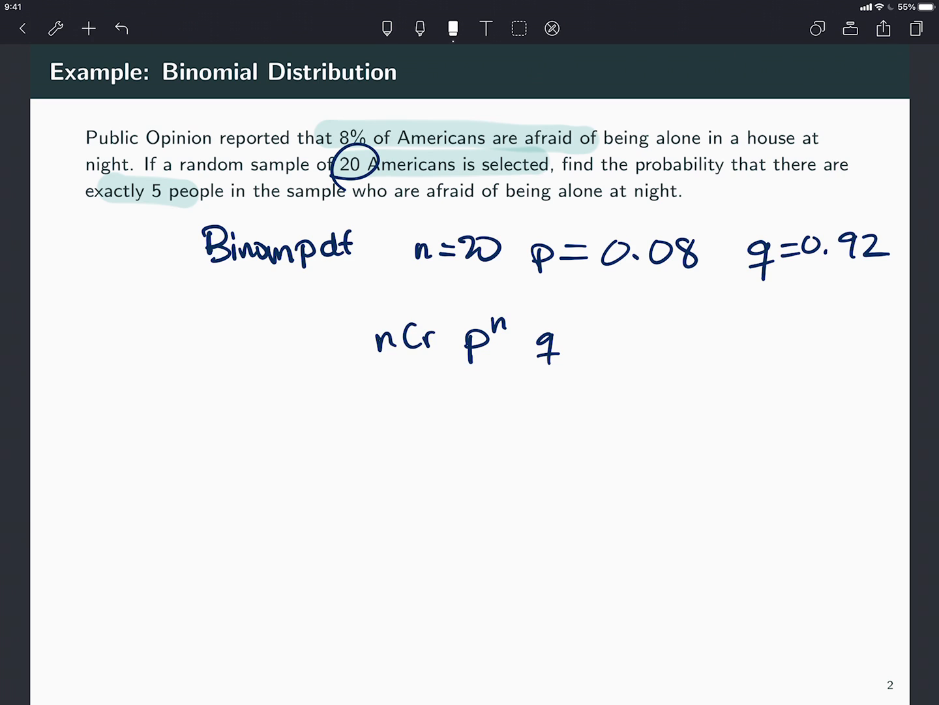
click(387, 28)
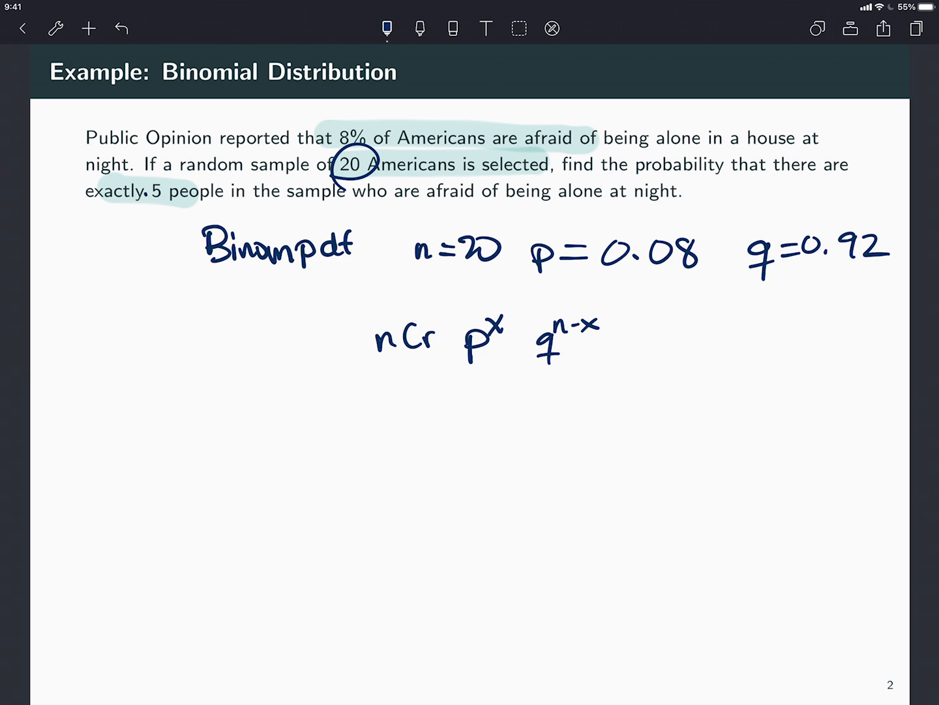
drag(153, 176, 160, 205)
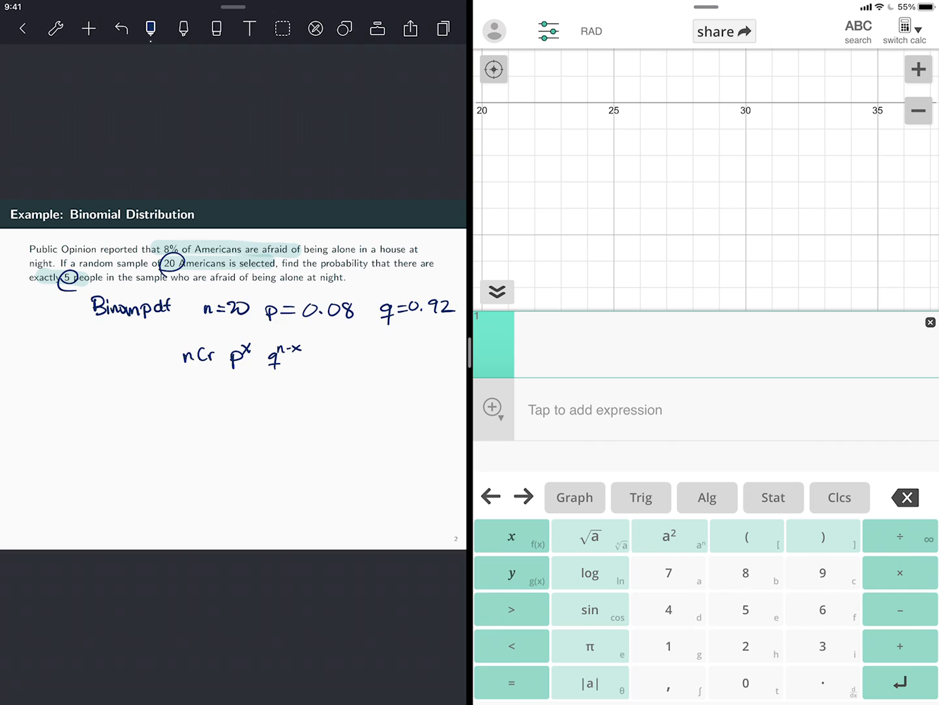
Insert a BinomialDist template from the Stat dist/plot keypad into the first calculator line
click(904, 31)
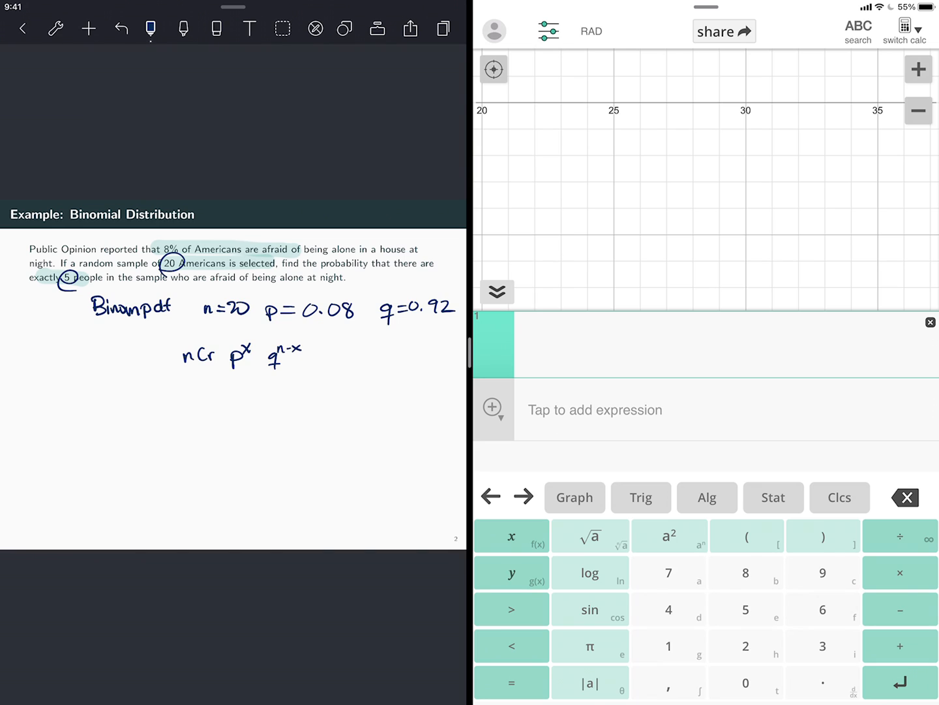
drag(414, 501, 457, 497)
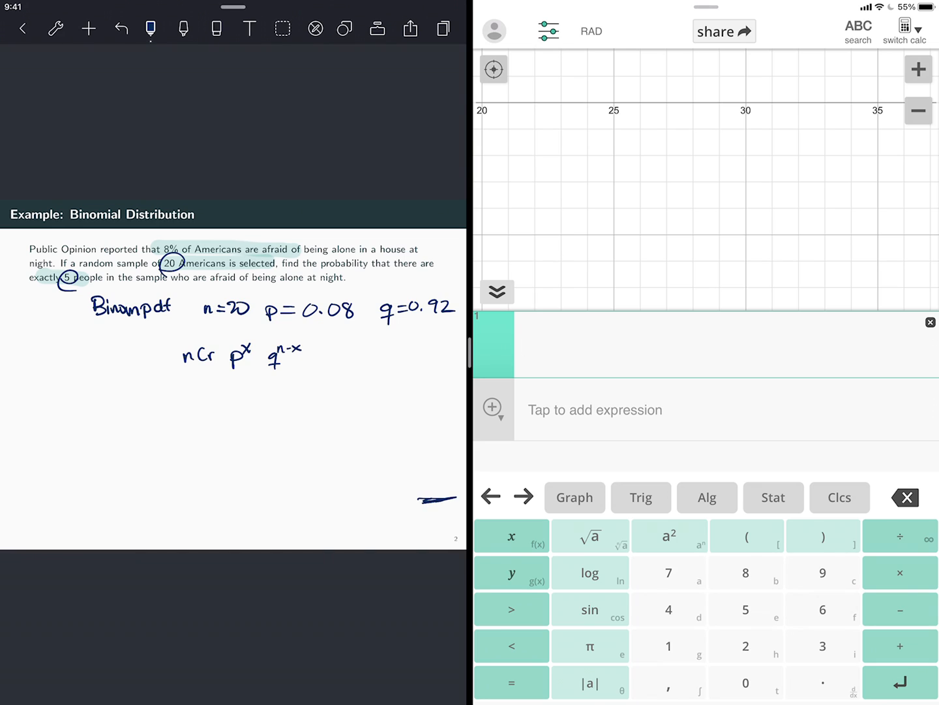
click(773, 497)
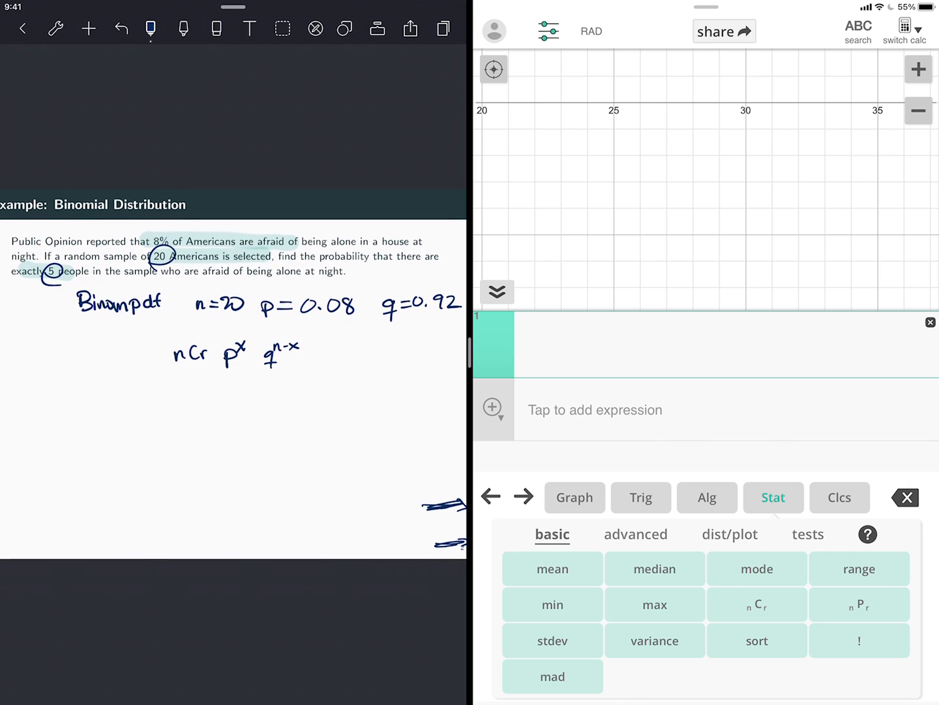
click(729, 534)
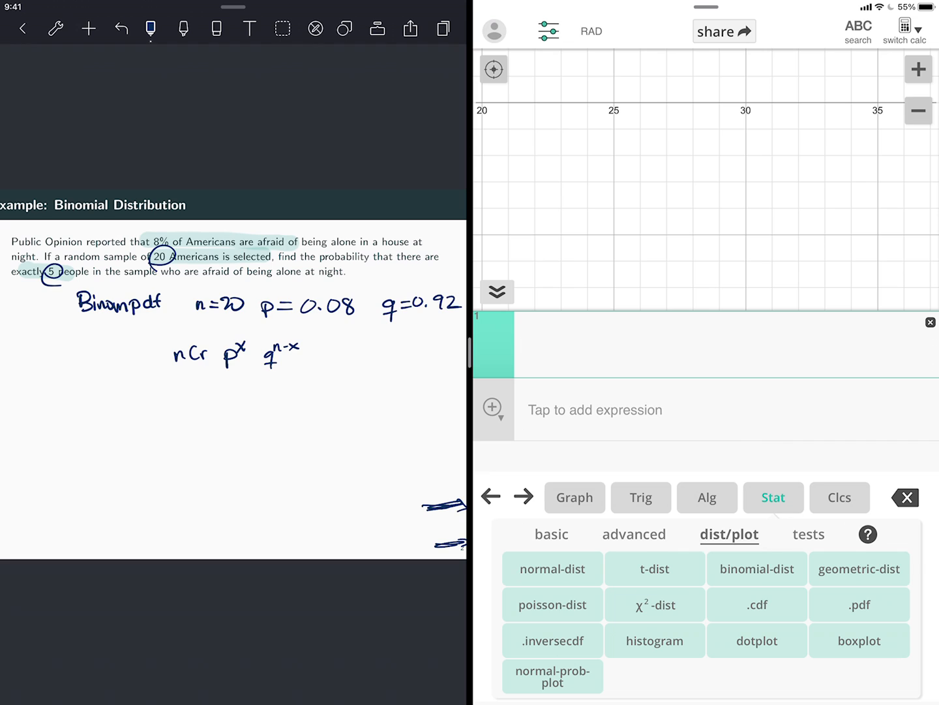
click(757, 569)
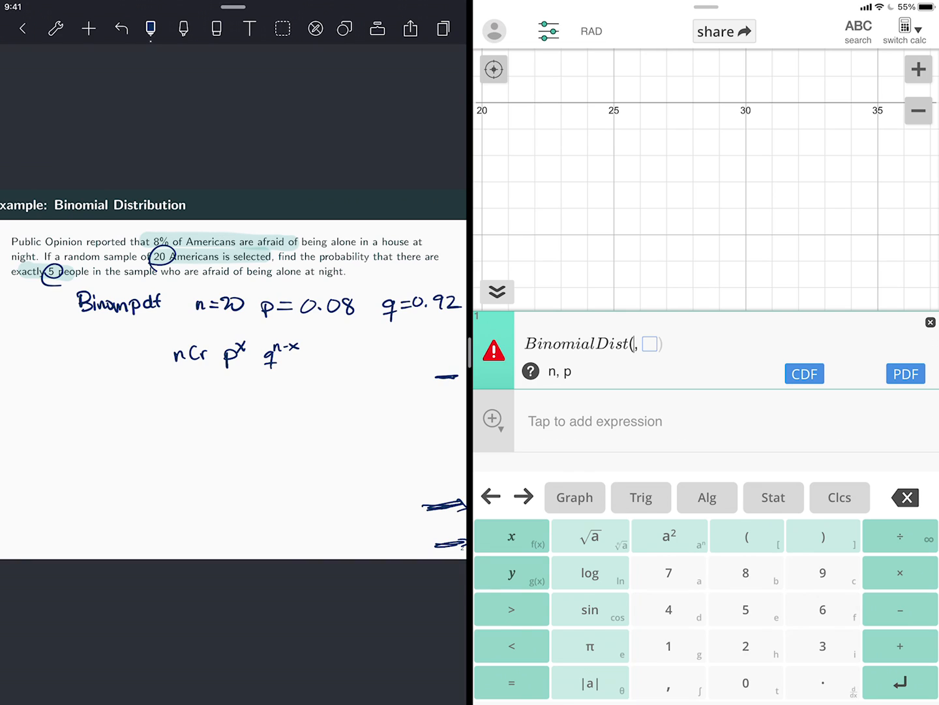
Evaluate BinomialDist(20, .08) pdf at 5, giving 0.0145449122, and write 0.0145 in the notes
drag(437, 377, 456, 380)
text(20)
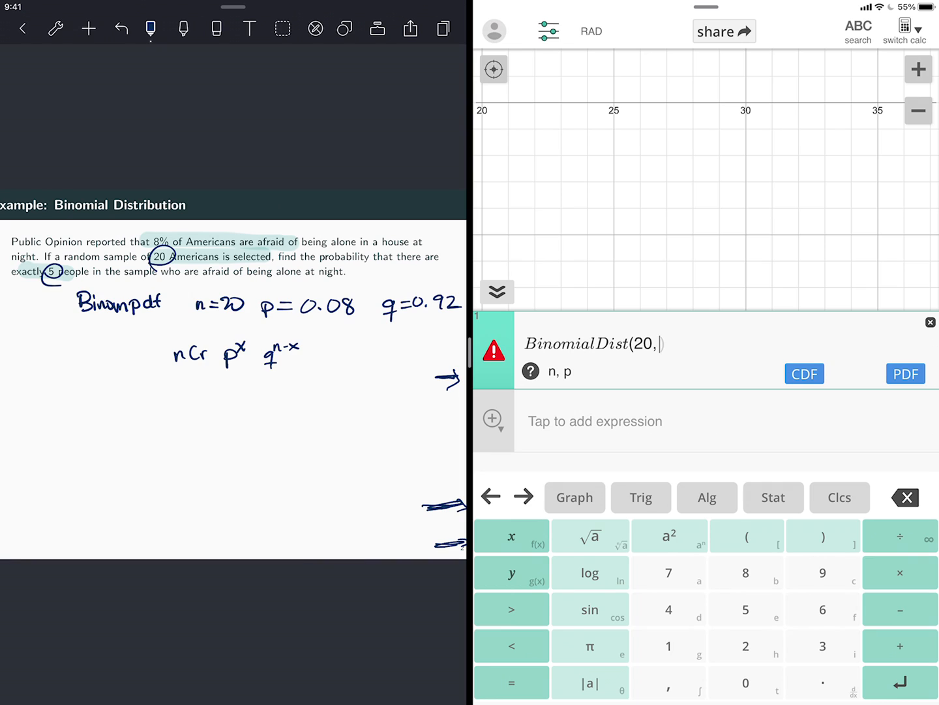
text(.08)
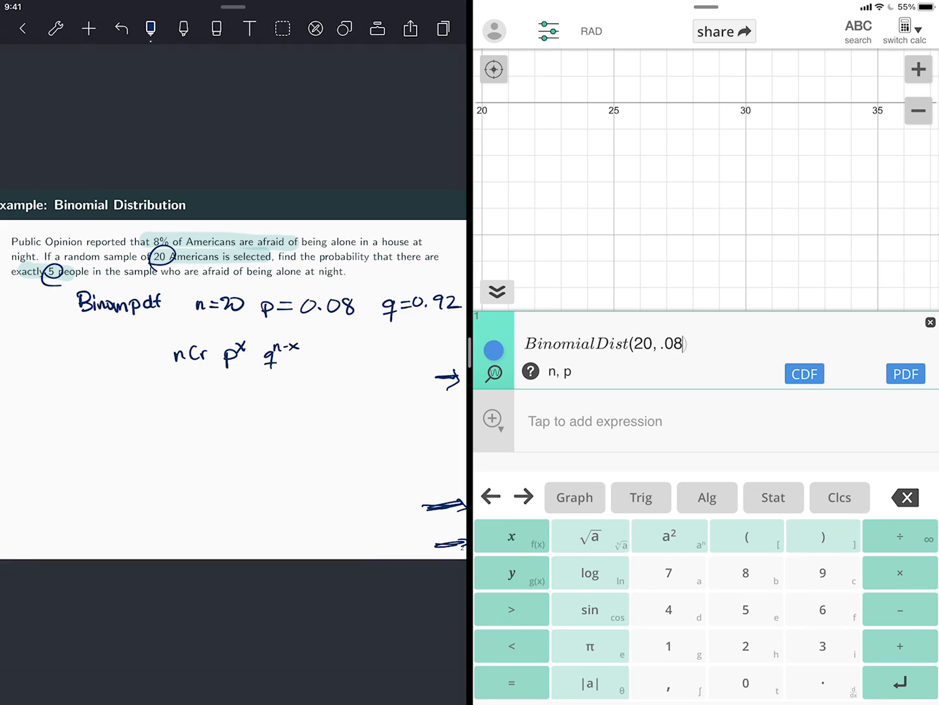
click(905, 373)
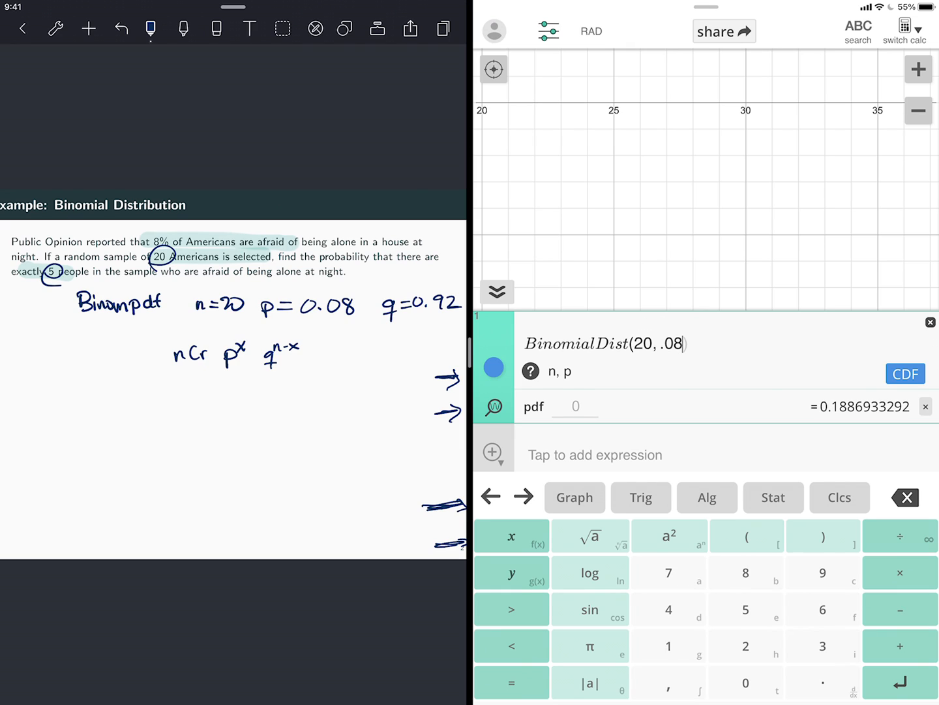
text(5)
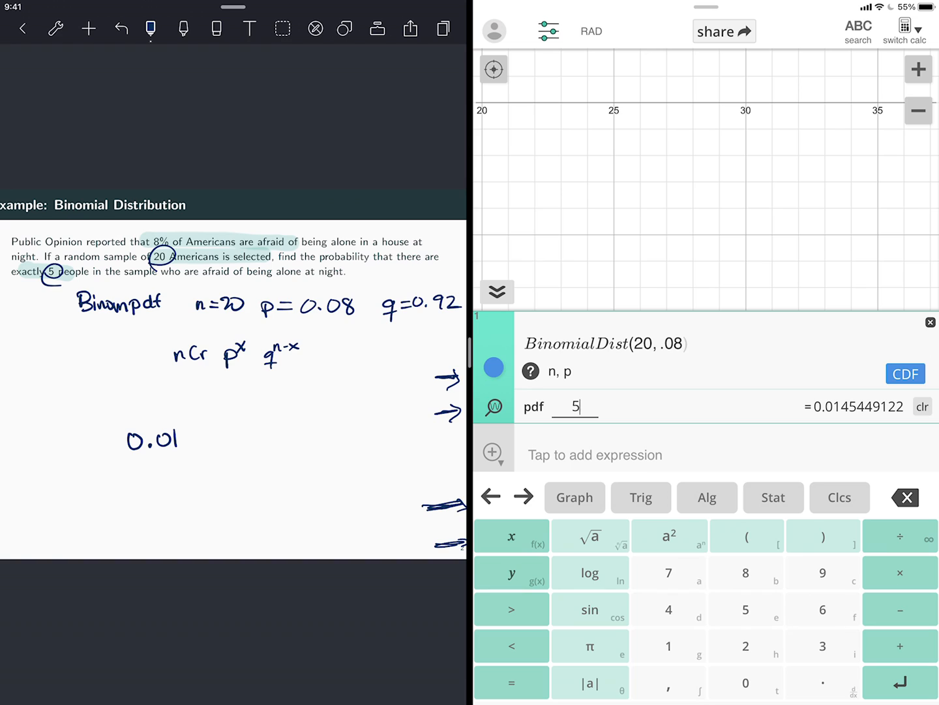
text(45)
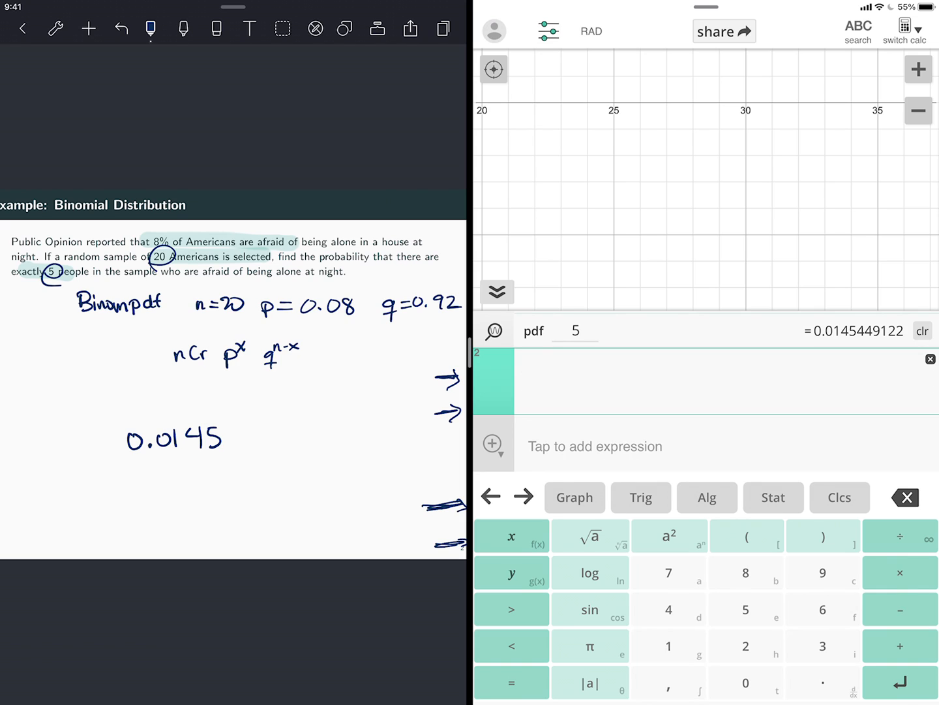
Check nCr(20,5)·(.08)^5·(.92)^2, then delete that expression and move to the Normal Distribution page
click(774, 497)
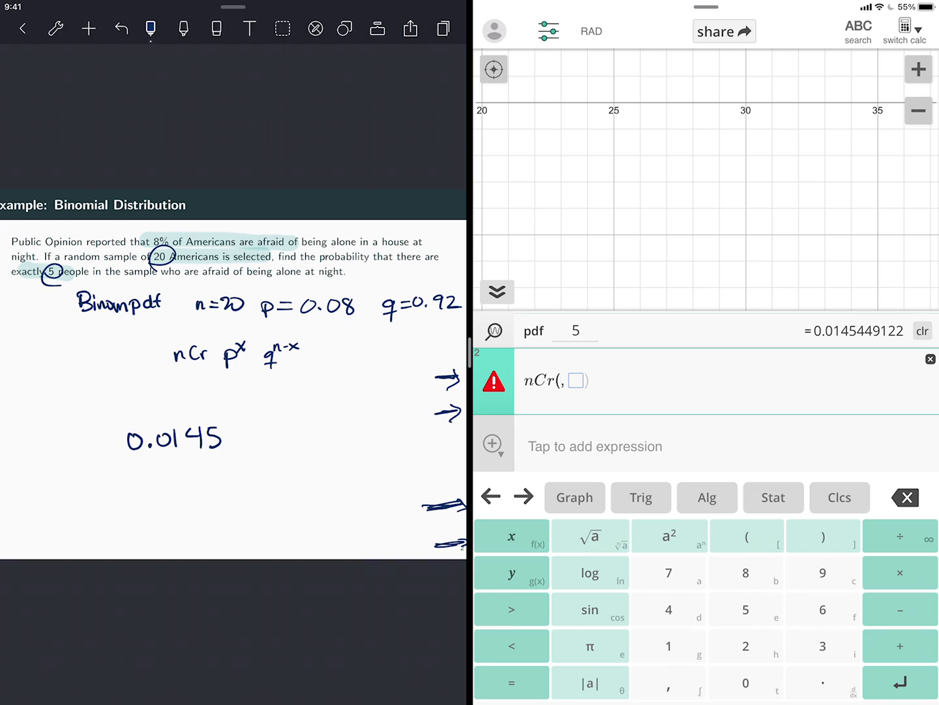
text(20)
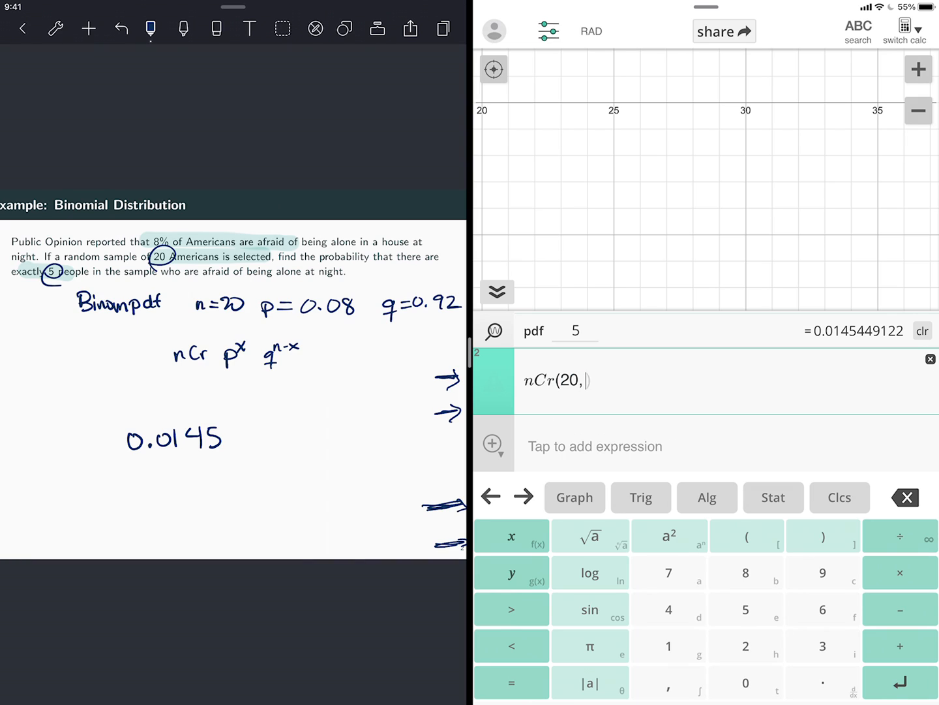
text(5)·)
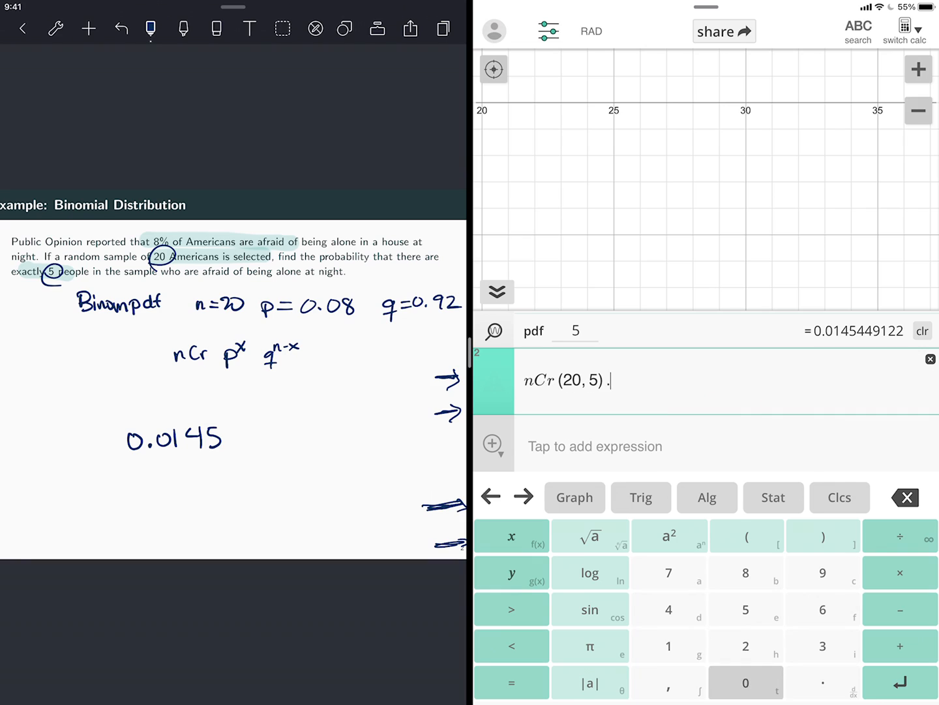
key(Backspace)
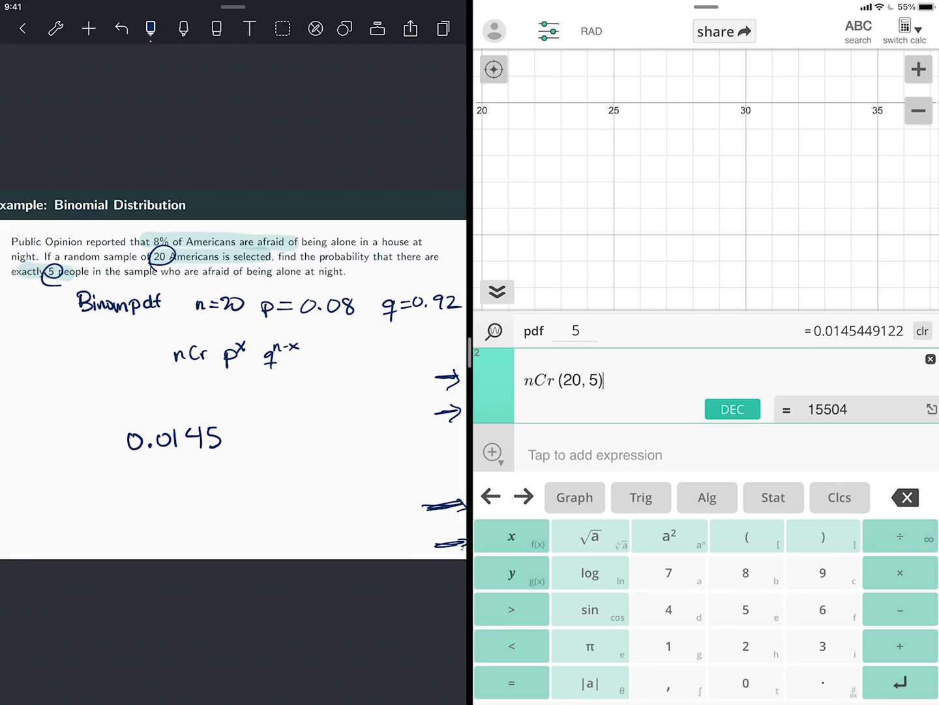
text(·.08)
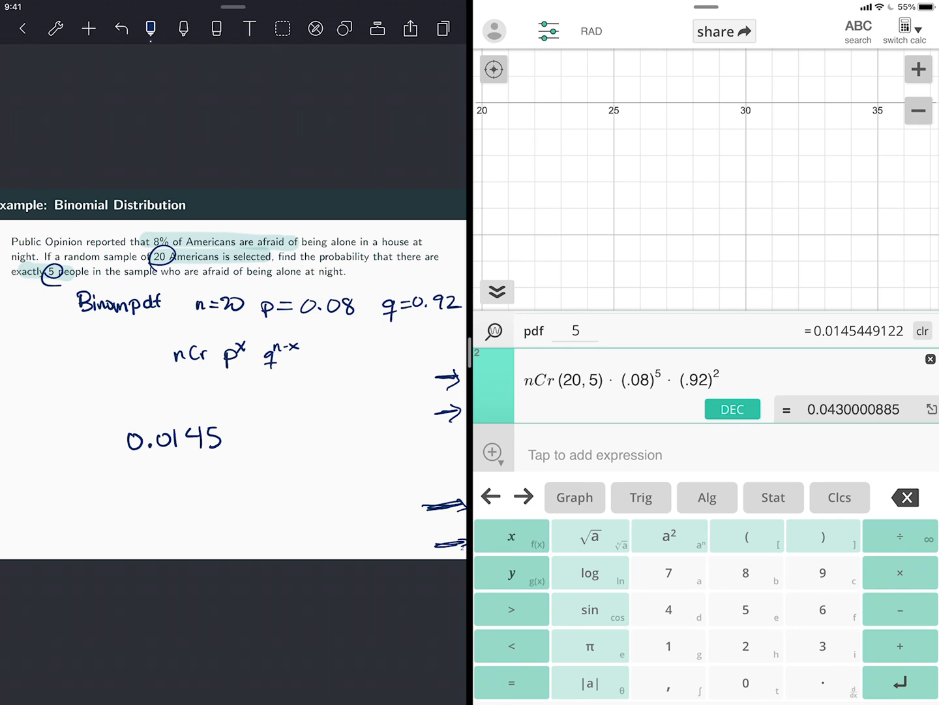
click(746, 609)
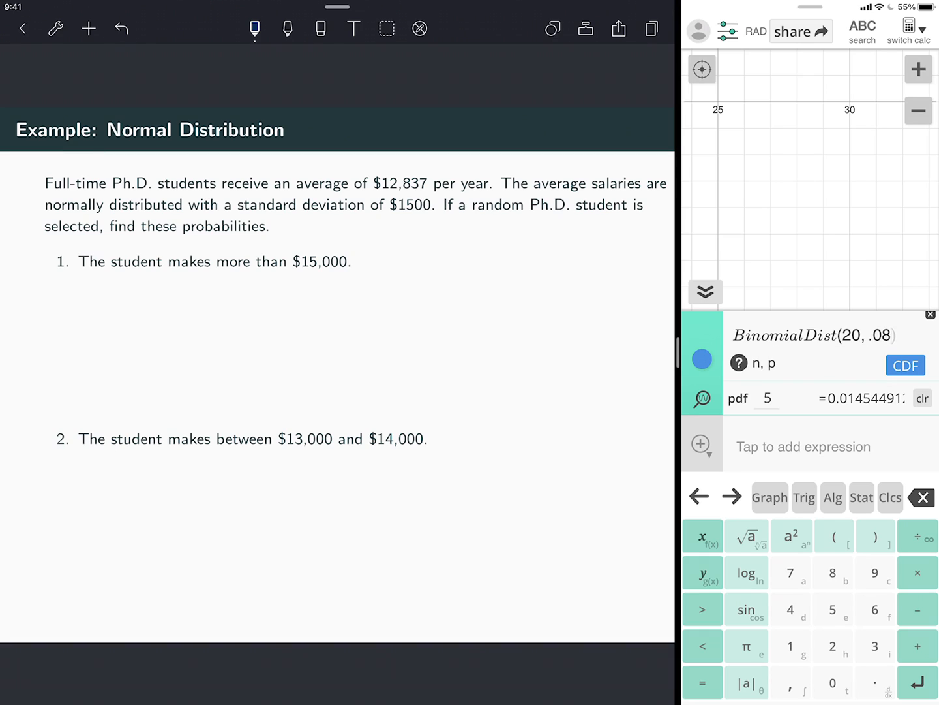
Highlight the $12,837 average, the next key value and $15,000, then write and erase a normalcdf note
click(288, 29)
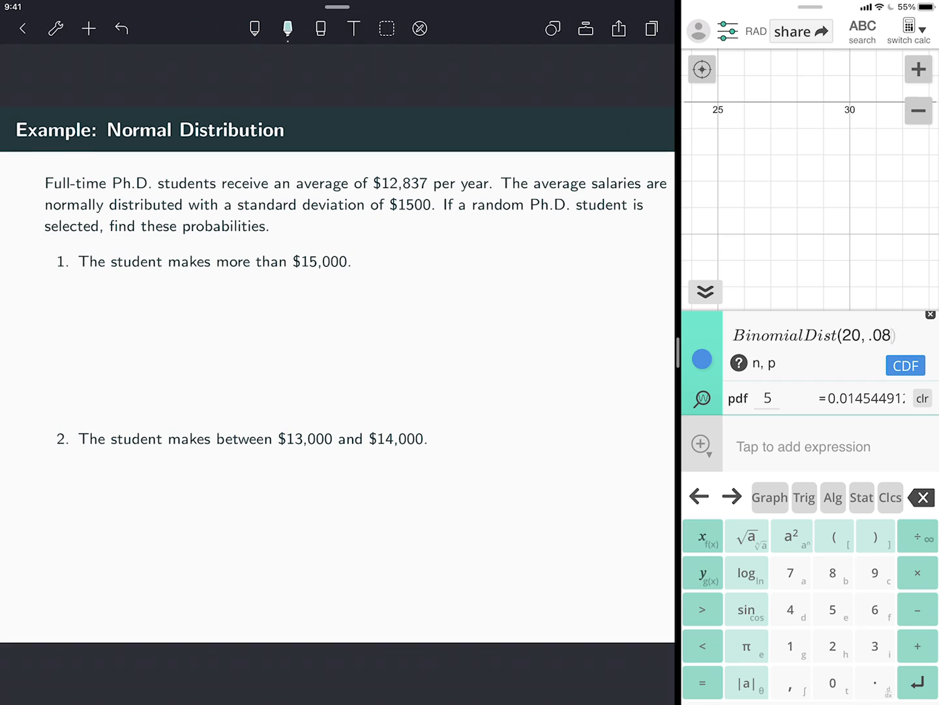
drag(375, 184, 479, 184)
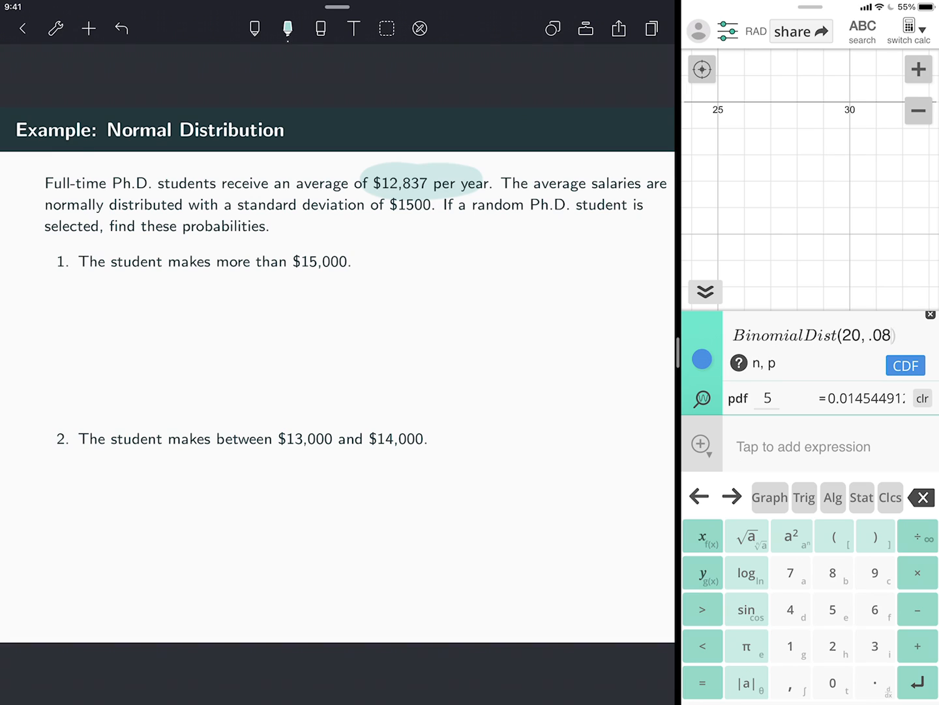
drag(372, 204, 431, 204)
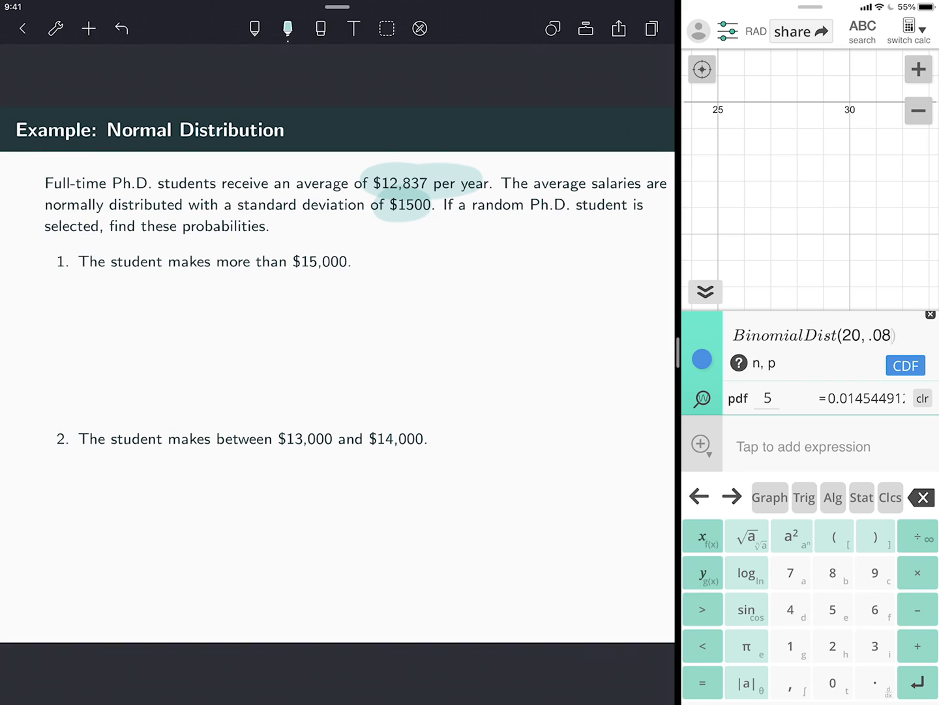
drag(293, 261, 349, 267)
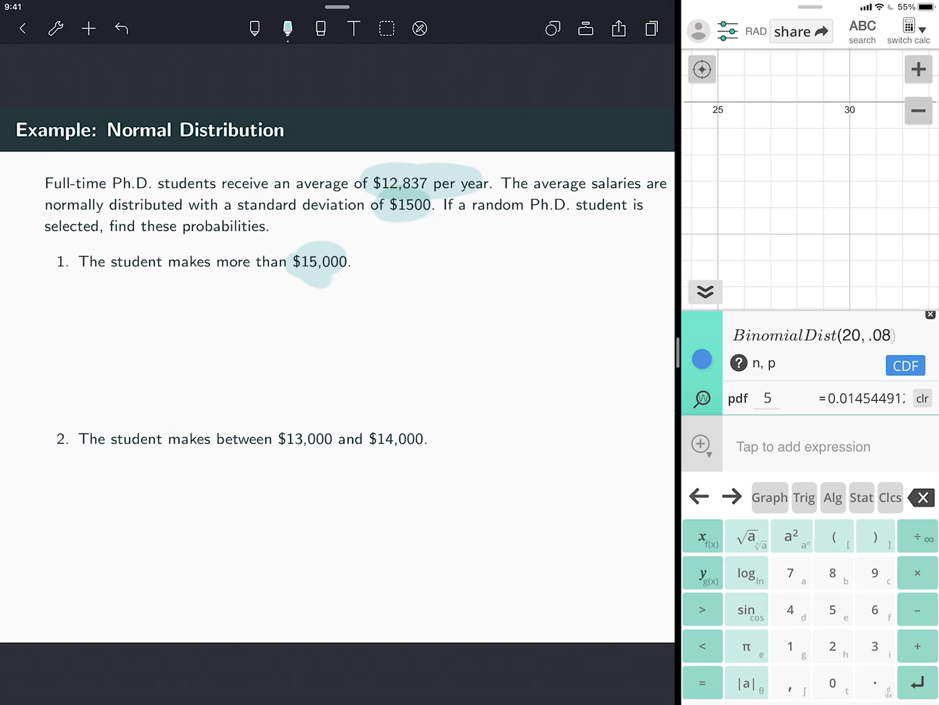
click(255, 28)
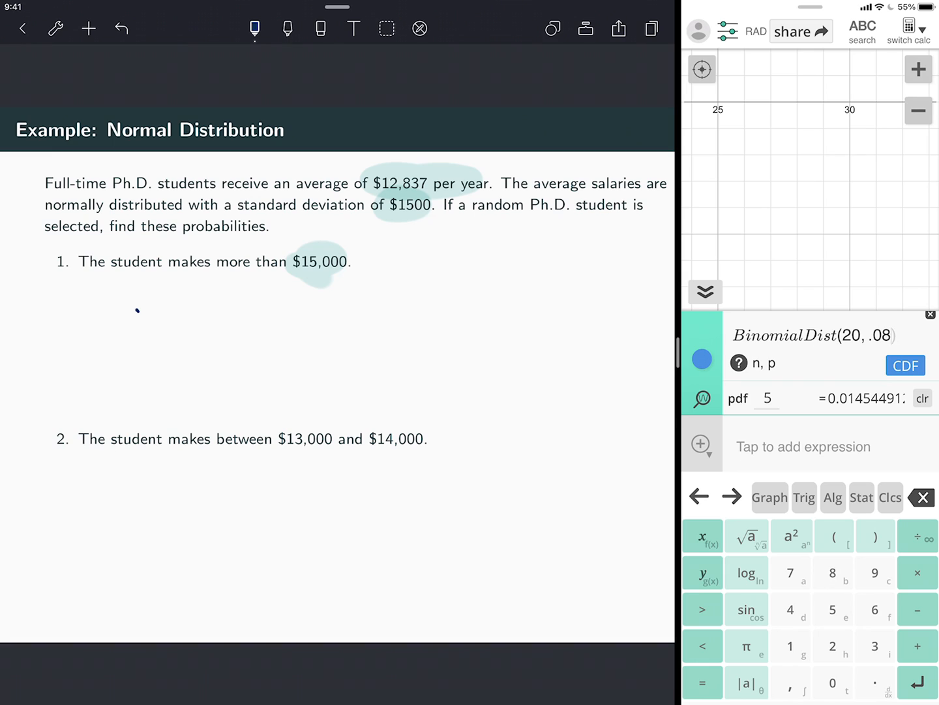
drag(137, 316, 206, 316)
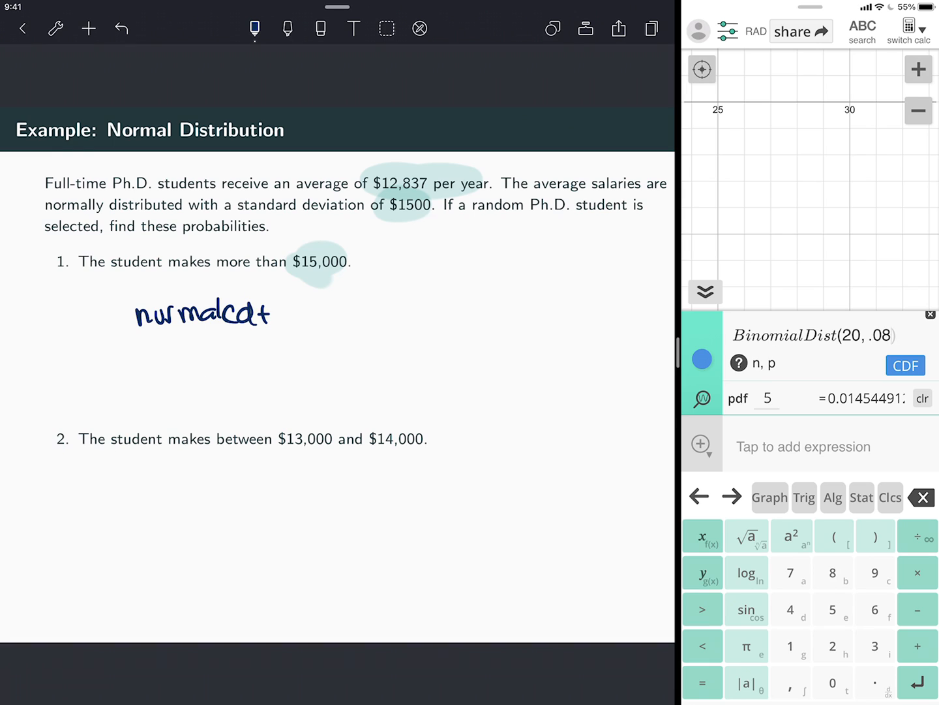
drag(280, 313, 320, 313)
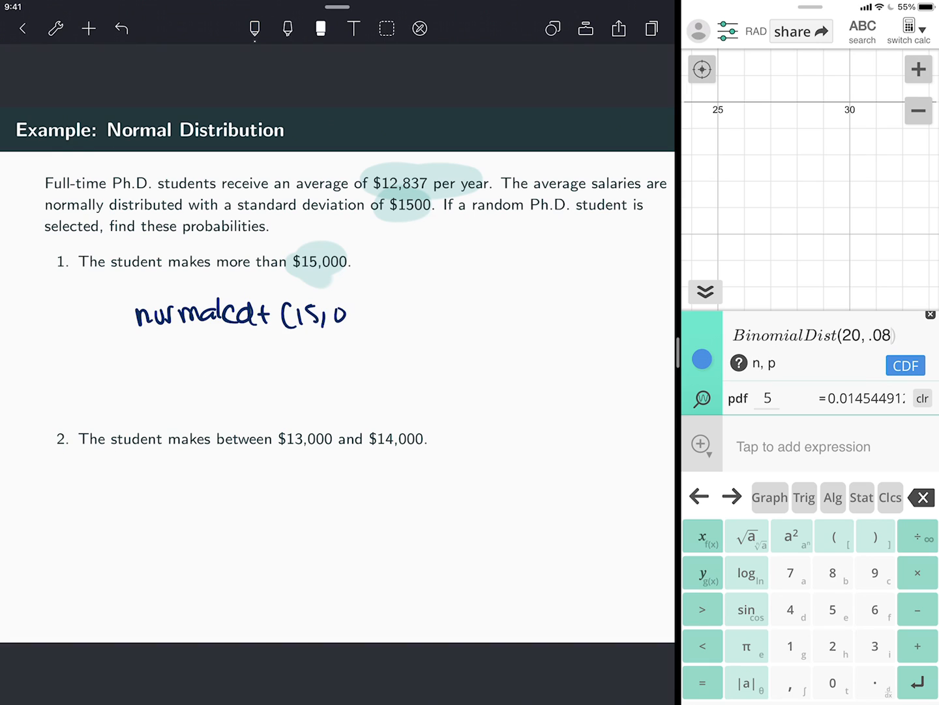
click(320, 28)
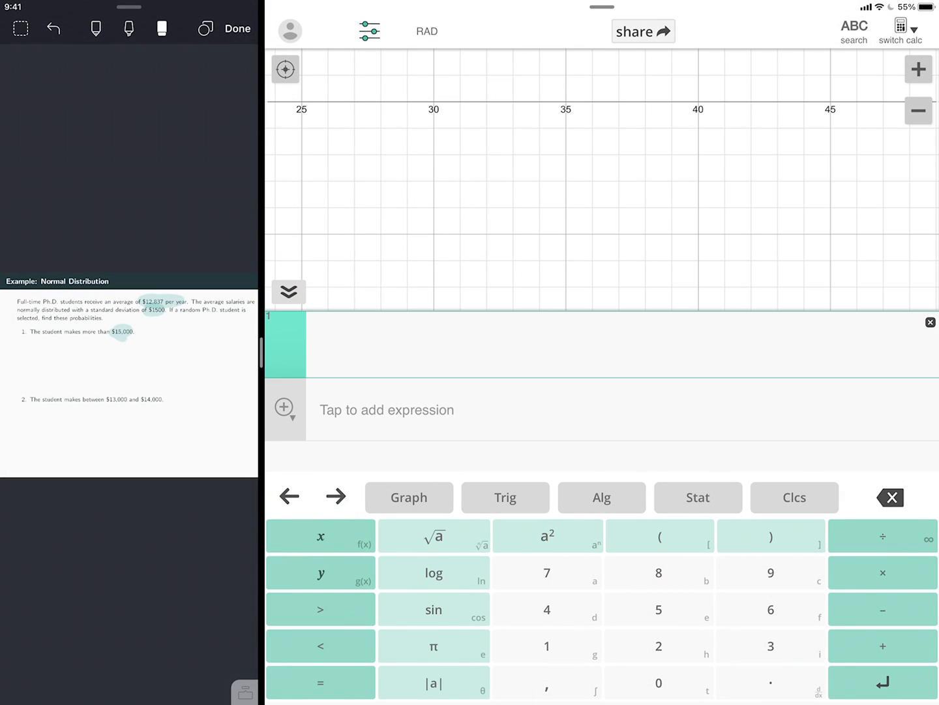
Insert NormalDist with mean 12837 and standard deviation 1500, and add its CDF calculation
click(698, 496)
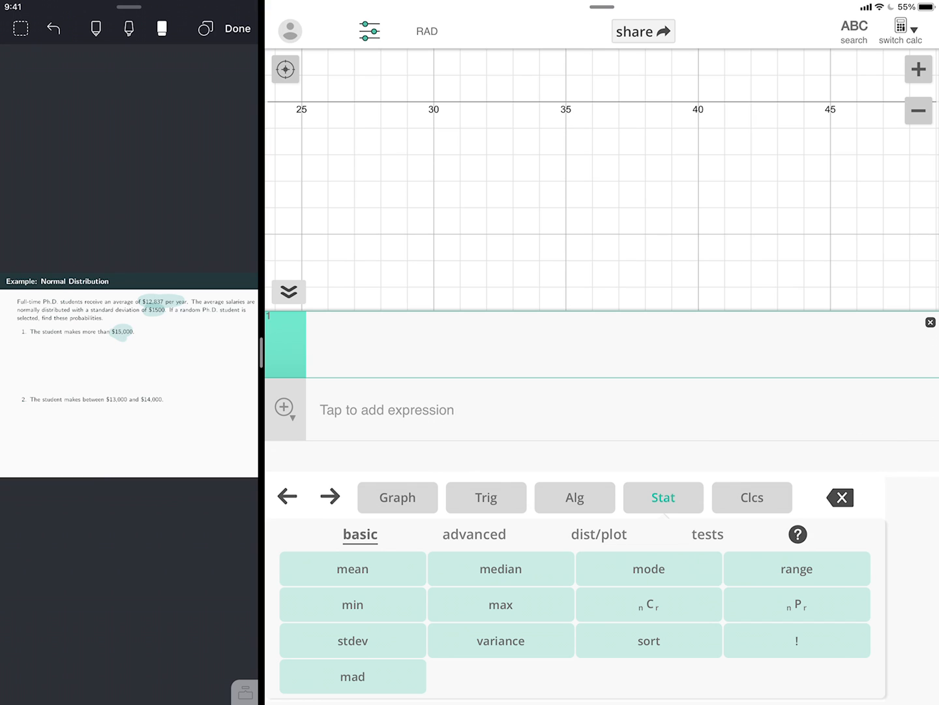
click(598, 533)
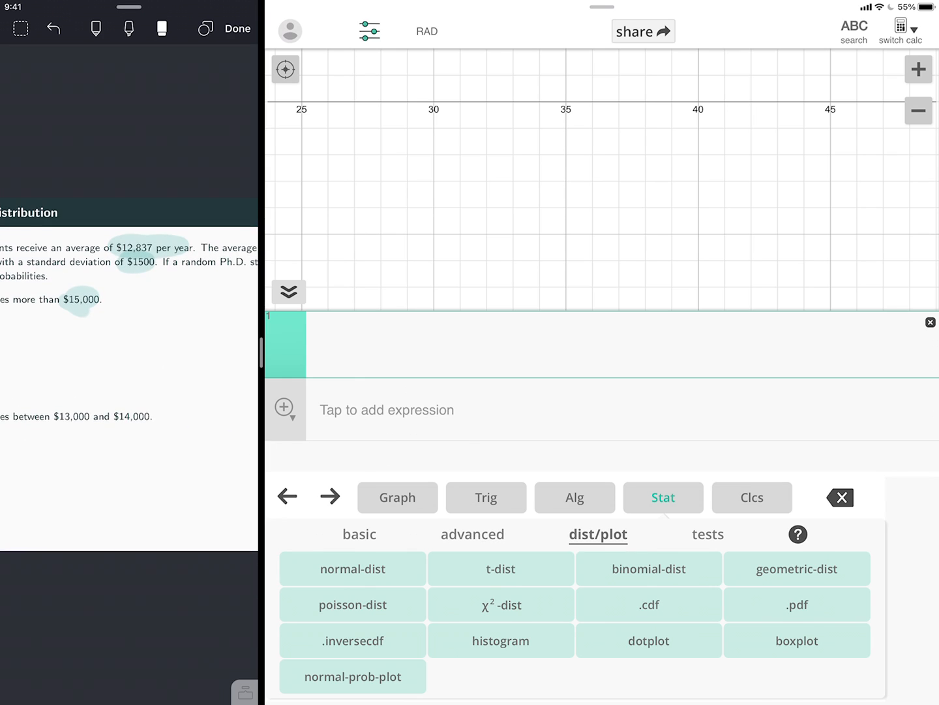
click(353, 568)
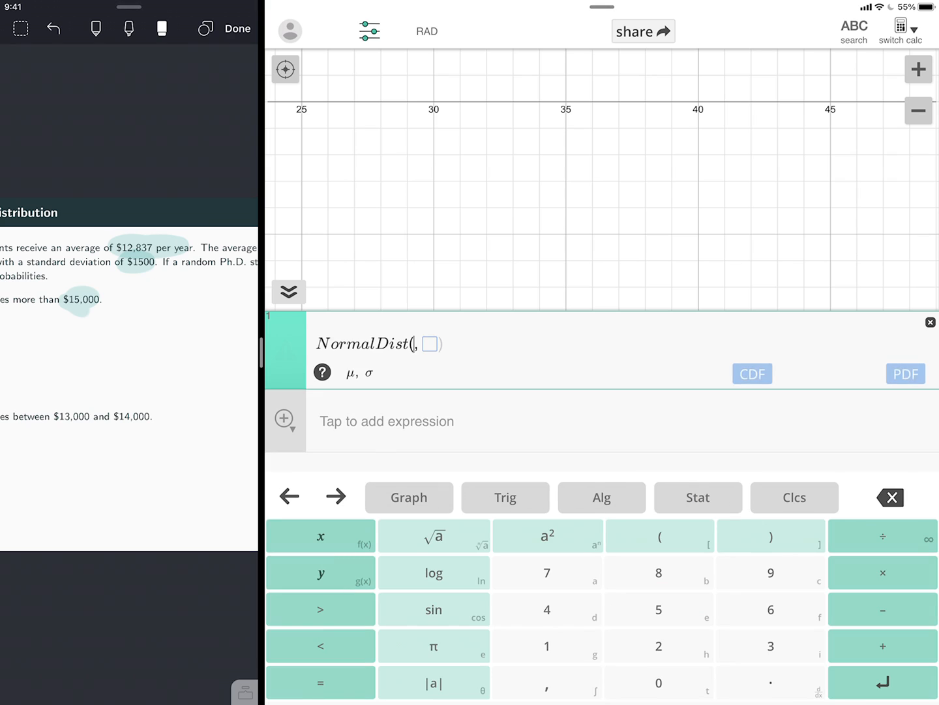
click(698, 497)
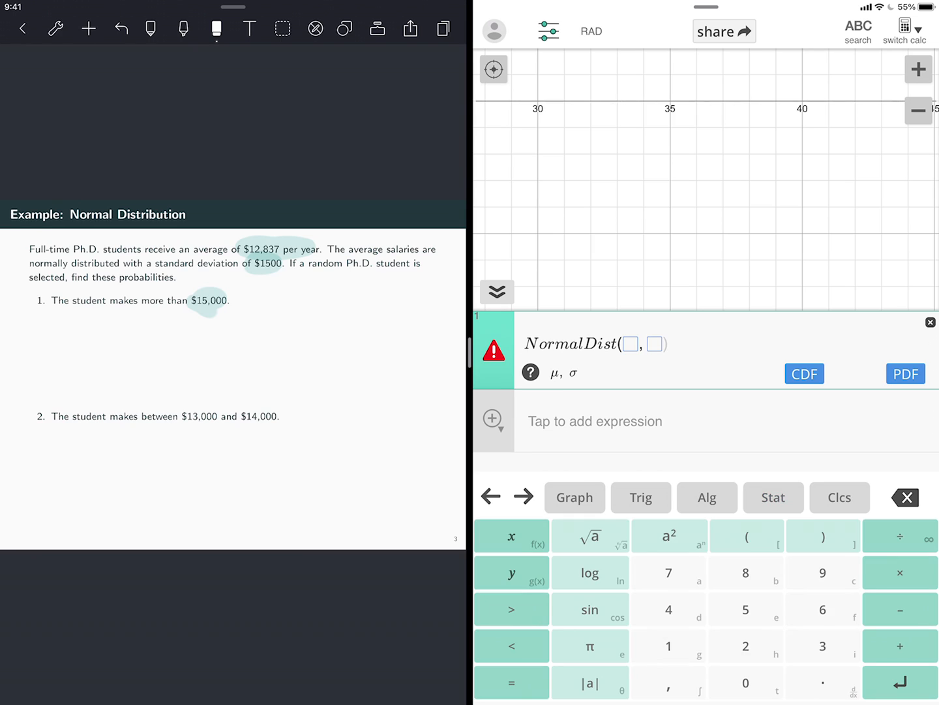
click(627, 344)
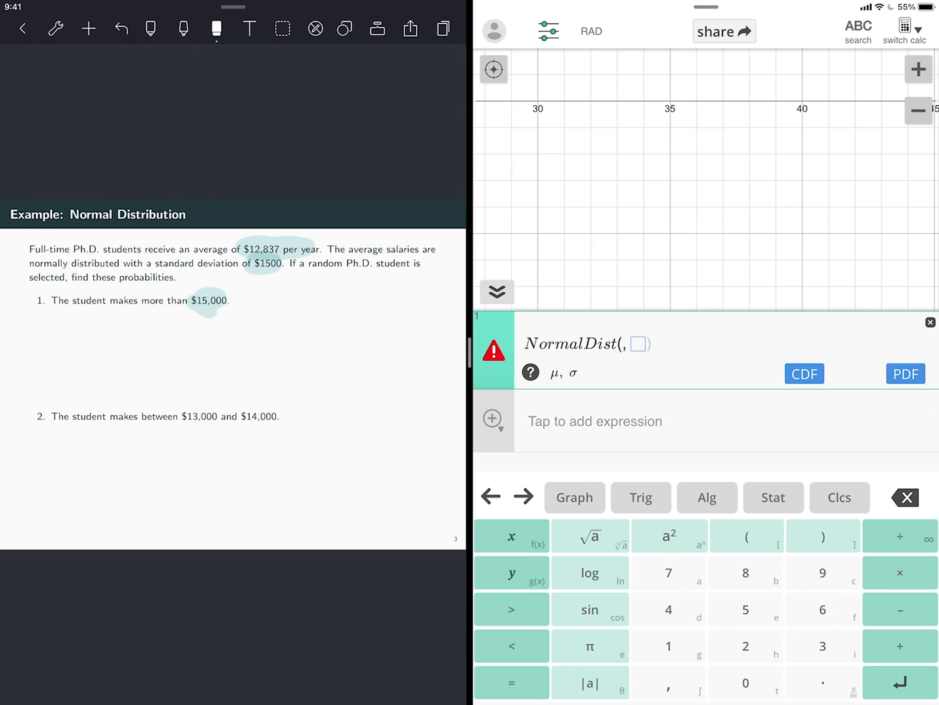
click(747, 572)
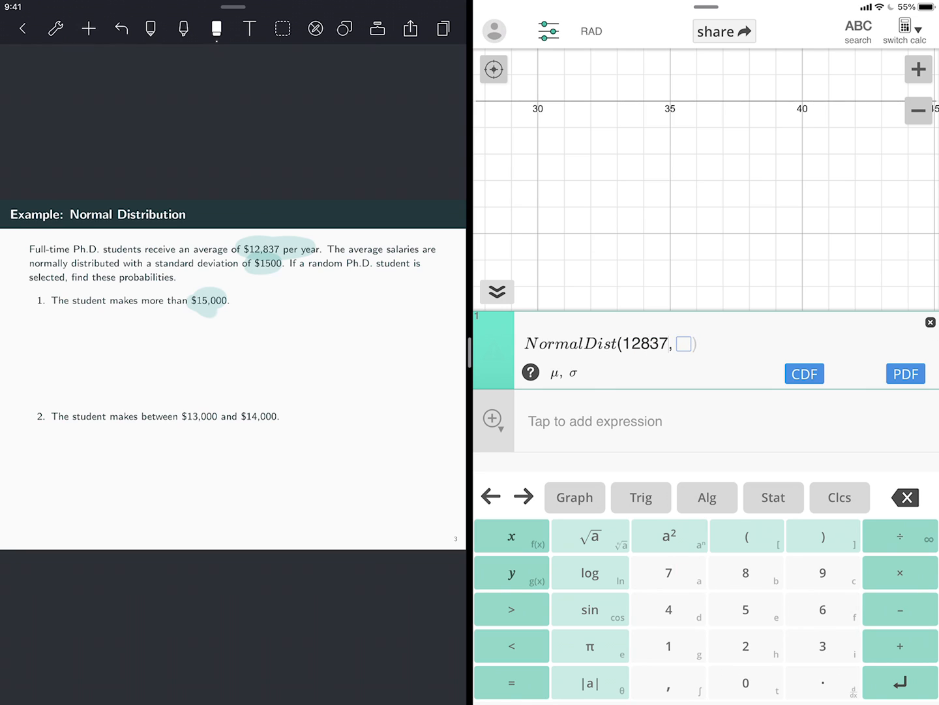
key(backspace)
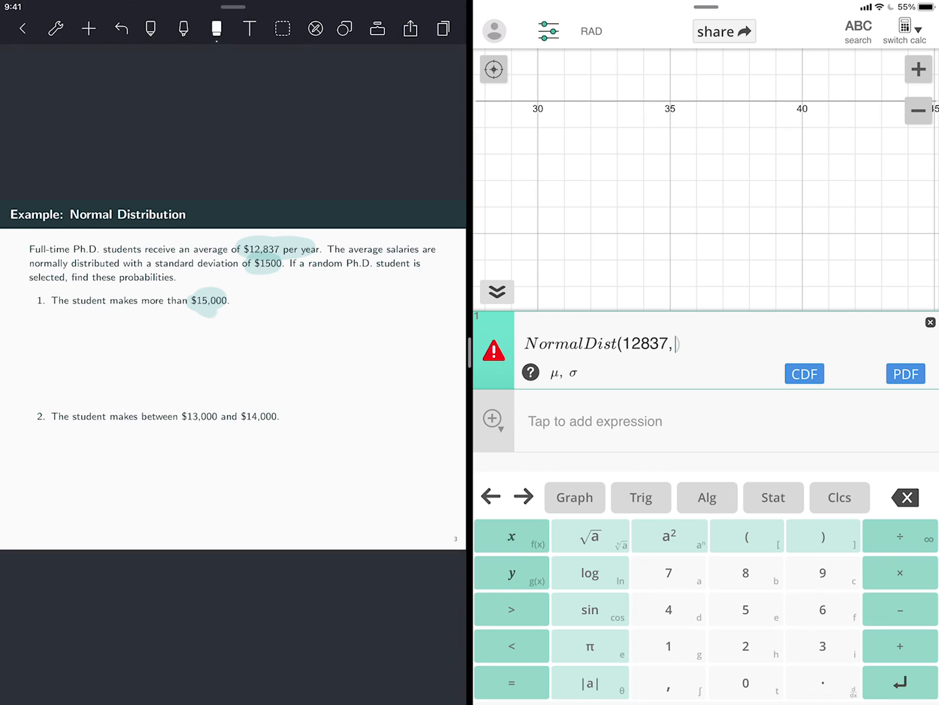
click(746, 608)
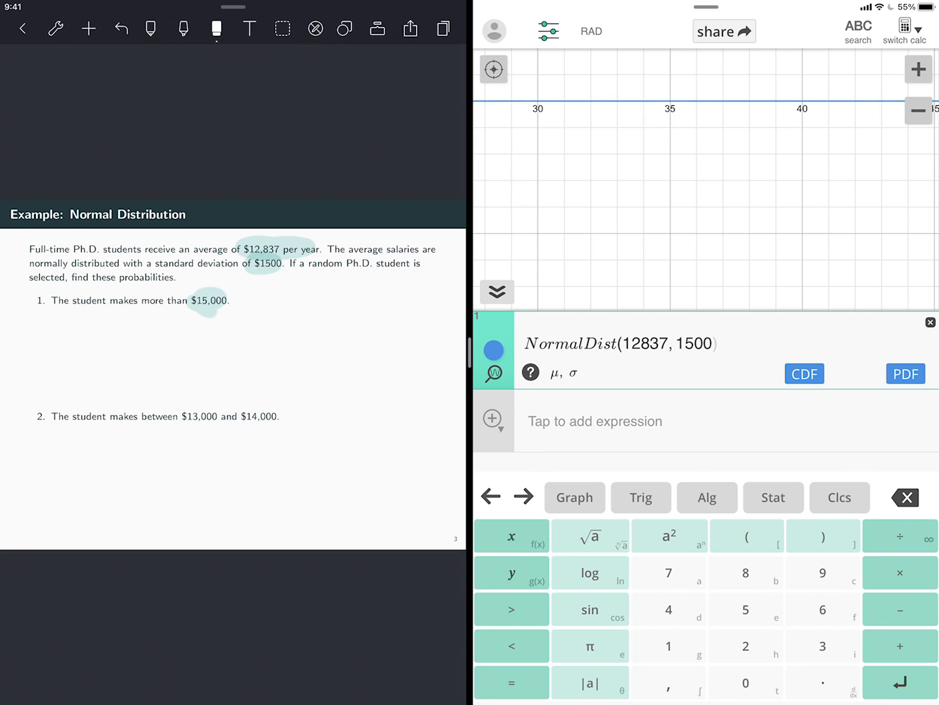
click(805, 373)
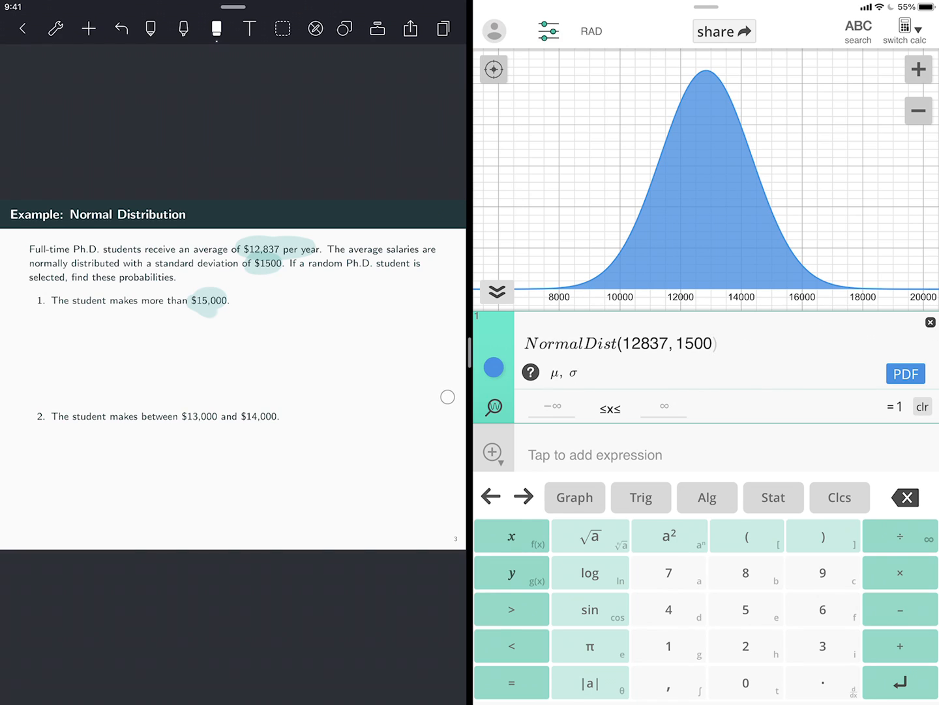
Set the CDF lower bound to 15000, giving about 0.0747, and write 0.07 under question 1
click(552, 406)
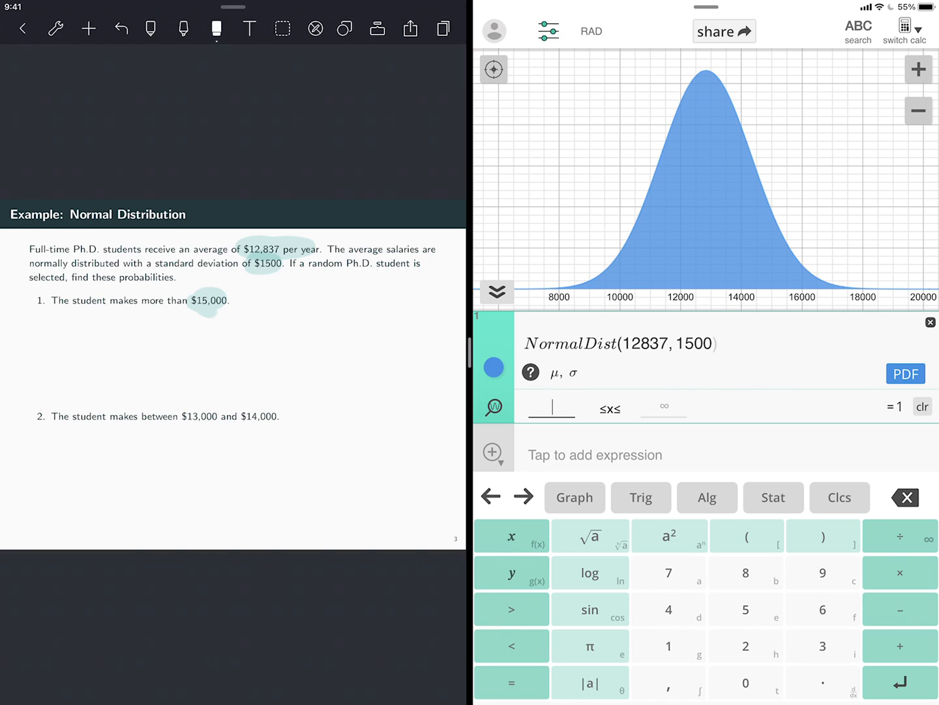
text(15000)
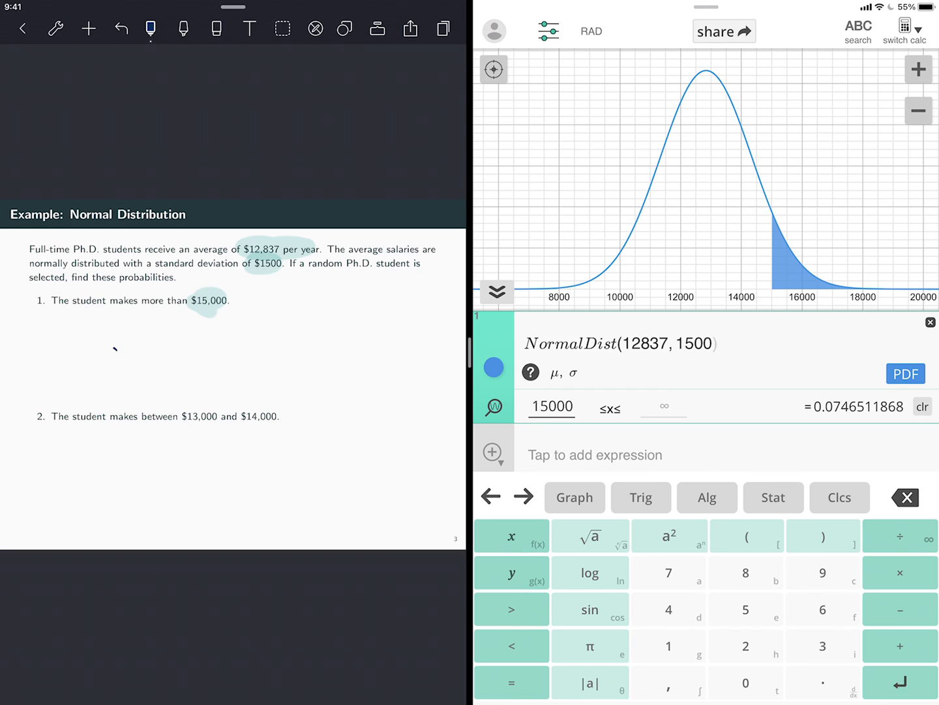
drag(111, 349, 157, 349)
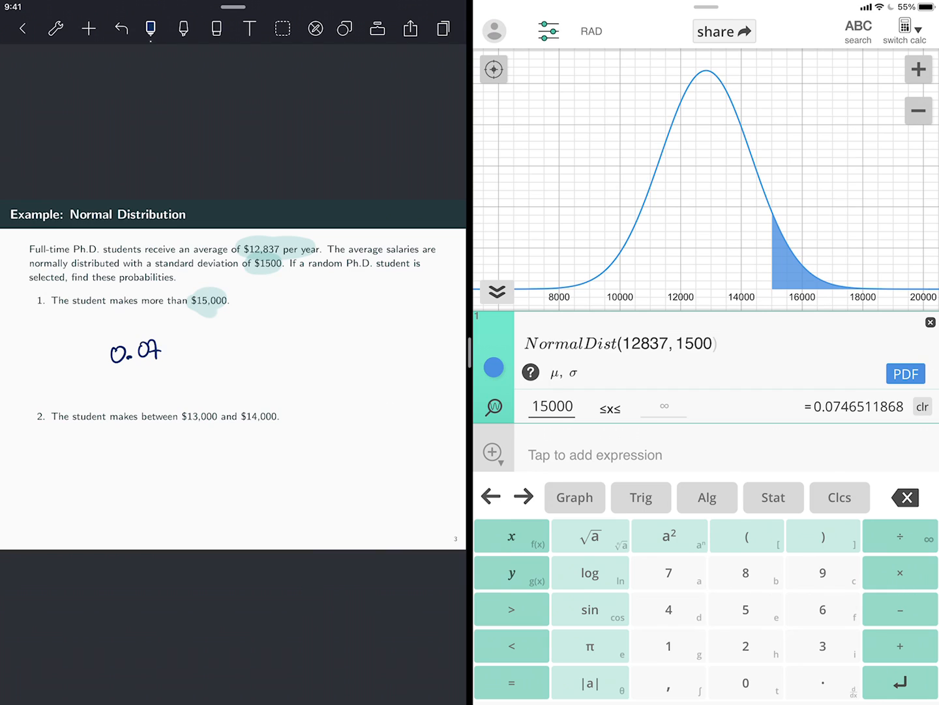
drag(157, 349, 189, 349)
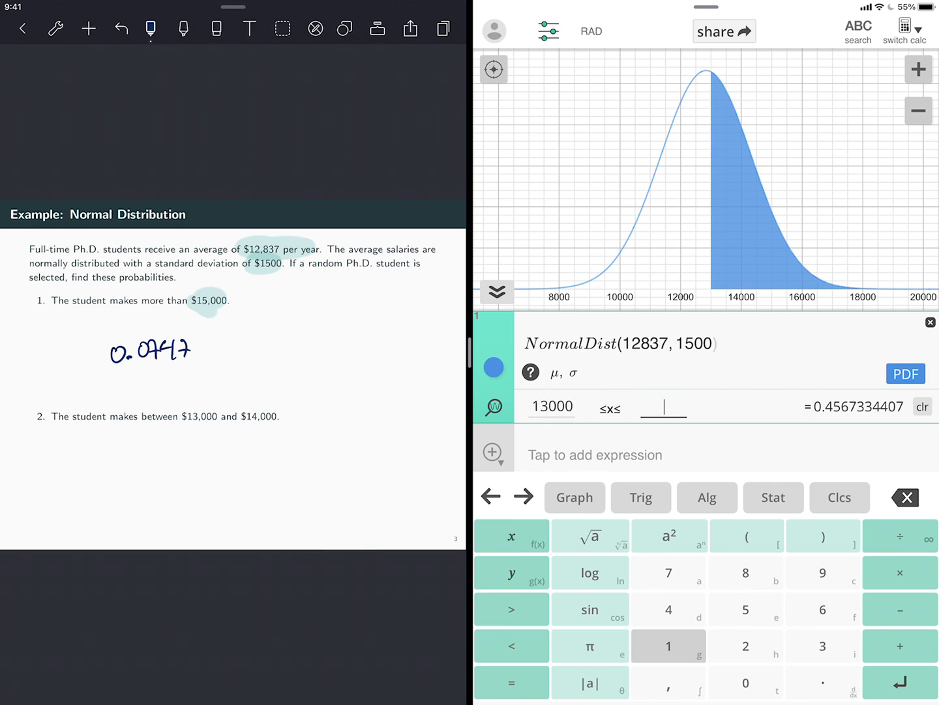
Use 13000–14000 as the CDF bounds, giving 0.237662082, and note 0.23
text(14000)
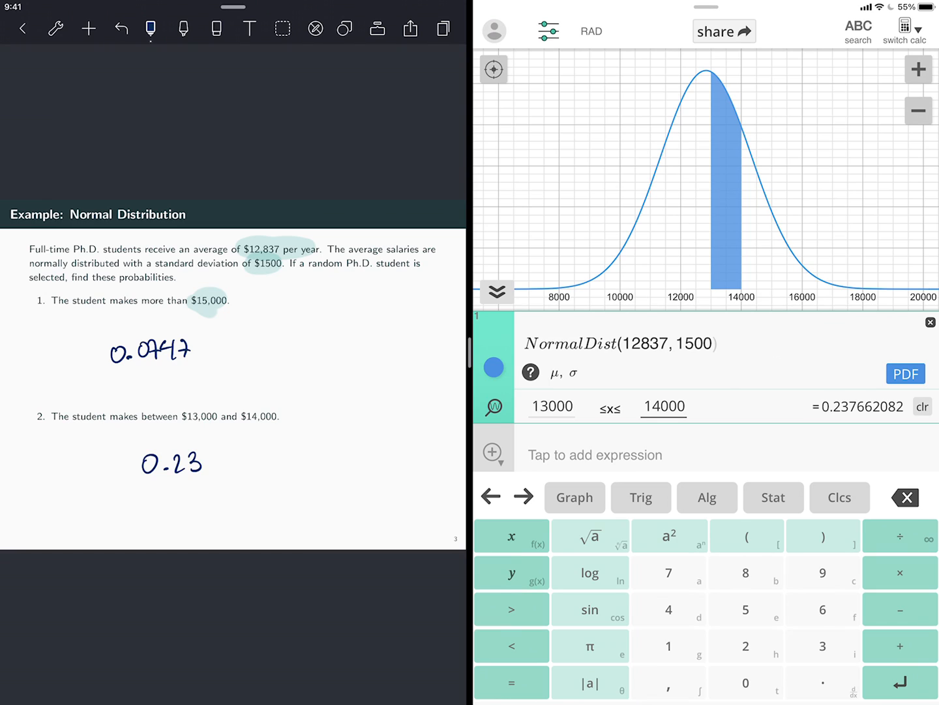
text(77)
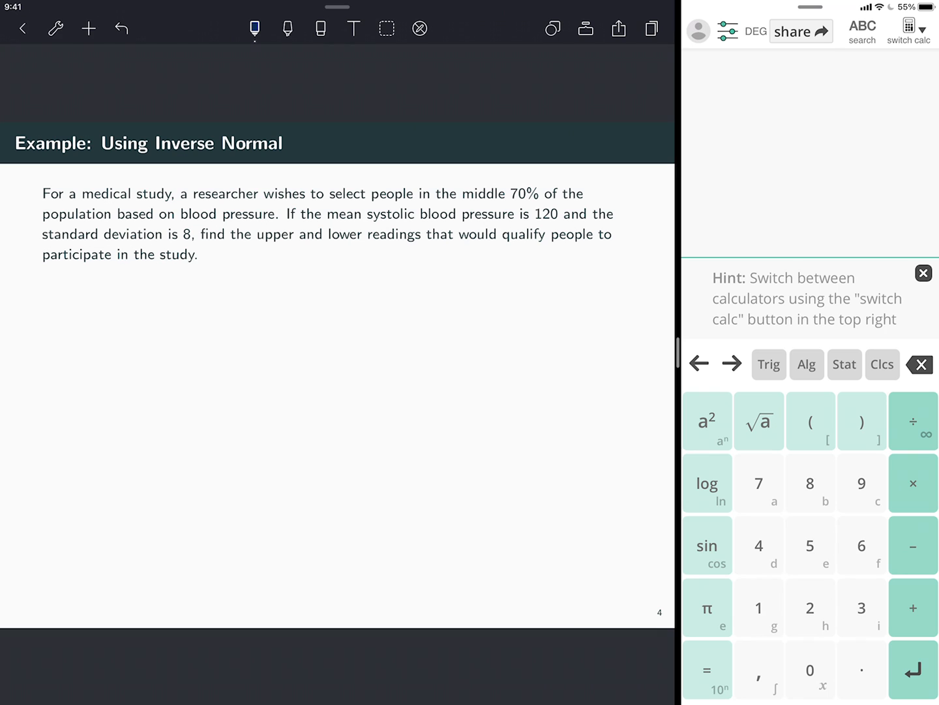
Close ClassCalc's split view so the Inverse Normal blood-pressure slide fills the screen
click(924, 272)
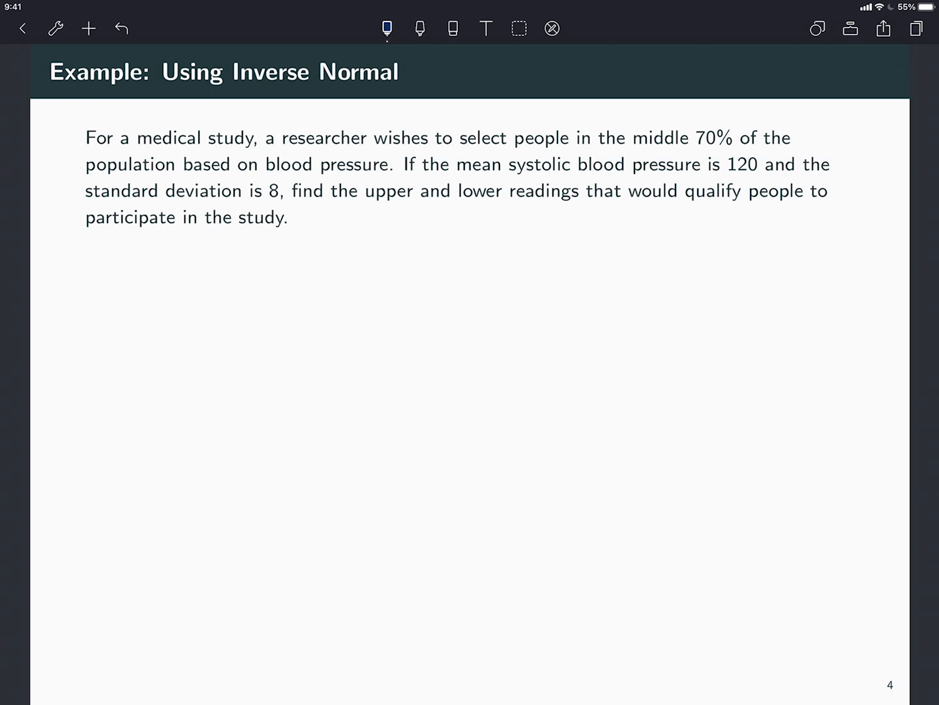
Sketch a bell curve marked 0.70, circle and label 120 and 128, and select red ink
drag(497, 315, 641, 307)
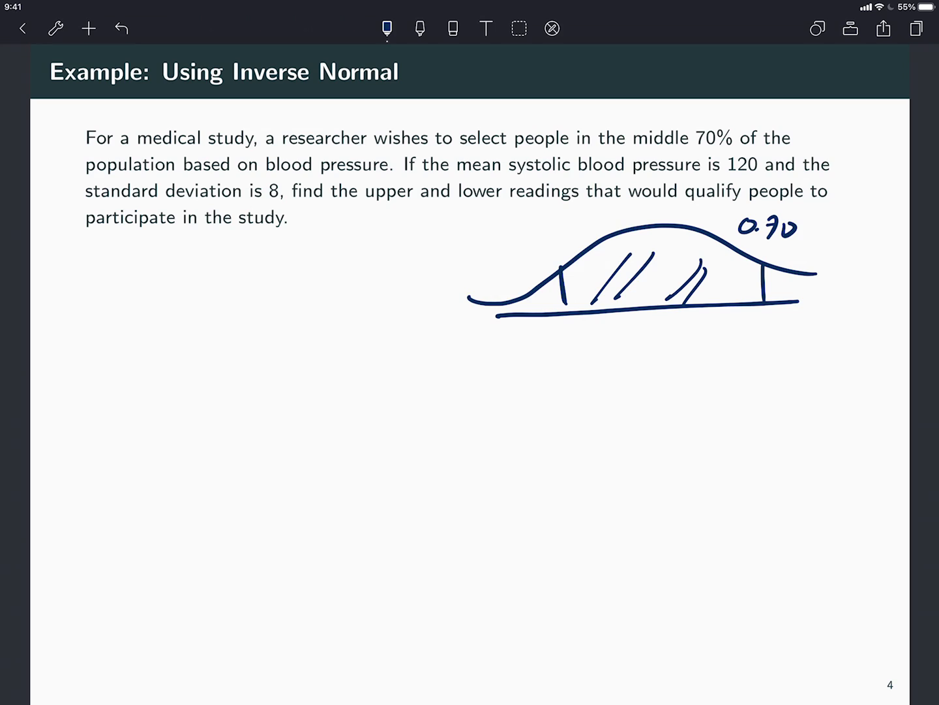
drag(711, 163, 744, 163)
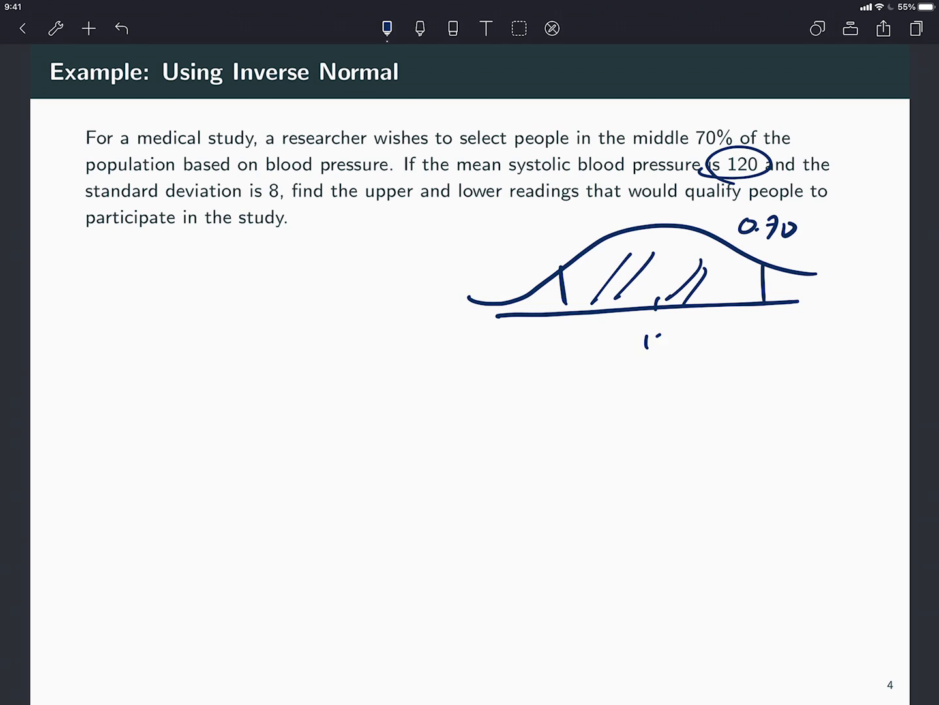
text(120)
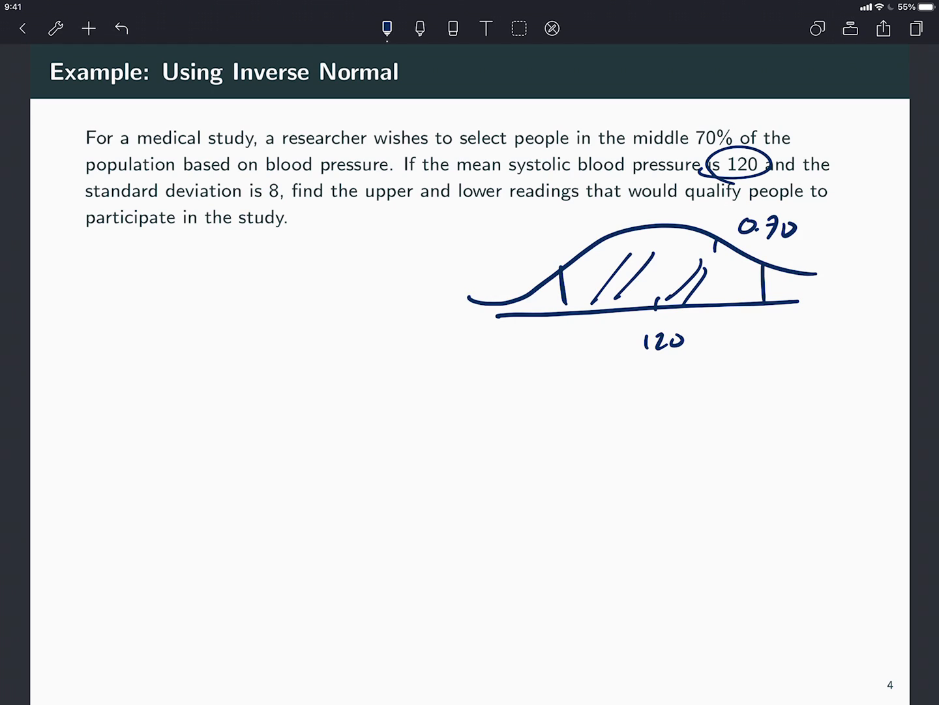
drag(711, 303, 708, 339)
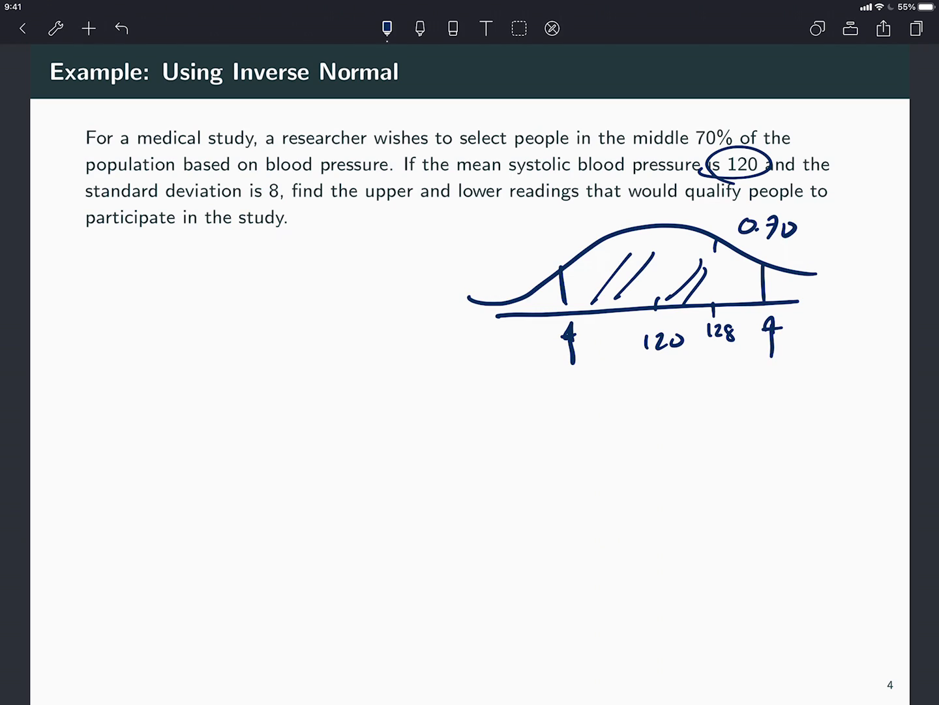
click(386, 28)
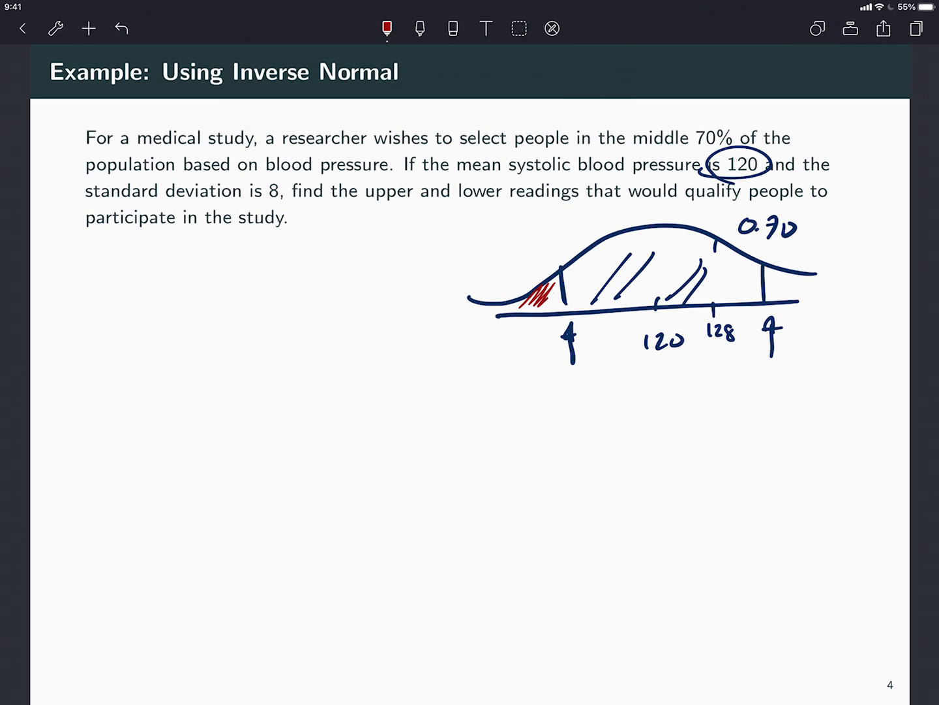
Shade the right tail red and write the tail values 30 and 15
drag(767, 271, 803, 300)
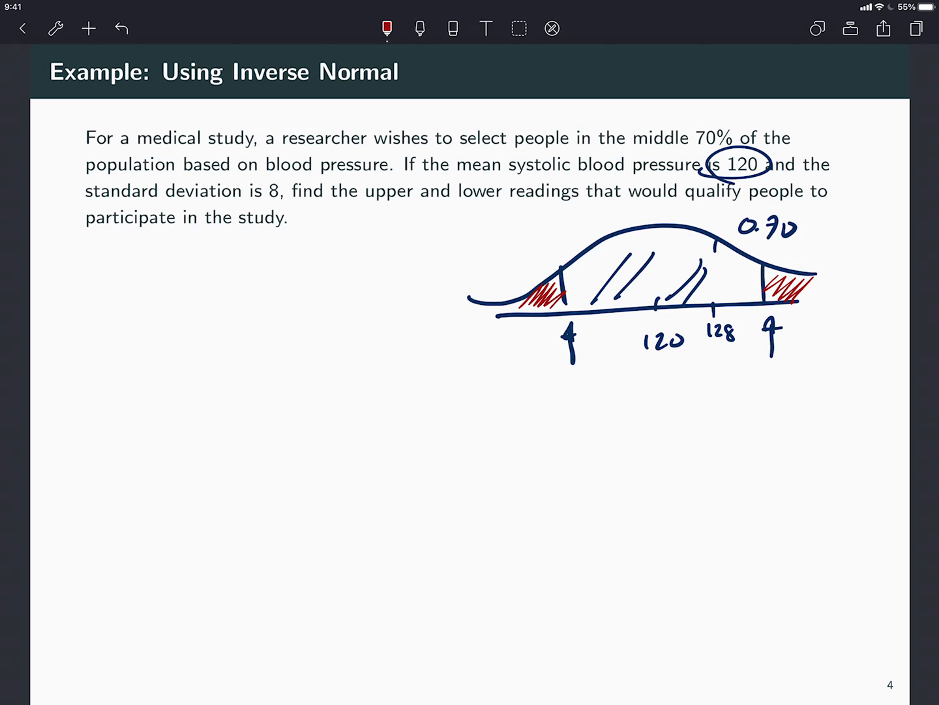
text(30)
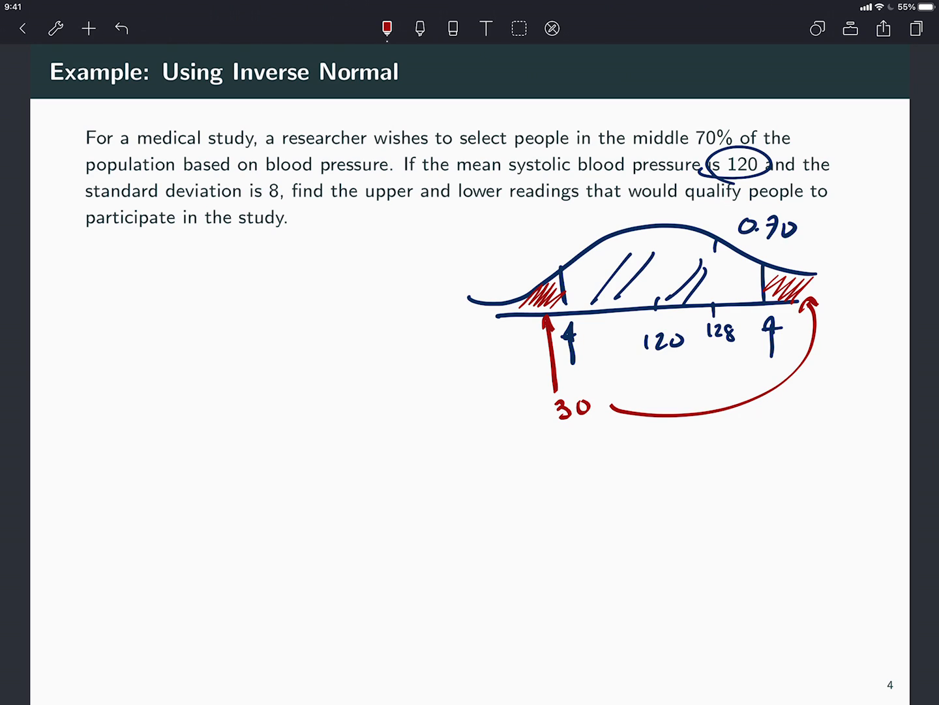
text(15)
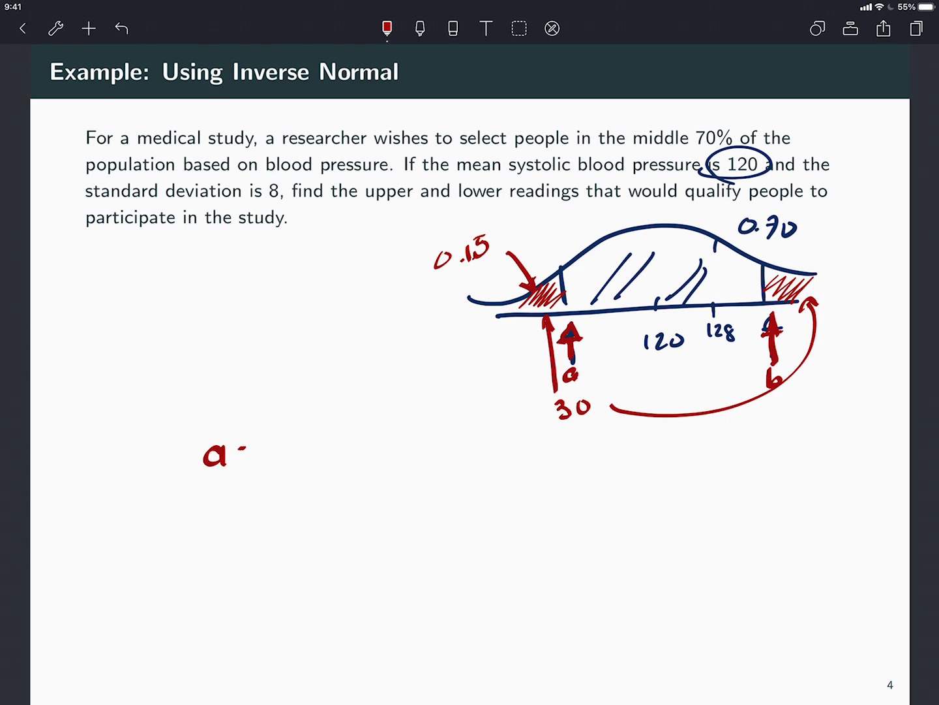
Write a = inverseNorm(0.15) and begin b = inverseNorm(0.85) below the sketch
text(=InvNorm)
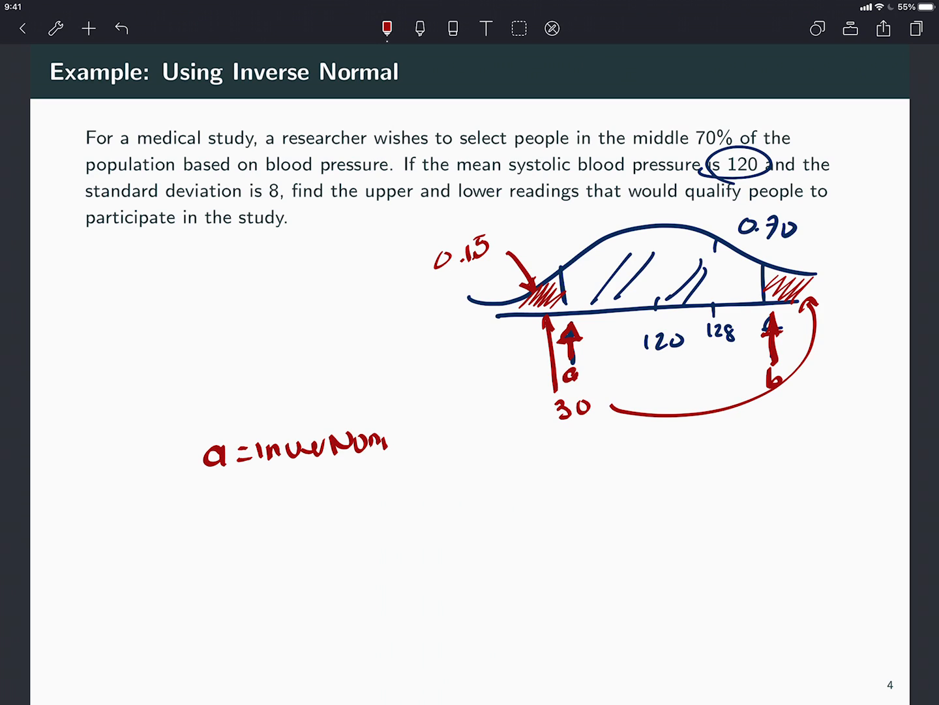
drag(392, 443, 424, 444)
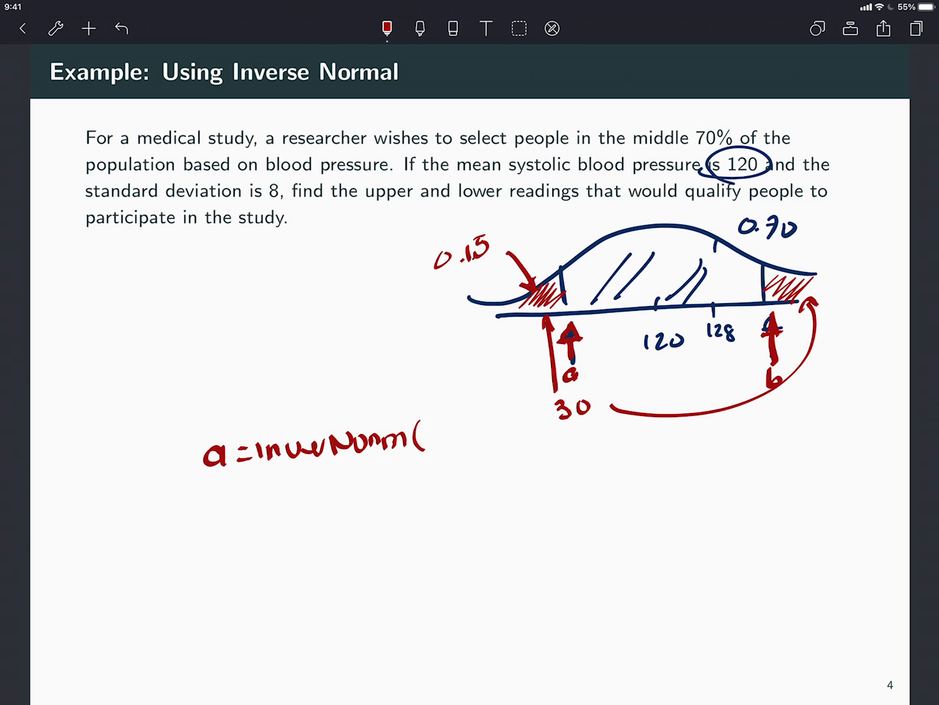
text(0.15))
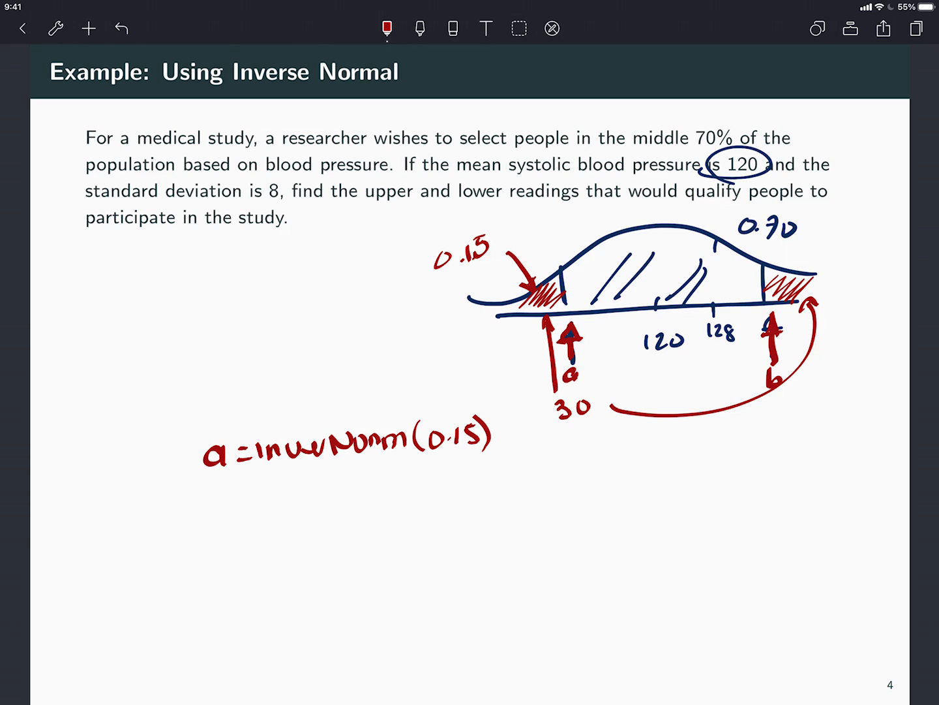
text(b = inverseNorml(0.85))
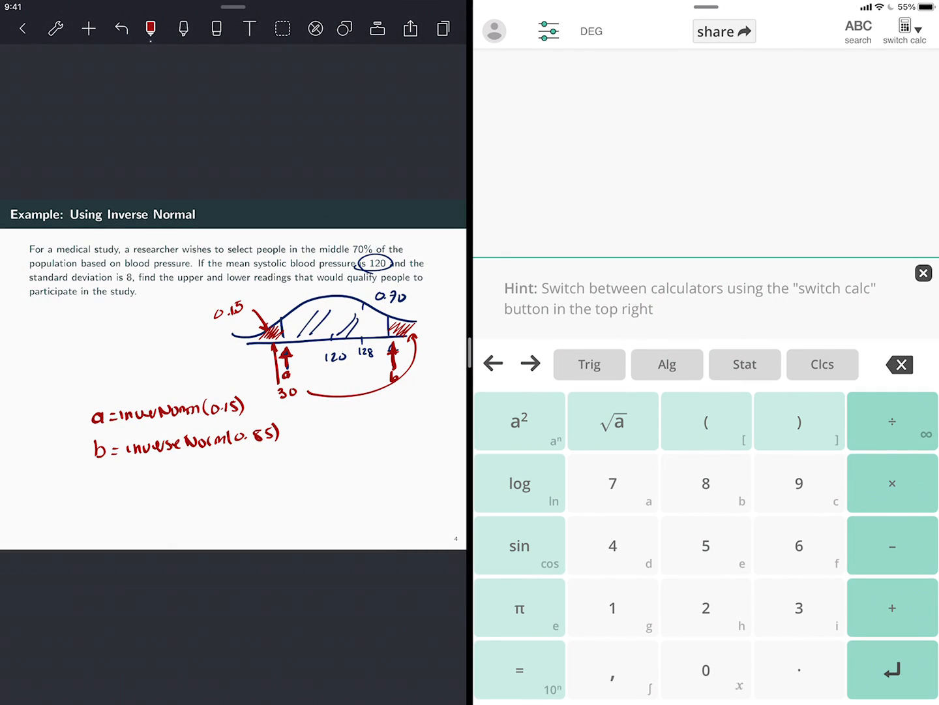
Switch to the graphing calculator and enter NormalDist(120, 8) on the first line
click(904, 30)
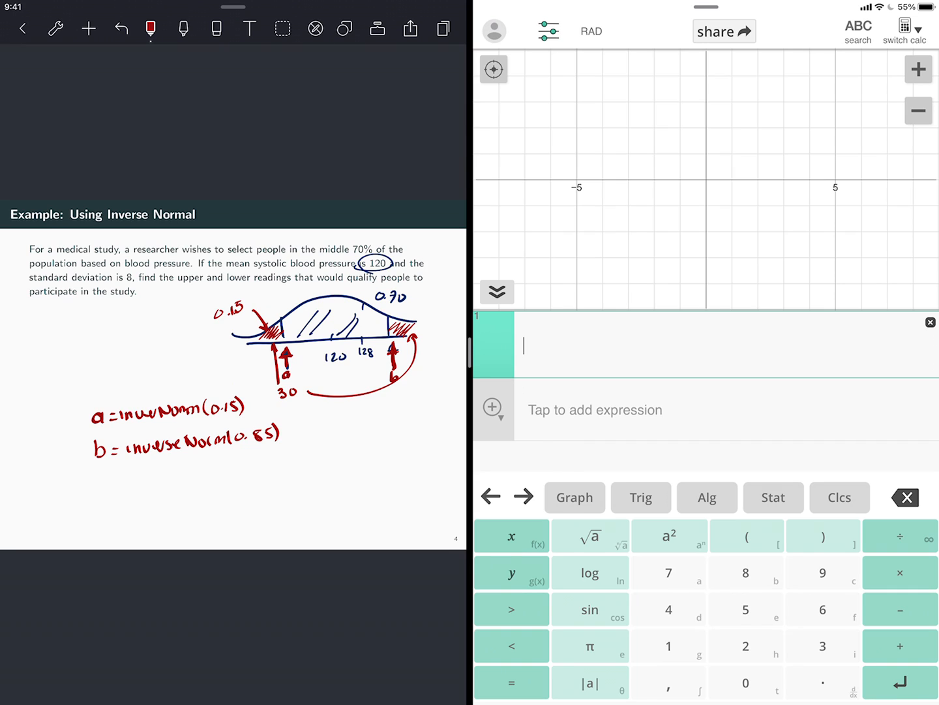
click(773, 497)
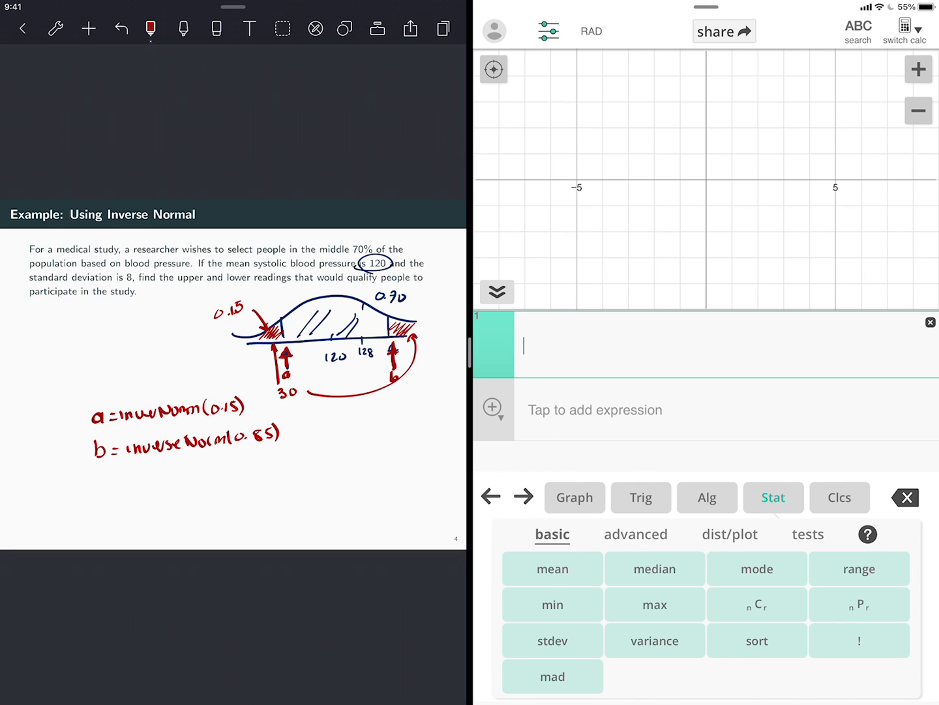
click(729, 534)
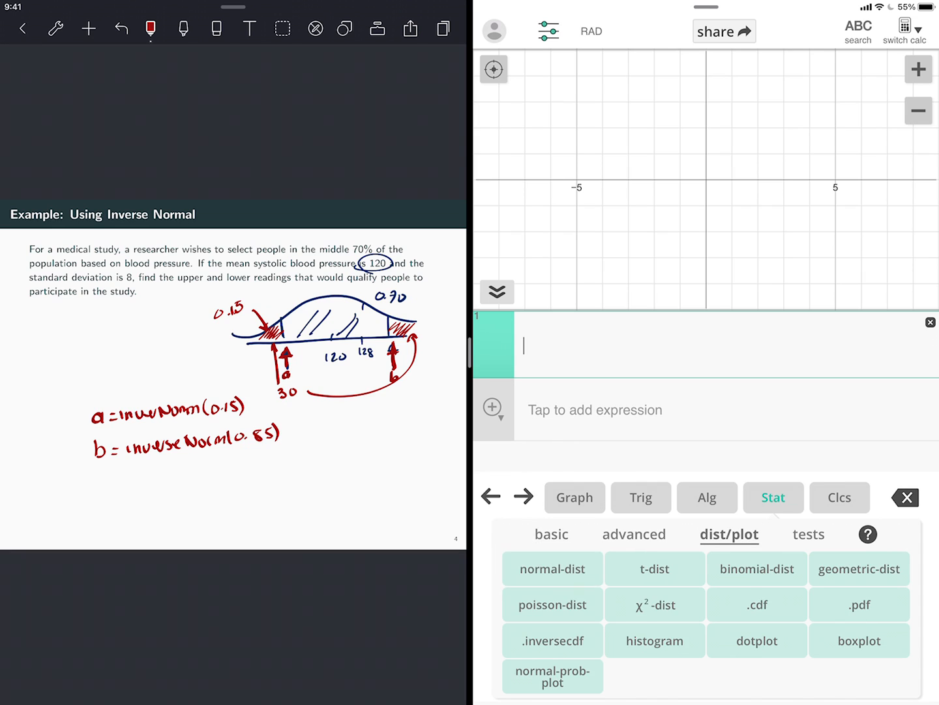
click(552, 569)
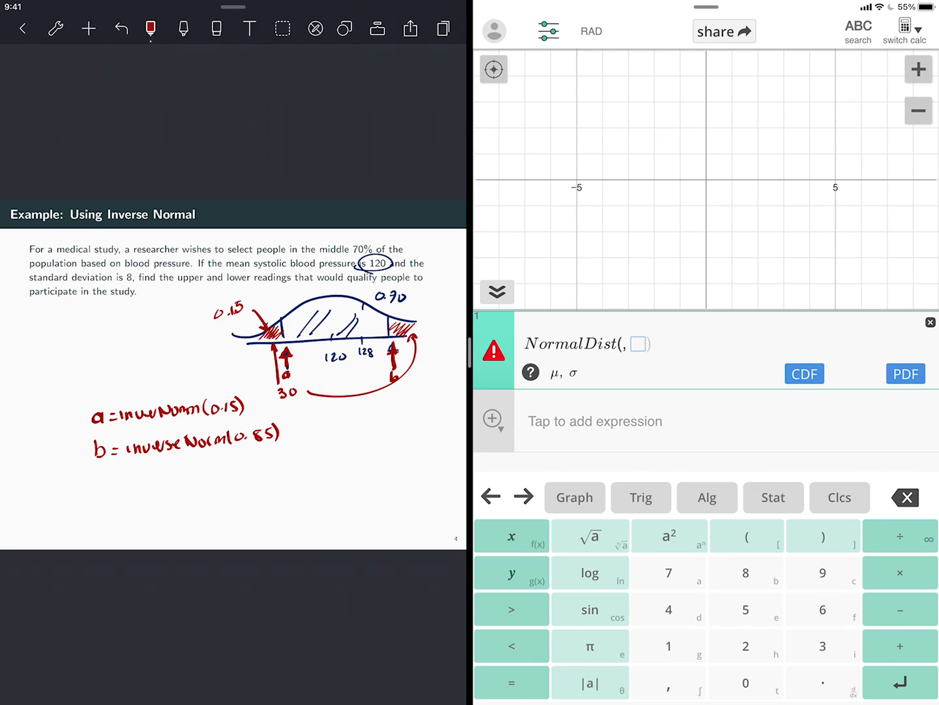
text(120)
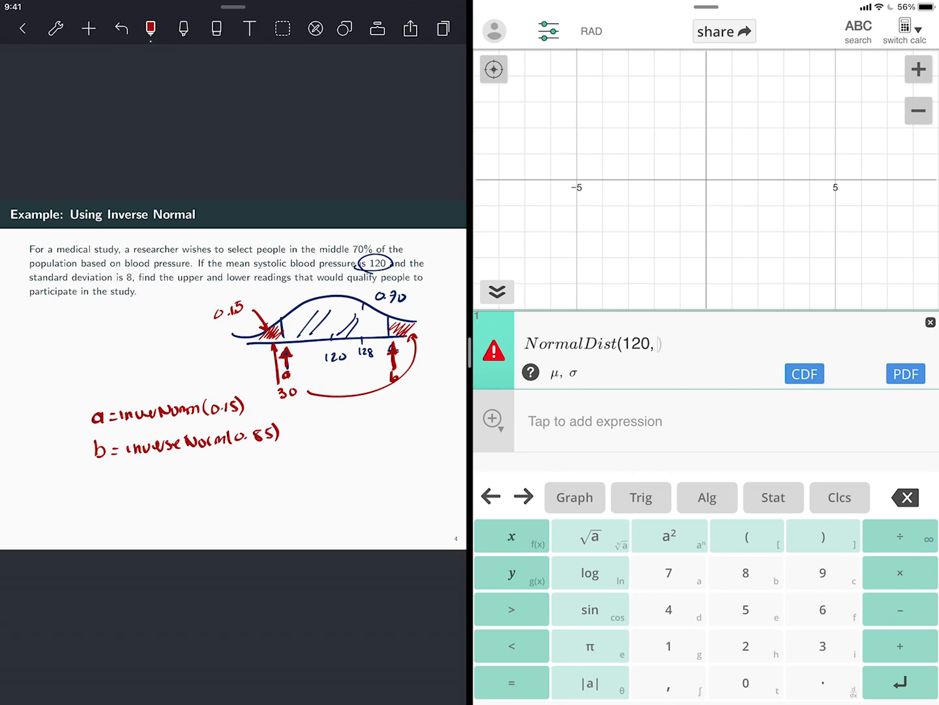
text(8)
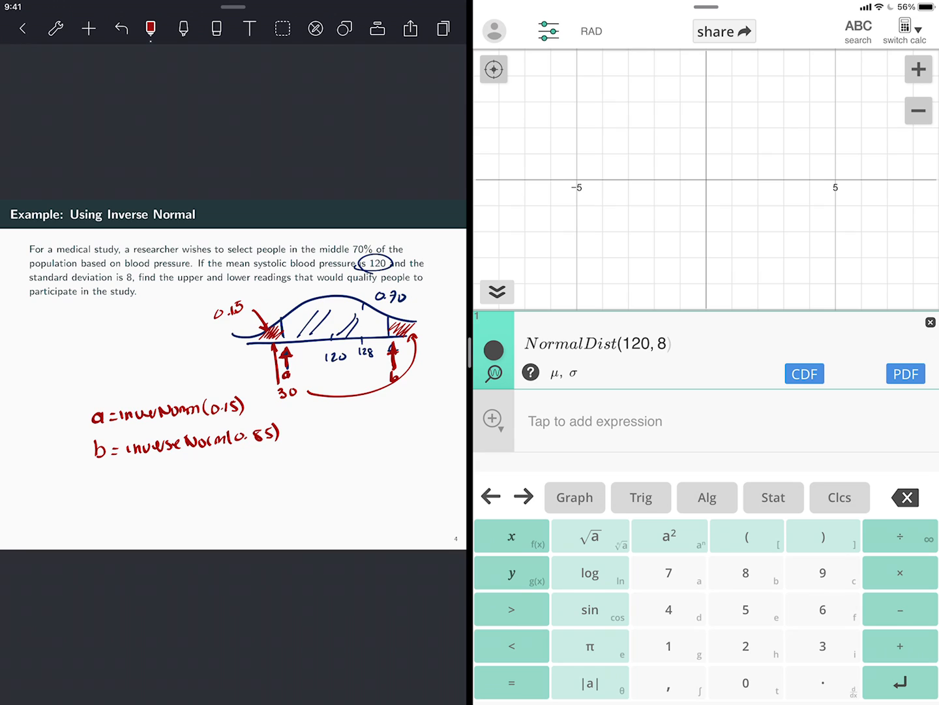
click(823, 535)
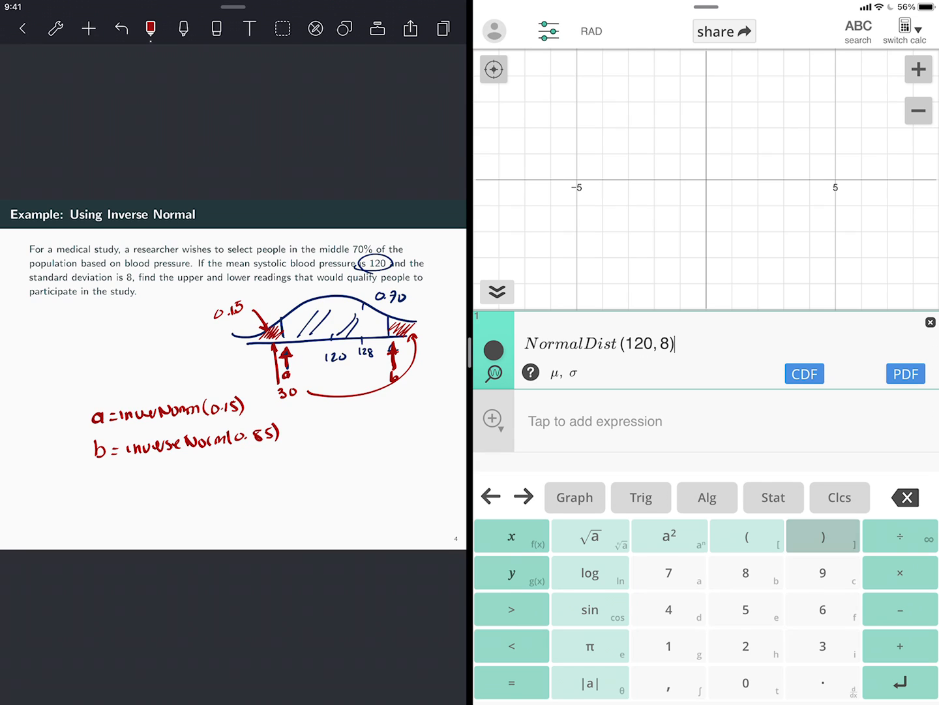
click(773, 497)
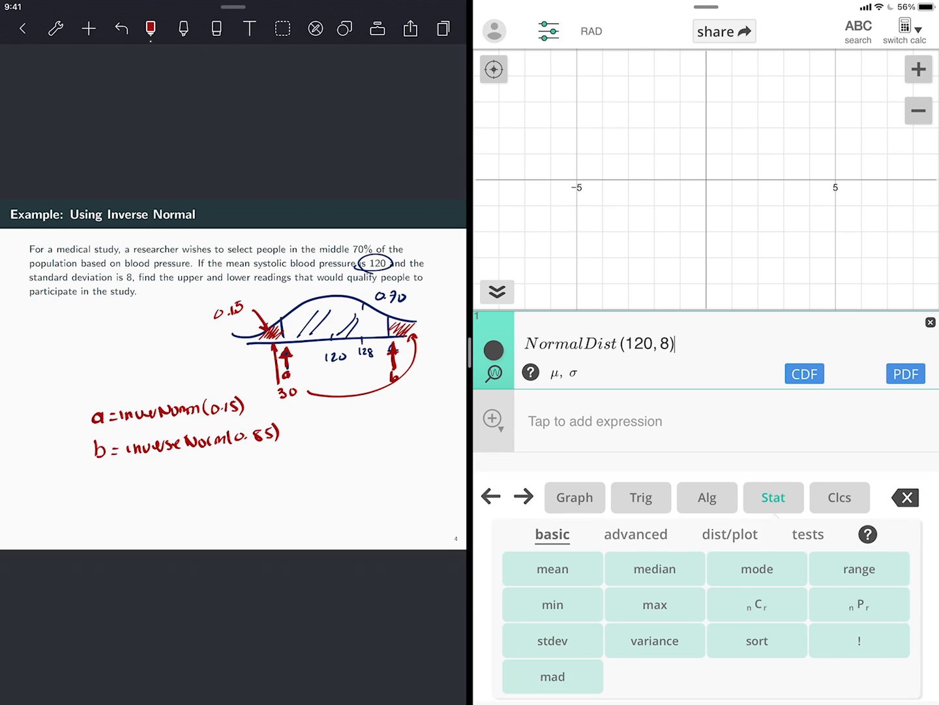
Compute inverseCdf(.15) for the distribution, giving 111.7085329
click(729, 533)
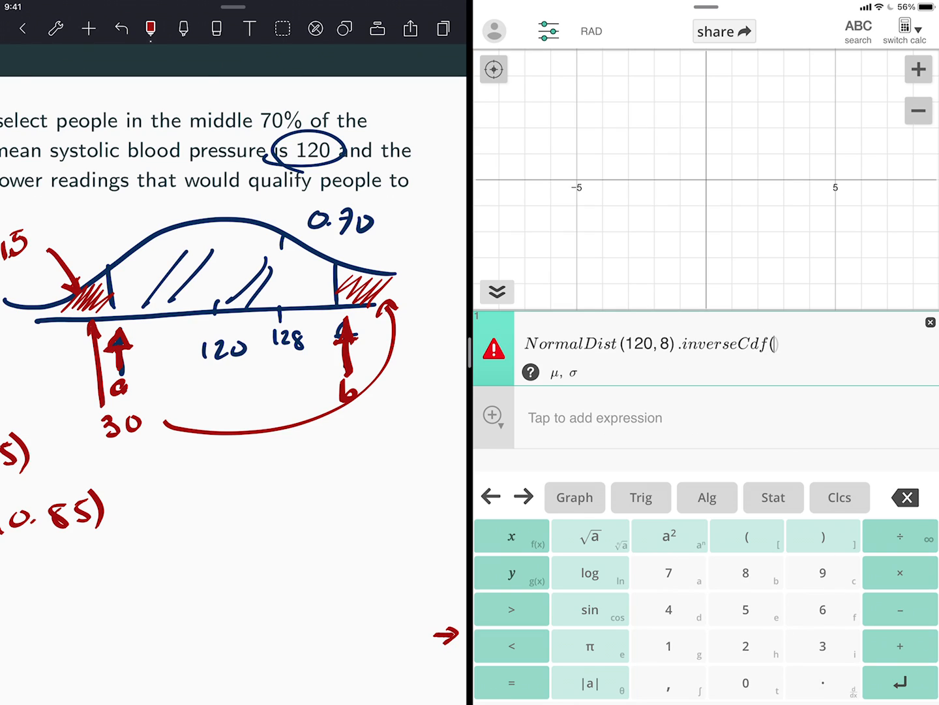
text(.15)
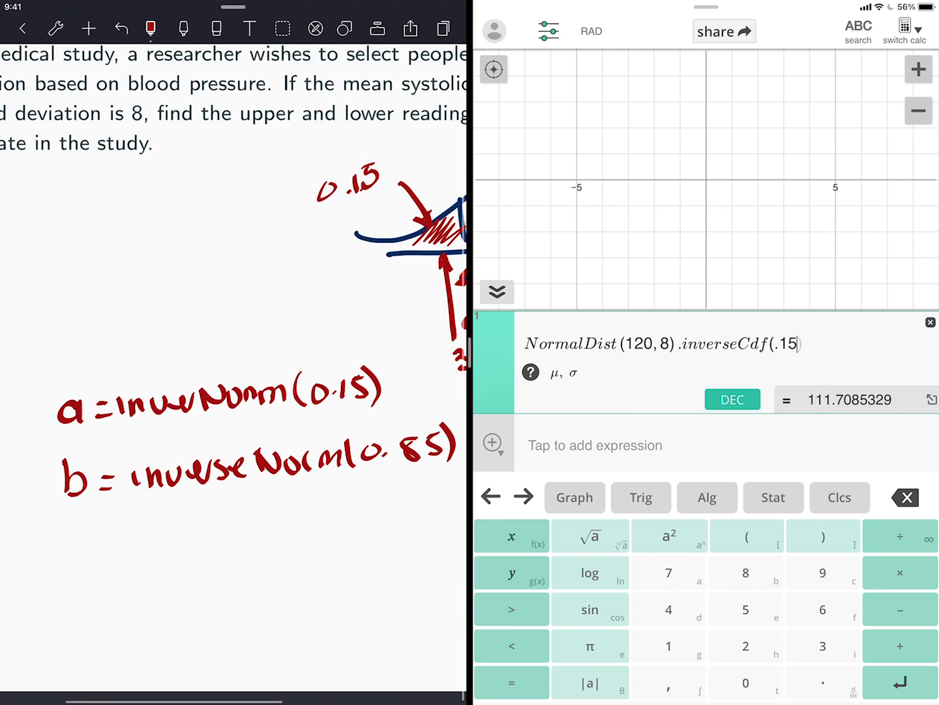
scroll(down, 3)
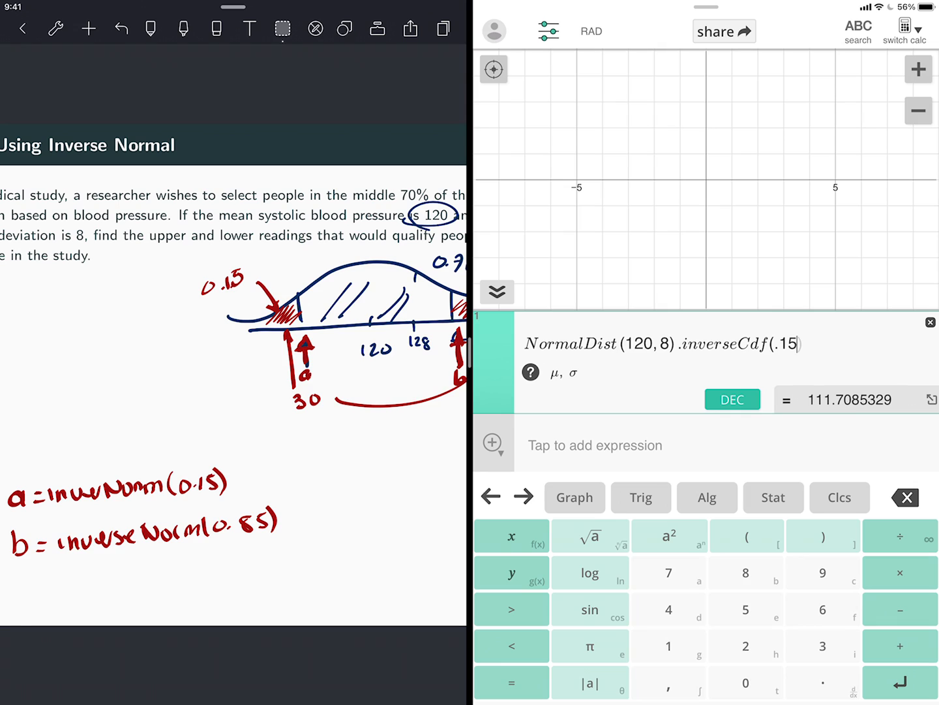
Write a = 111.71 in the GoodNotes notes
click(150, 28)
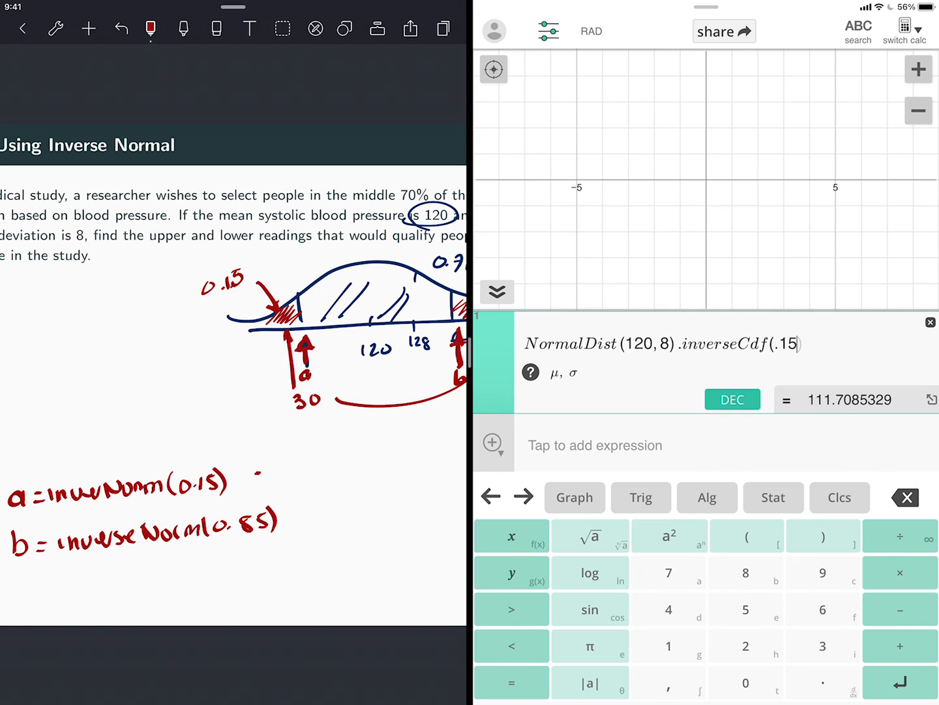
text(= 111.7)
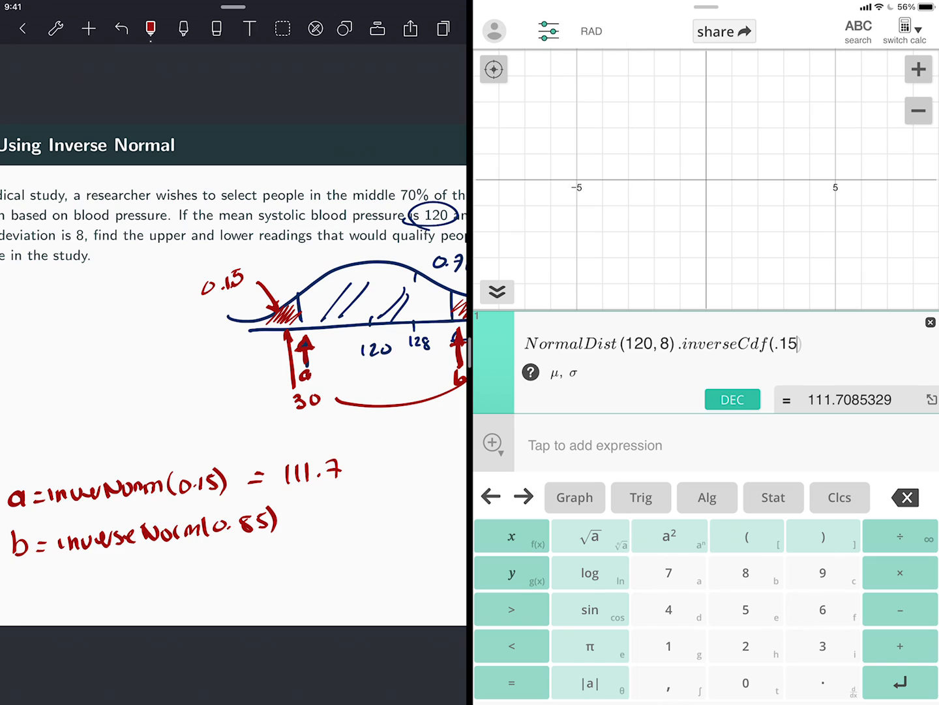
text(1)
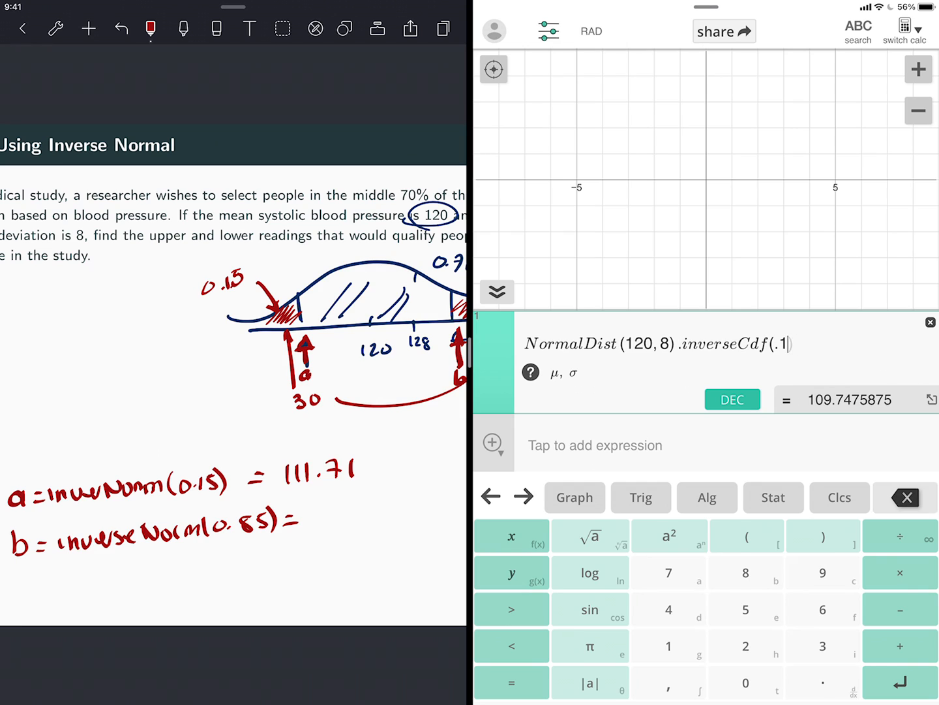
Change the inverseCdf argument to .85 and write b = 128.29 in the notes
text(85)
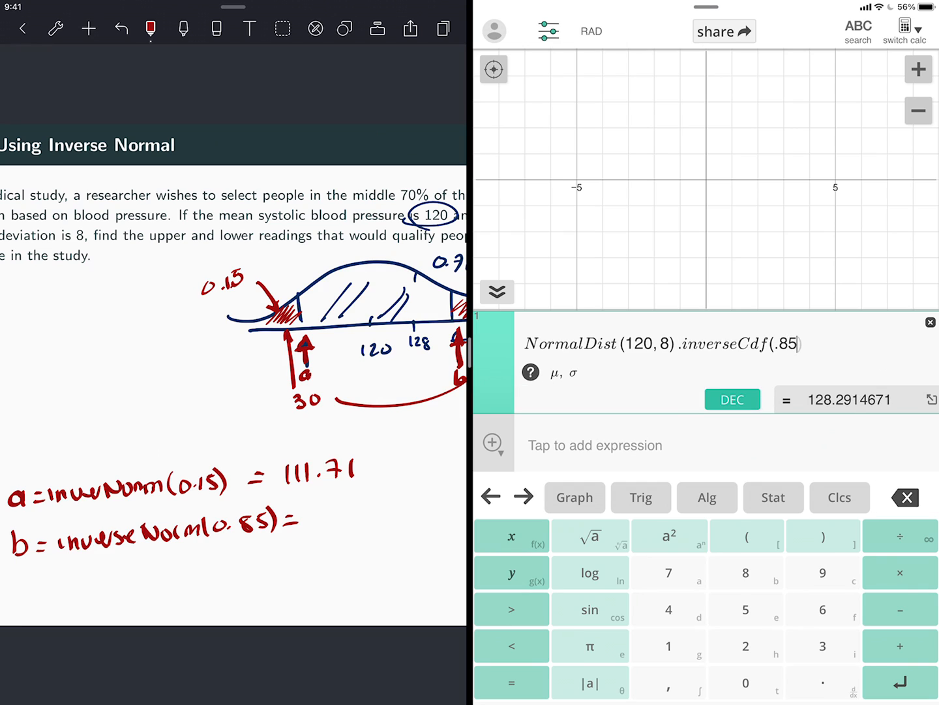
text(128.)
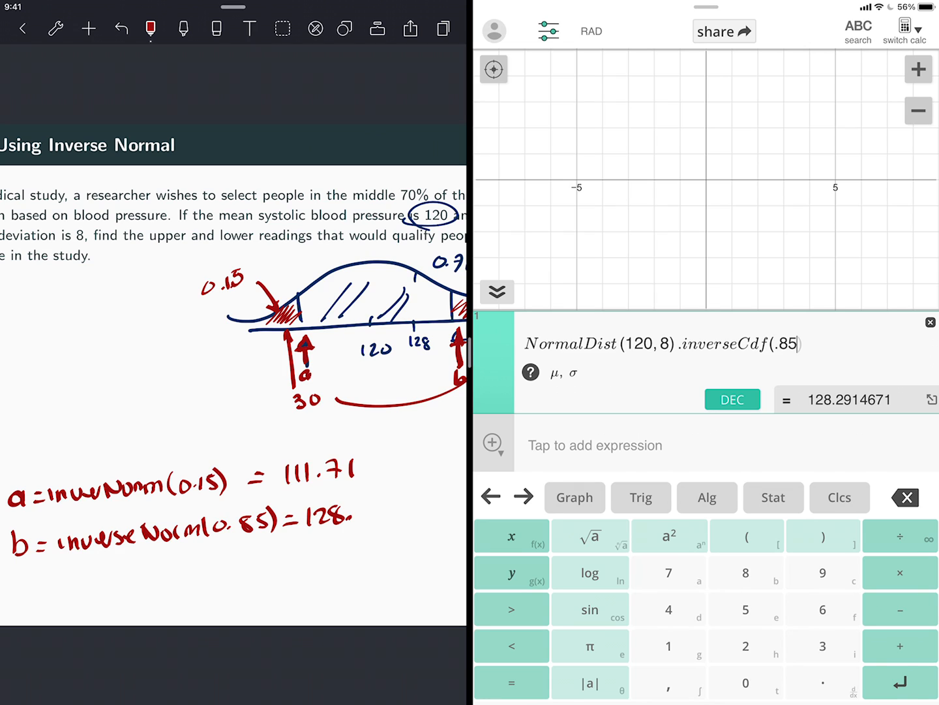
text(29)
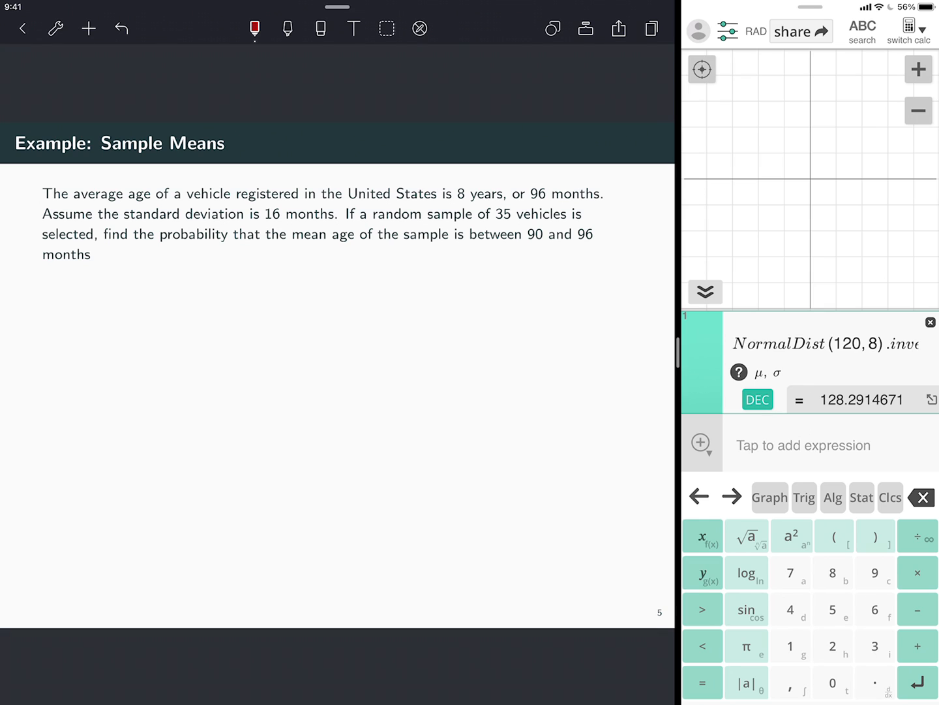
Circle 35 and 16 and write σx̄ = σ/√n = 16/√35 on the slide
drag(491, 225, 515, 212)
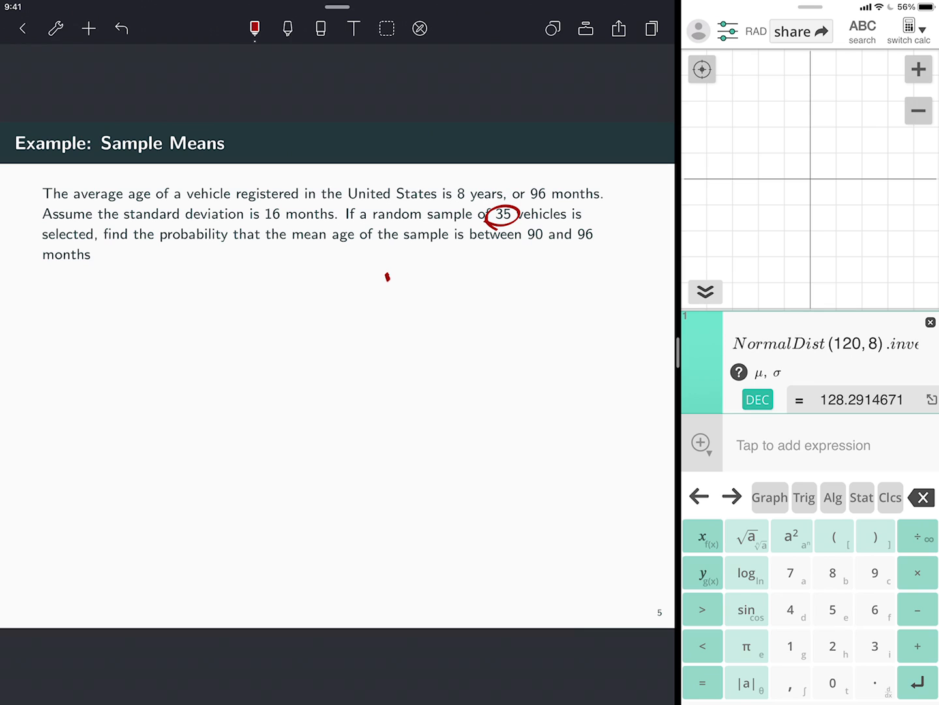
drag(385, 277, 408, 282)
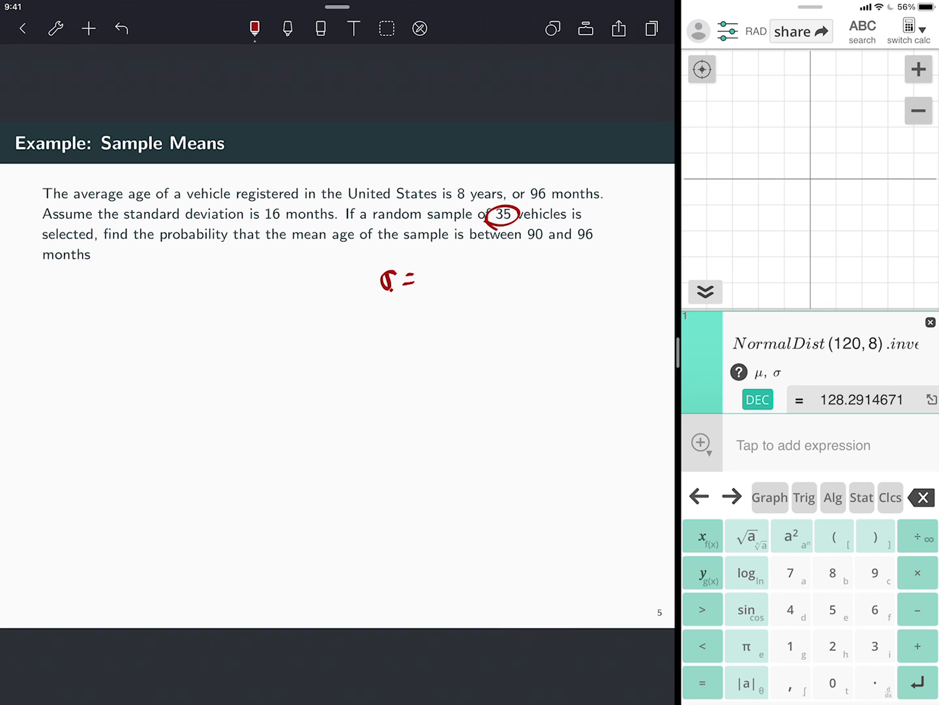
drag(431, 268, 447, 307)
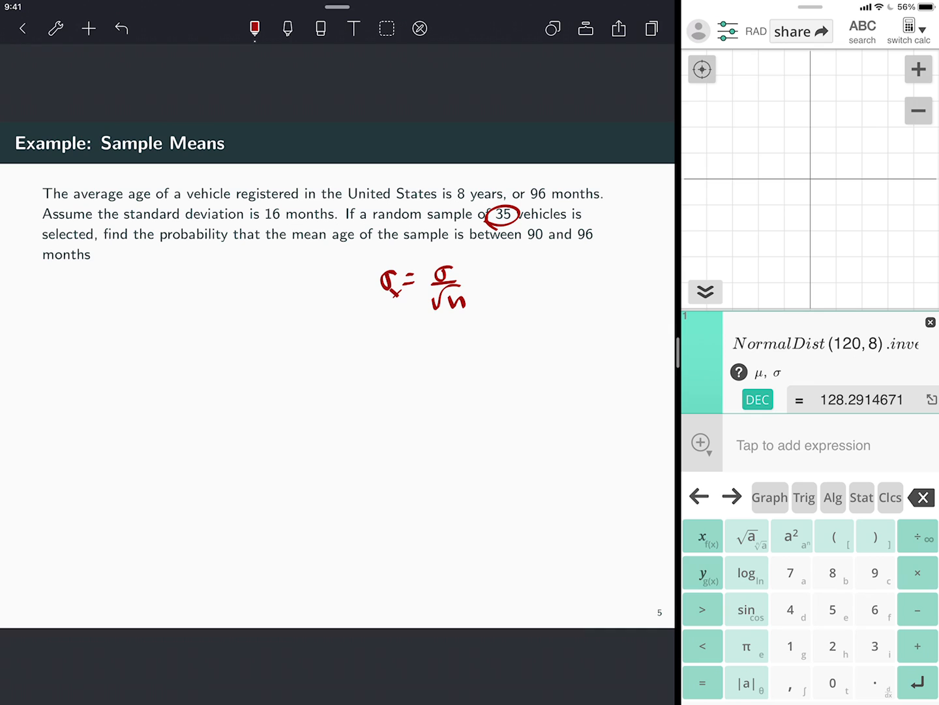
drag(477, 284, 492, 290)
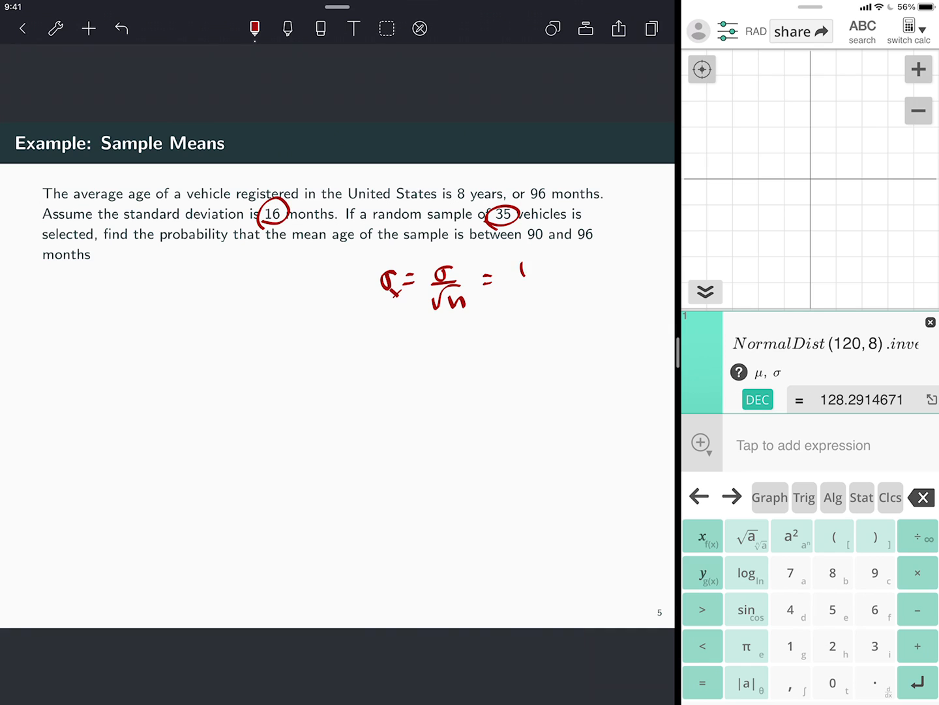
drag(518, 270, 542, 306)
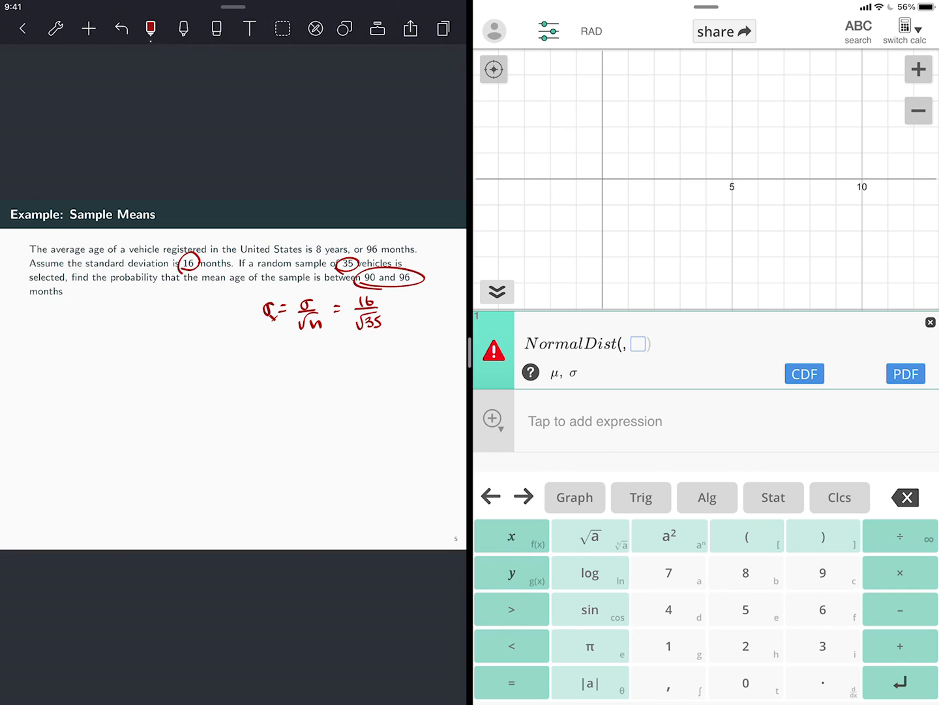
Fill the NormalDist template to read NormalDist(96, 16/√35)
click(822, 572)
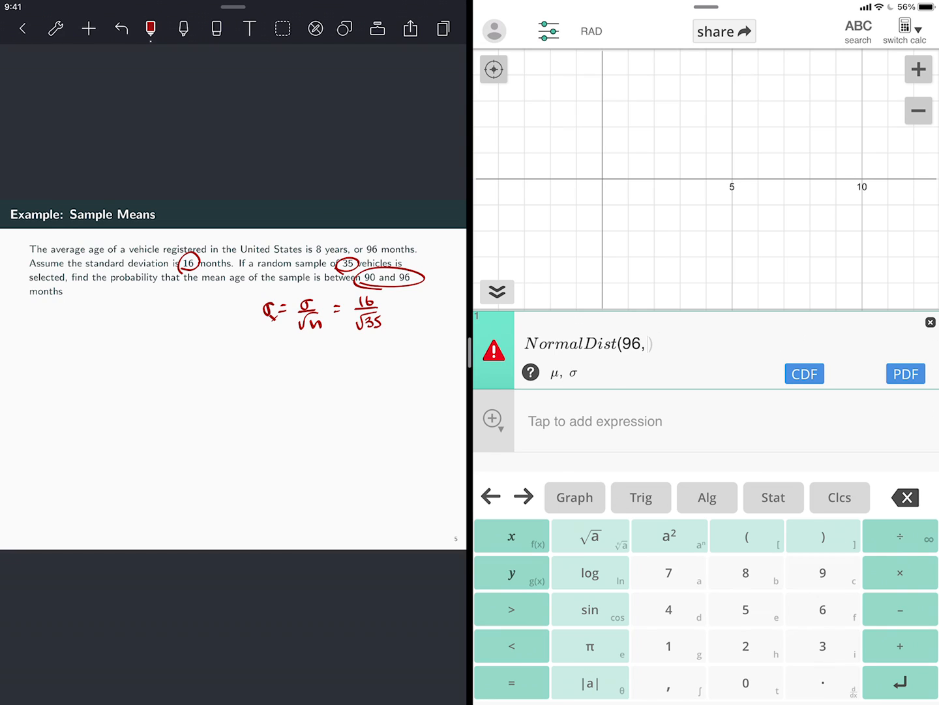
text(16/√)
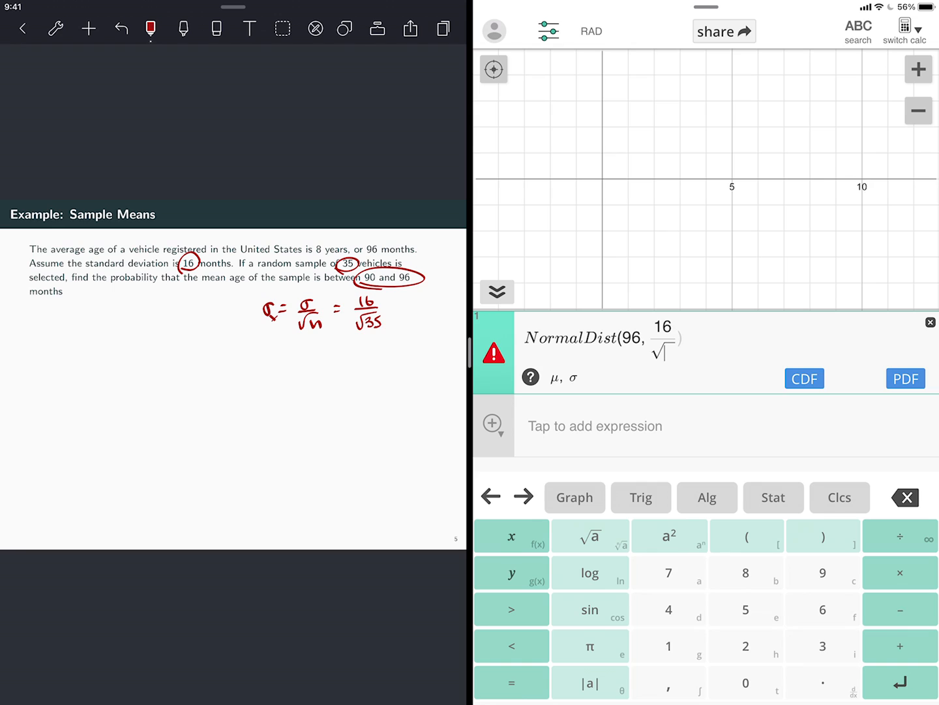
text(35)
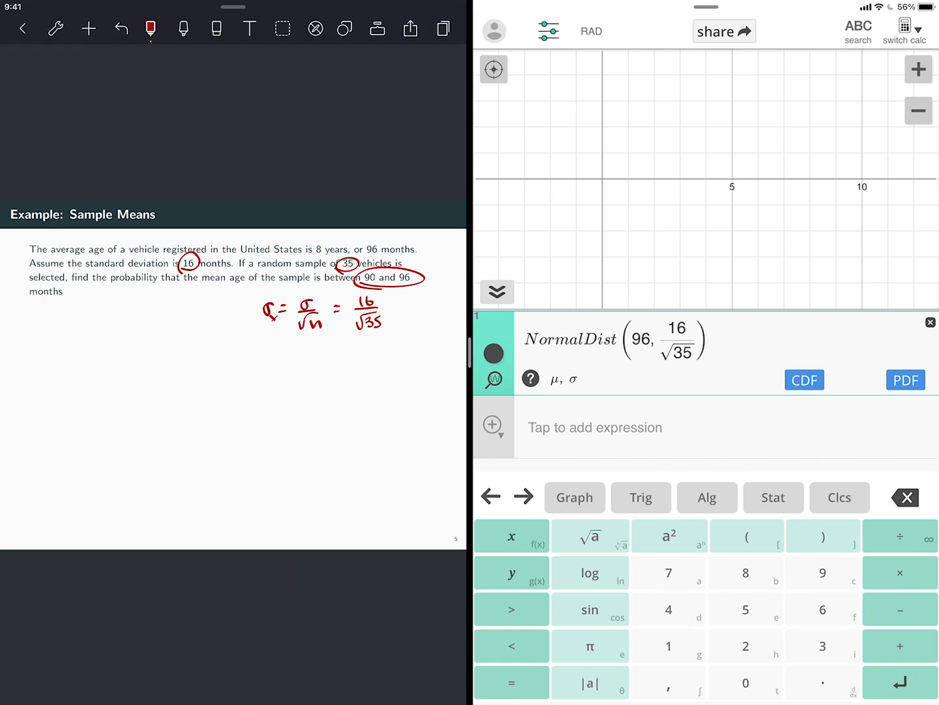
click(804, 380)
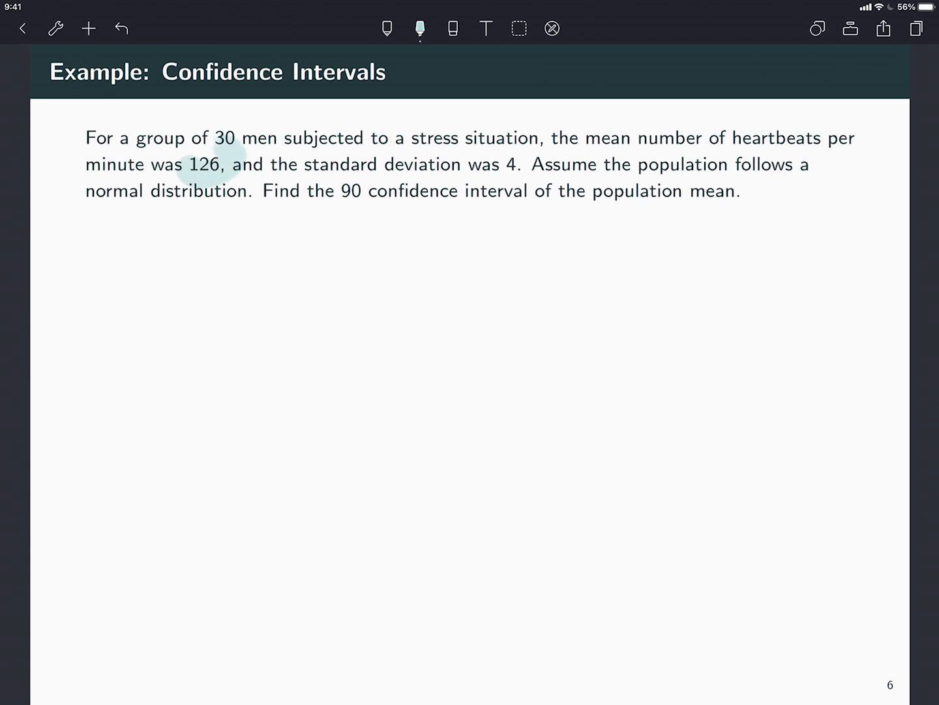
Select red ink and mark 4, 30 men, normal distribution and the 90% confidence phrase
click(387, 28)
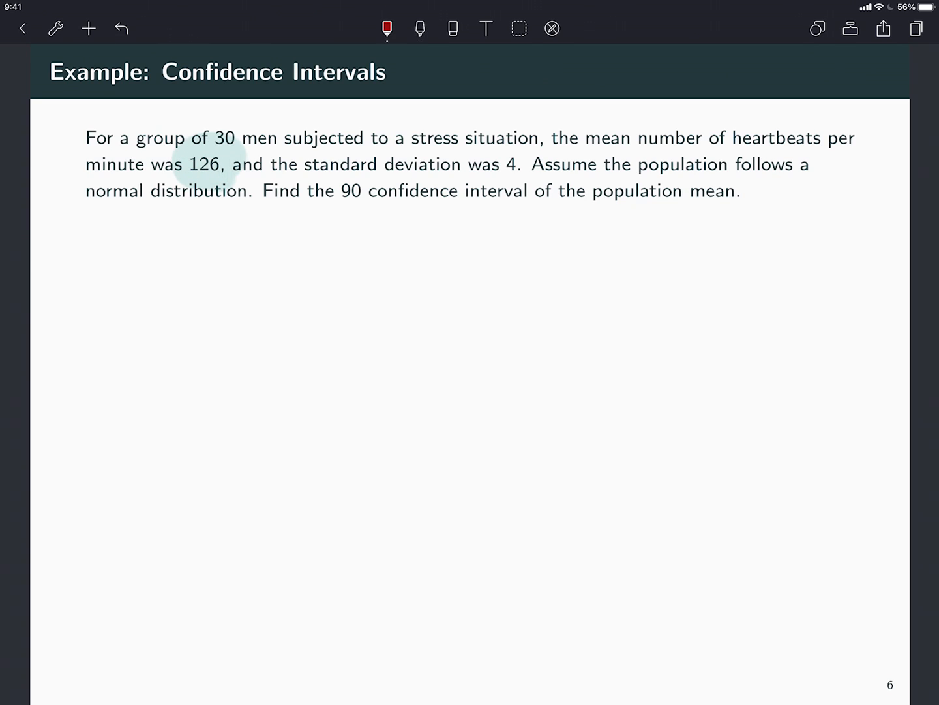
drag(473, 175, 512, 174)
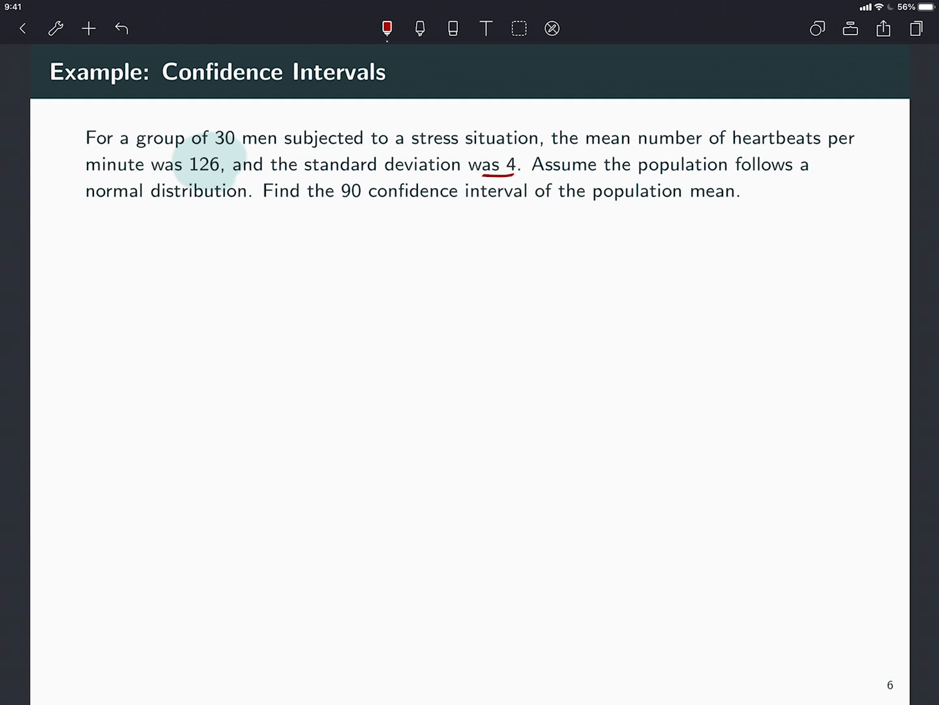
drag(470, 167, 519, 167)
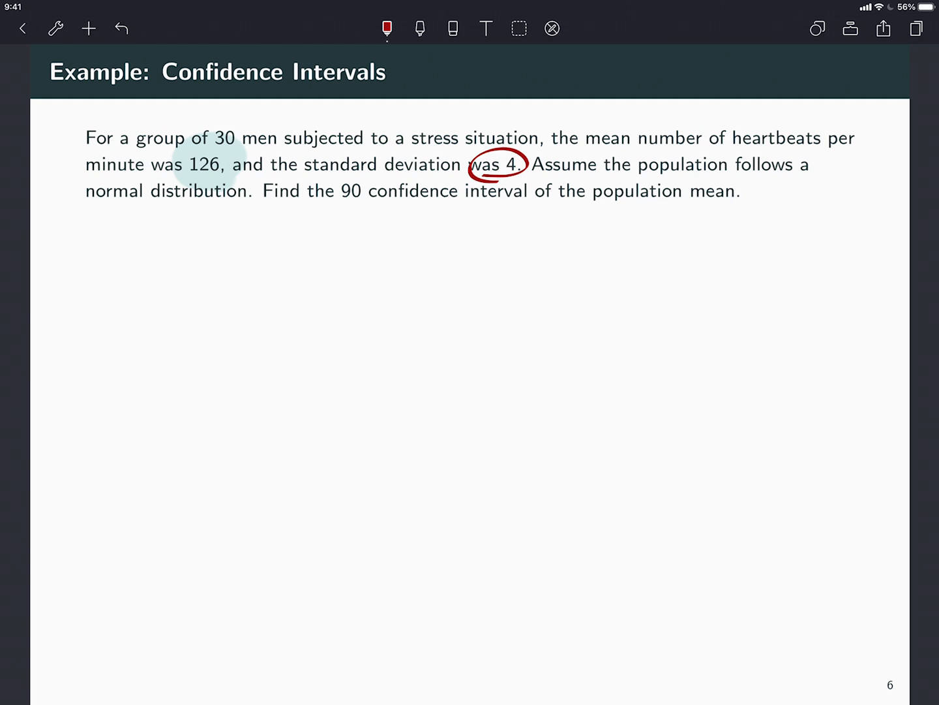
drag(88, 203, 124, 203)
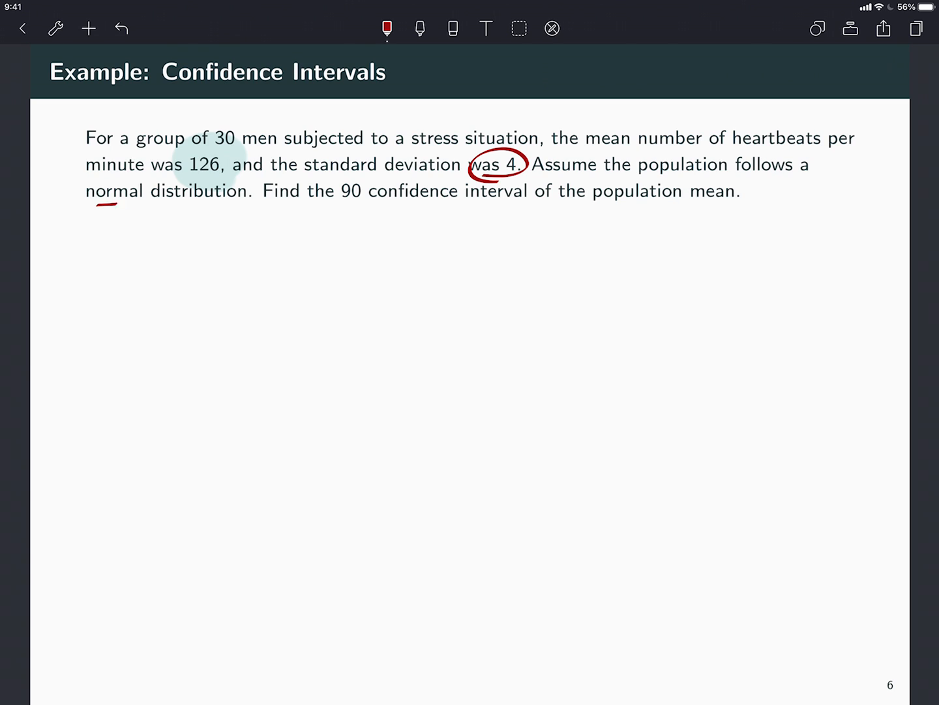
drag(196, 150, 261, 131)
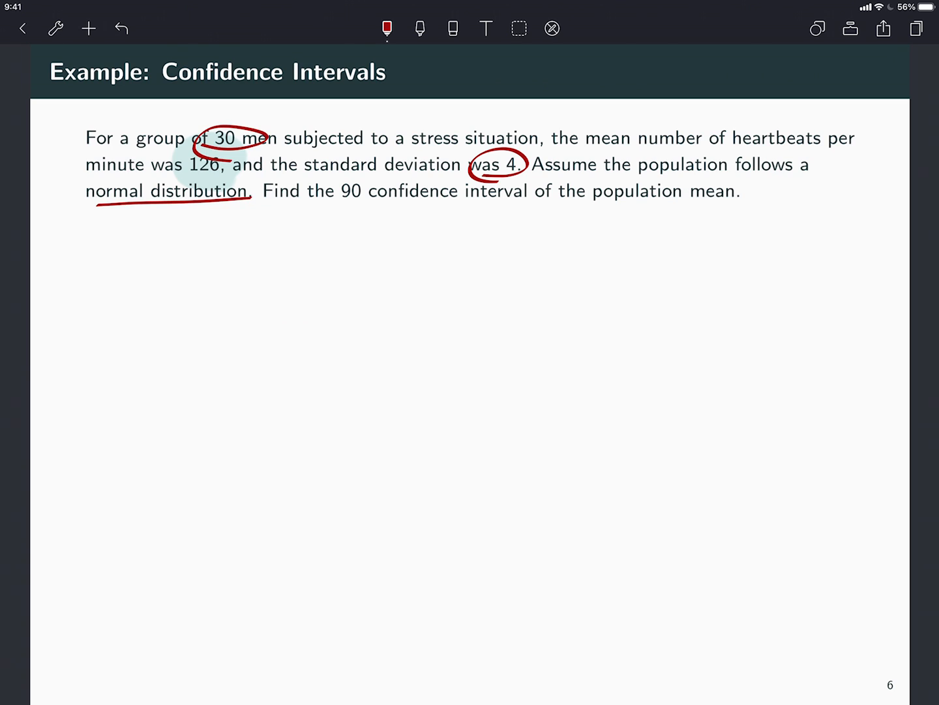
drag(342, 196, 515, 195)
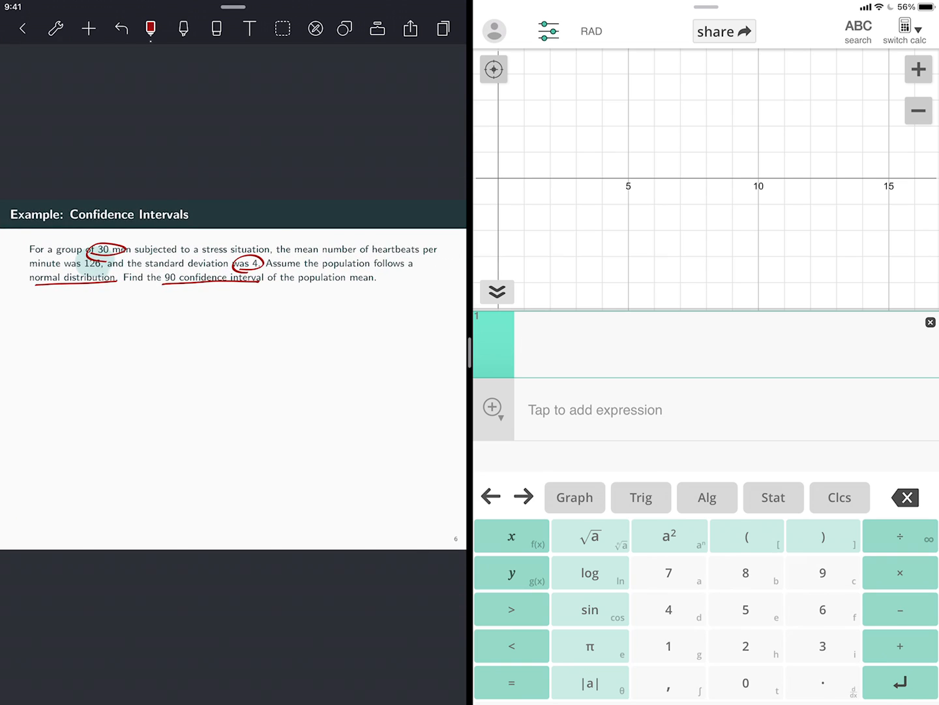
Insert a blank ZInterval() template from the Stat tests functions
click(773, 497)
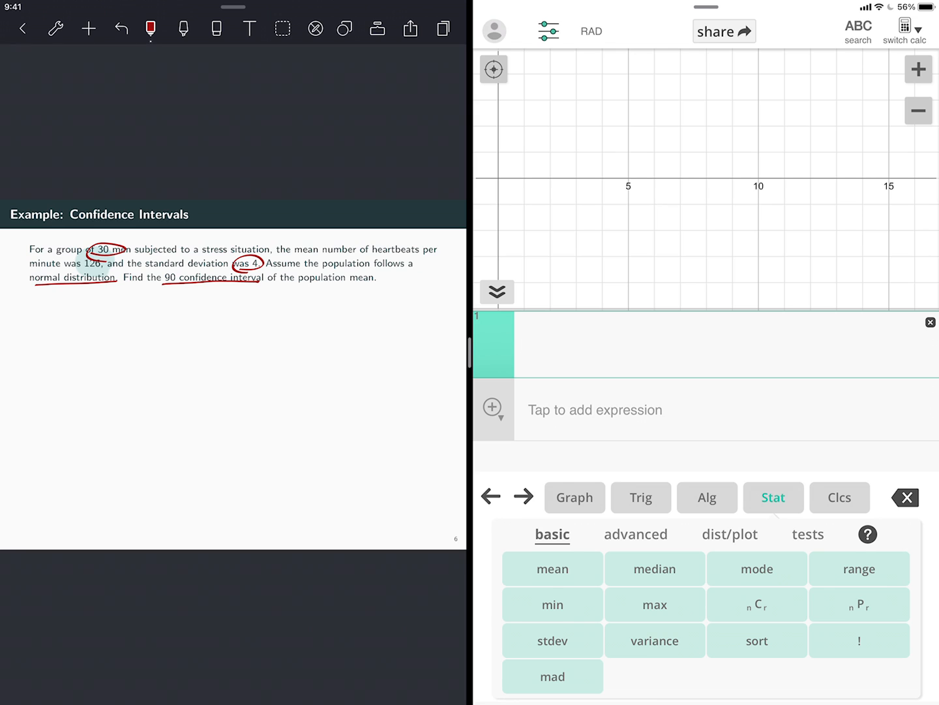
click(807, 534)
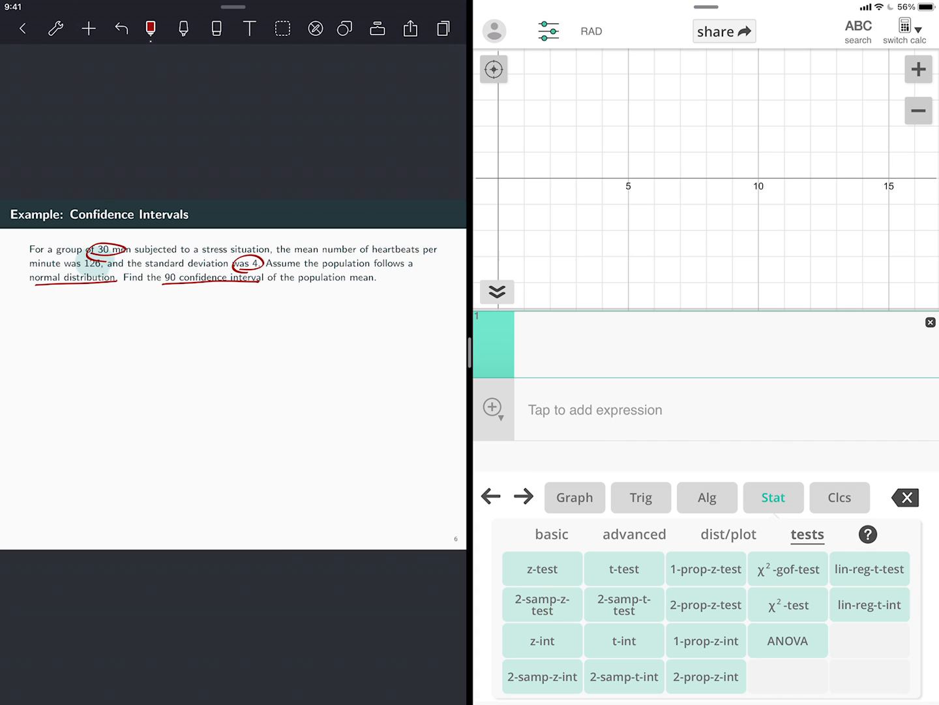
click(542, 640)
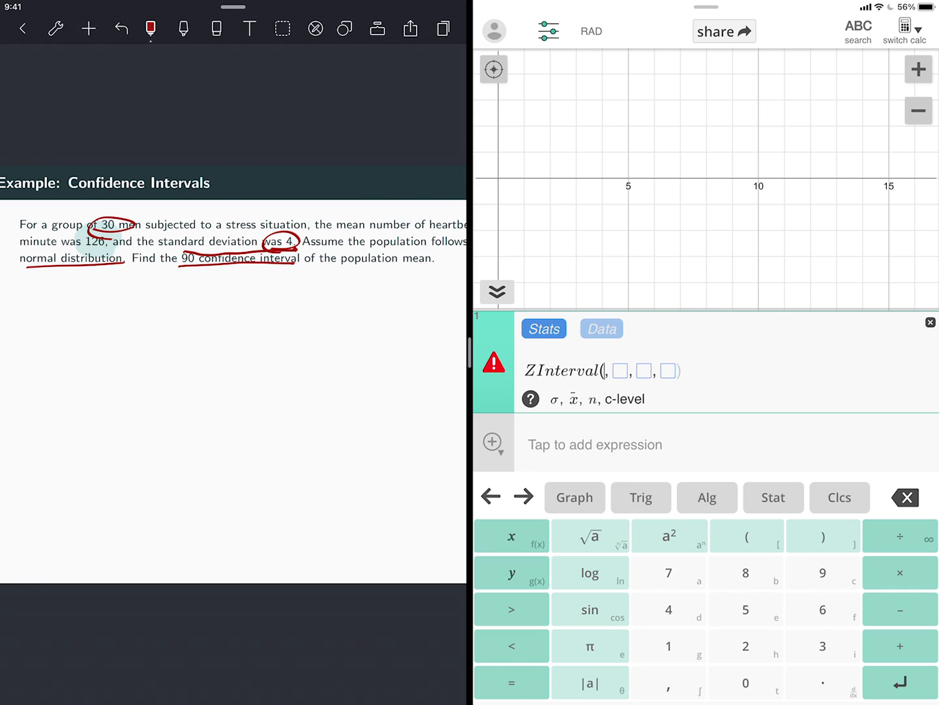
Enter ZInterval(4, 126, 30, .9), yielding 124.798769 < μ < 127.201231
drag(94, 232, 137, 225)
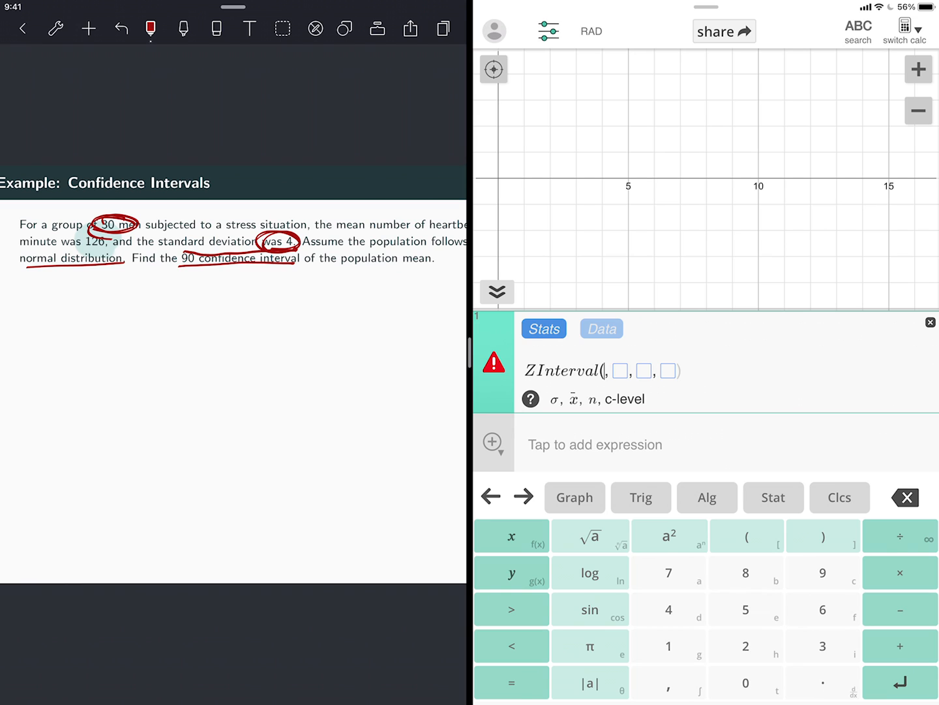
text(4)
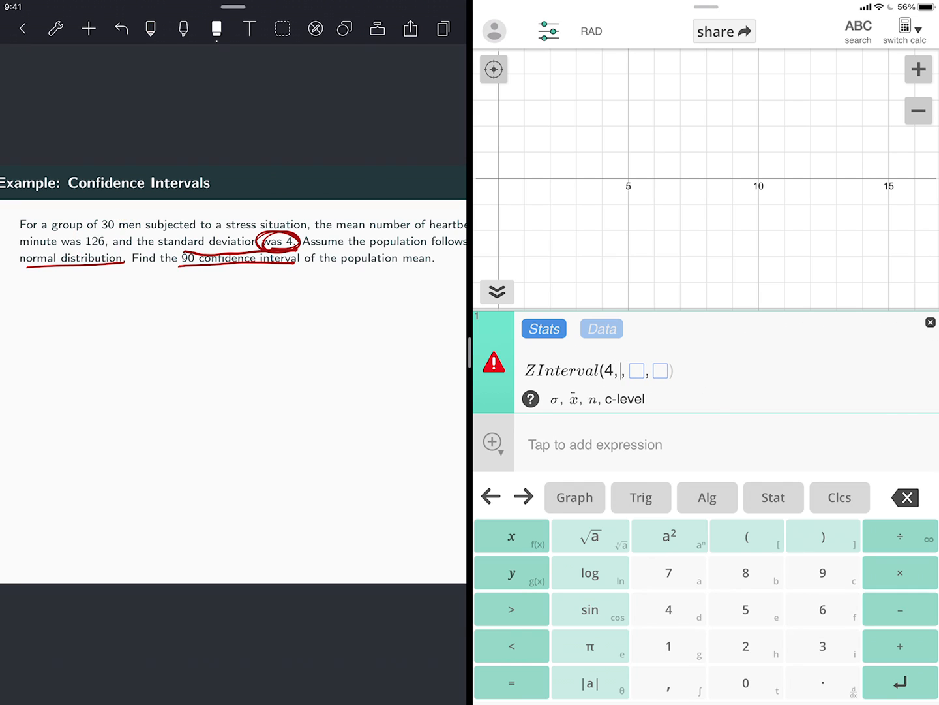
click(151, 28)
text(126)
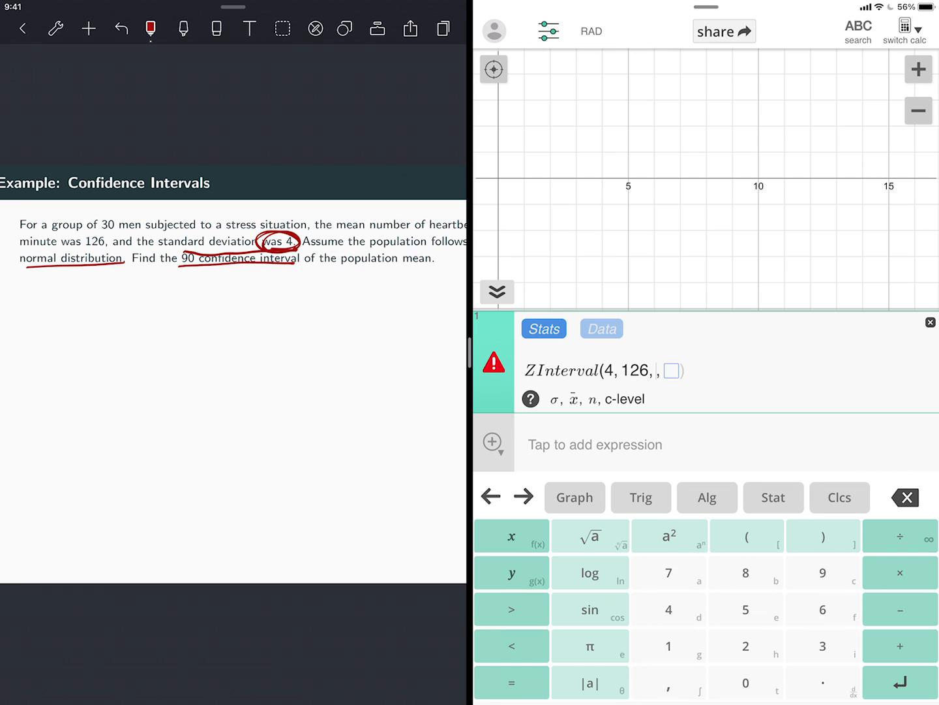
text(30)
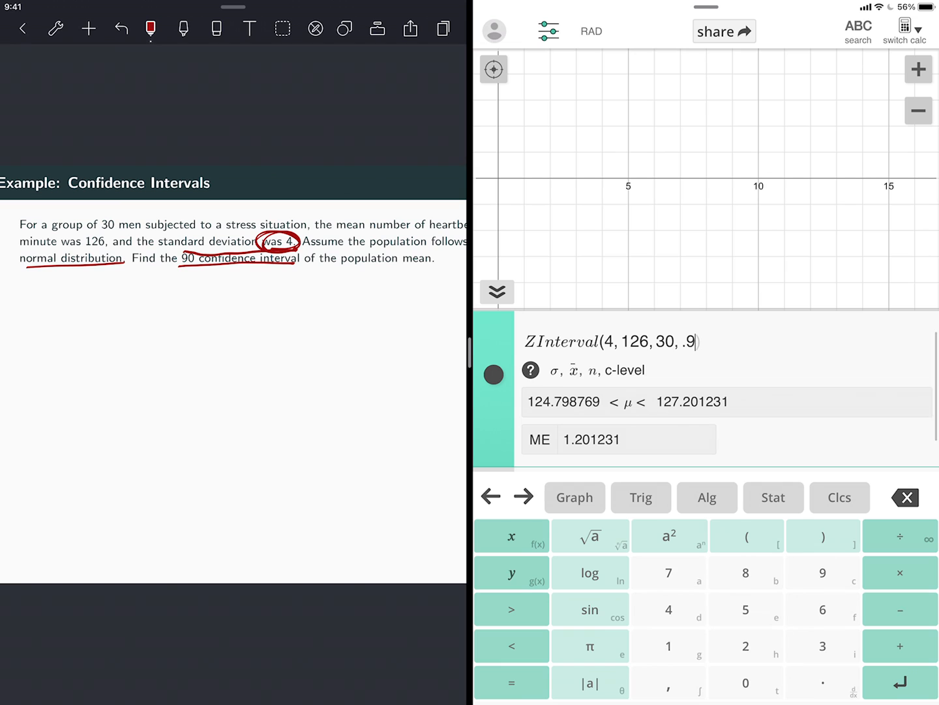
Handwrite the lower bound 124.80 in red, erasing and correcting the wrong digits
drag(97, 310, 92, 339)
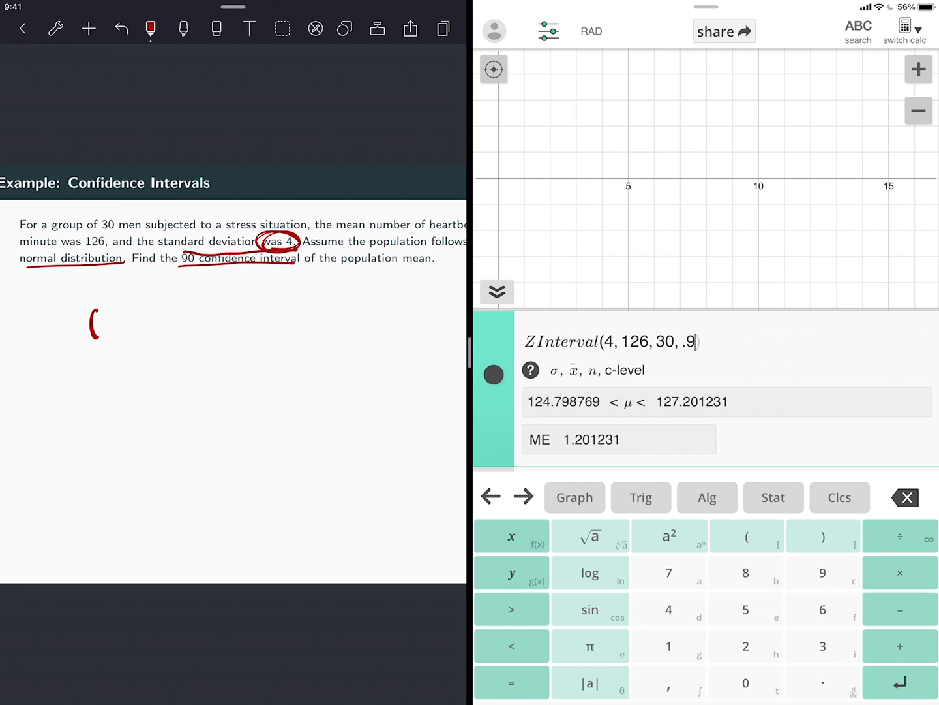
drag(98, 319, 137, 330)
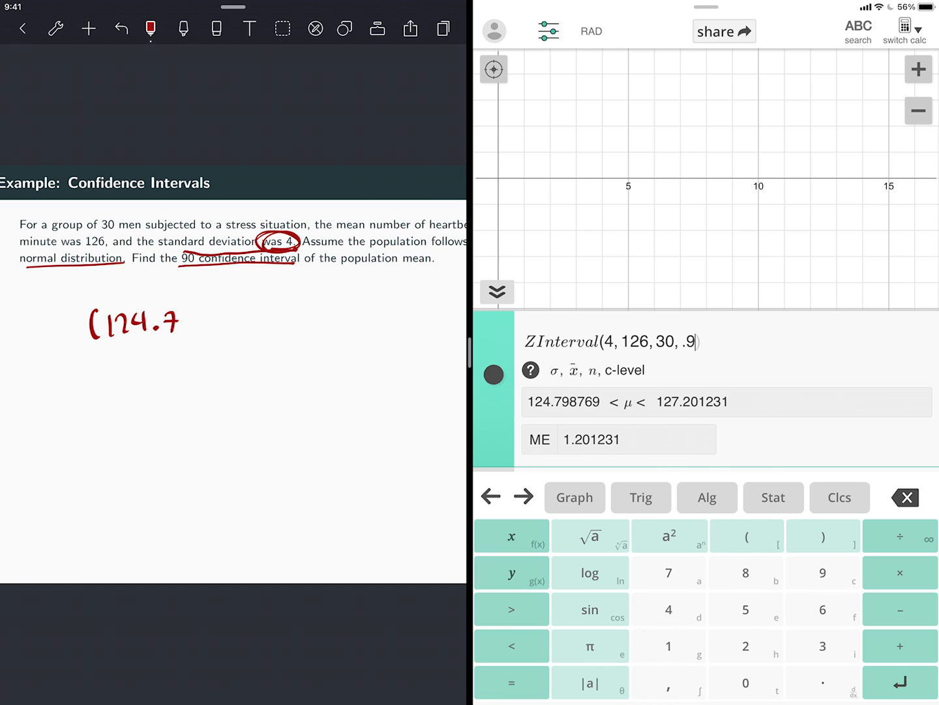
text(9)
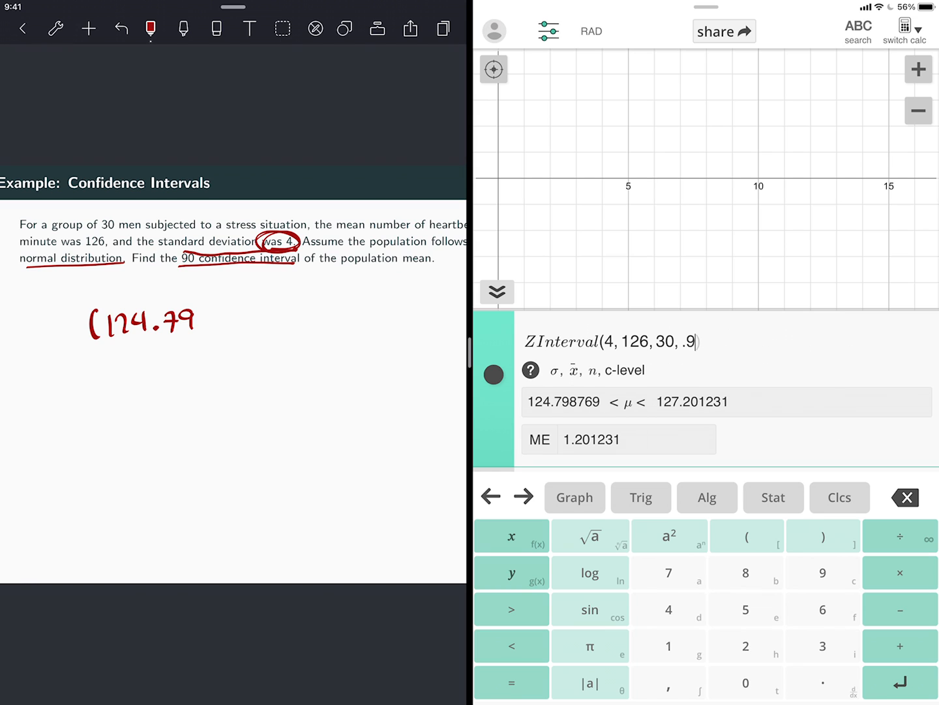
click(216, 29)
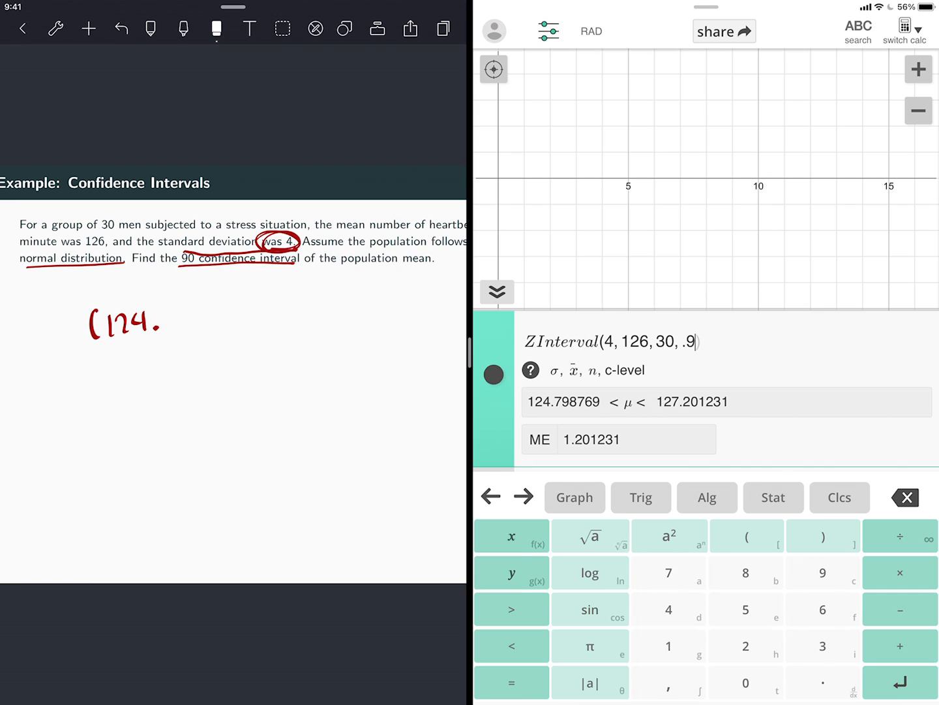
click(151, 29)
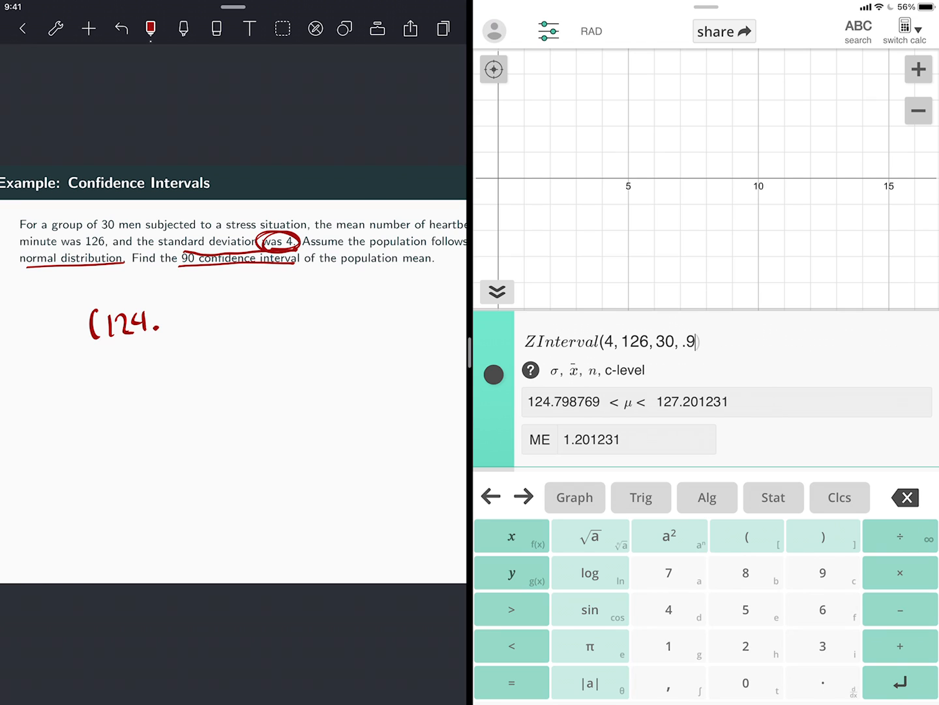
drag(167, 323, 196, 323)
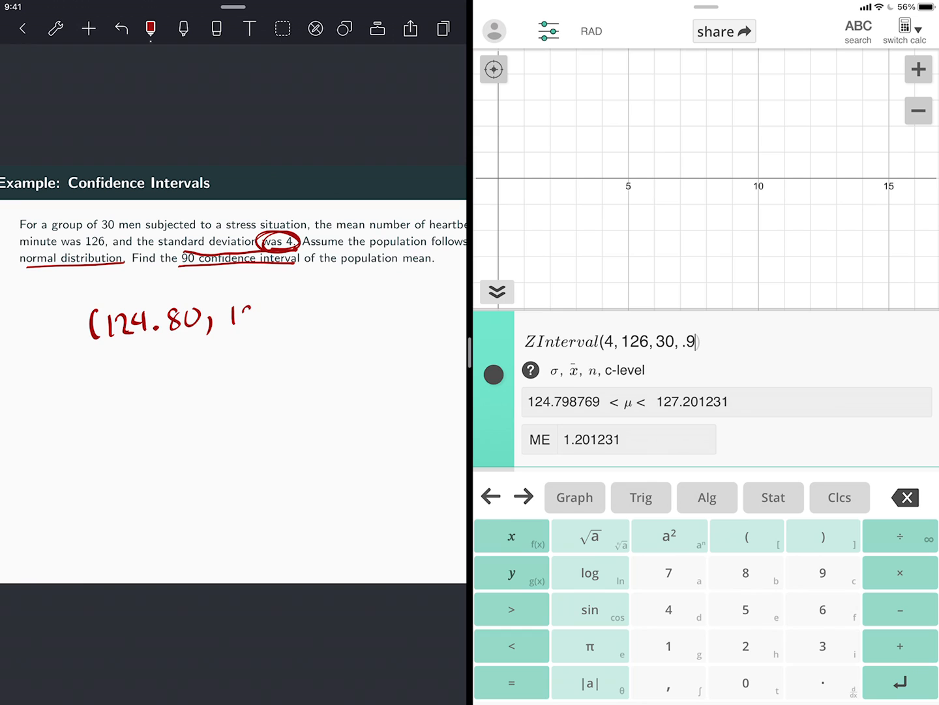
Write the upper bound 127.20, draw an arrow to the calculator result, and circle 126
drag(228, 320, 277, 319)
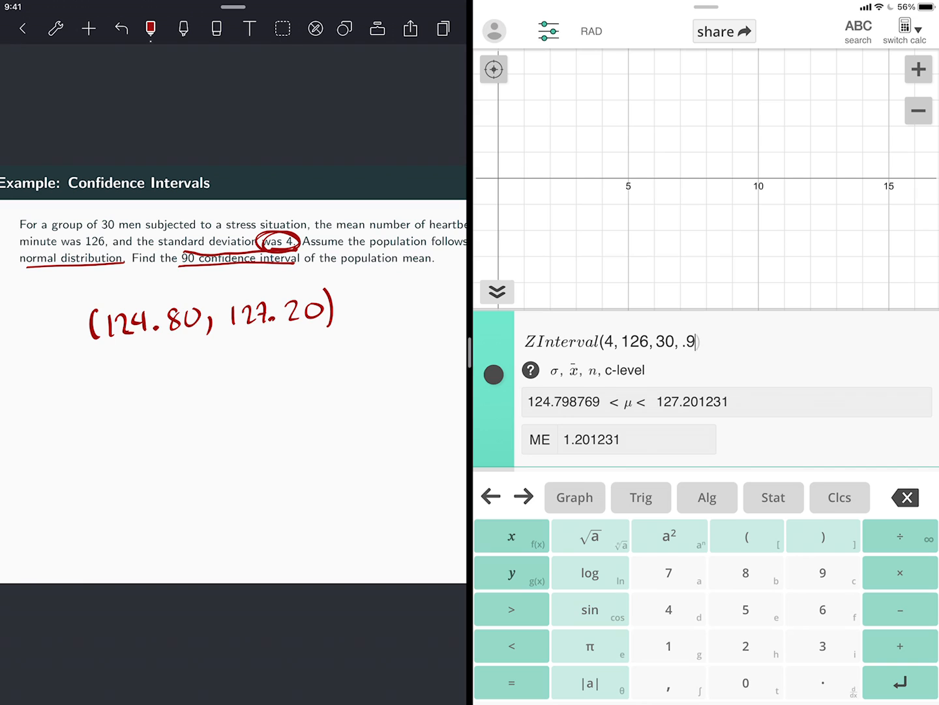
drag(427, 442, 460, 436)
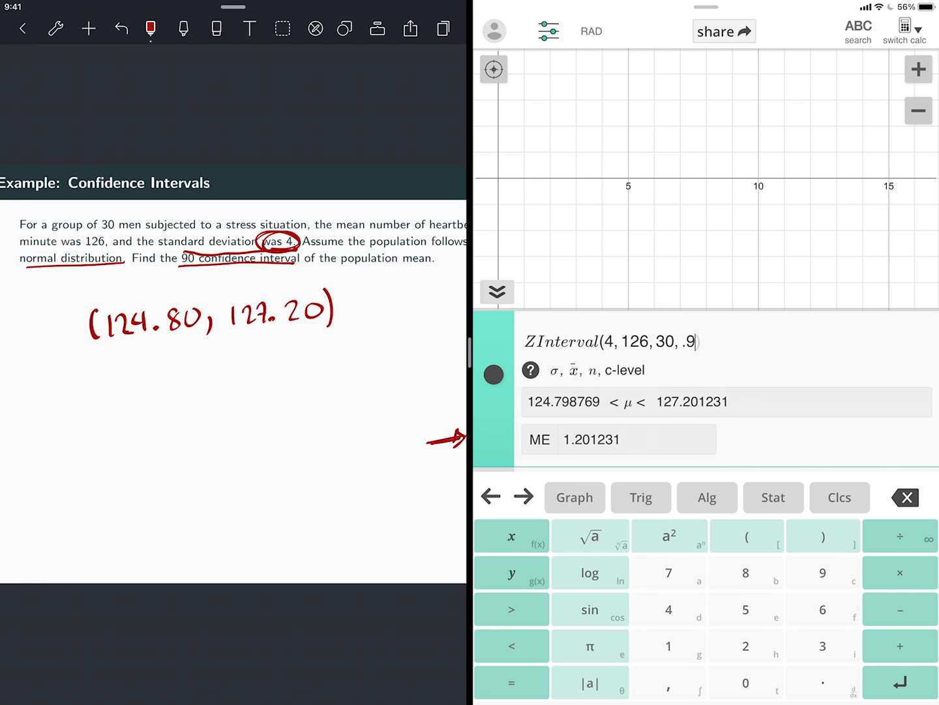
drag(94, 241, 241, 300)
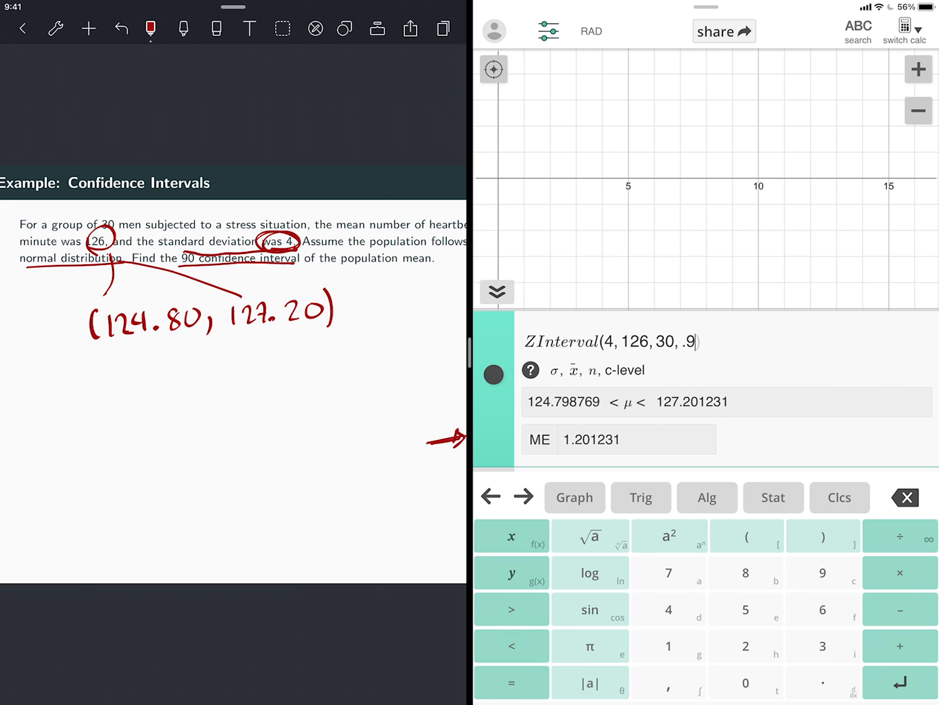
Insert TInterval on line 2 with mean 126, sd 4, n 30 and confidence .9
click(494, 466)
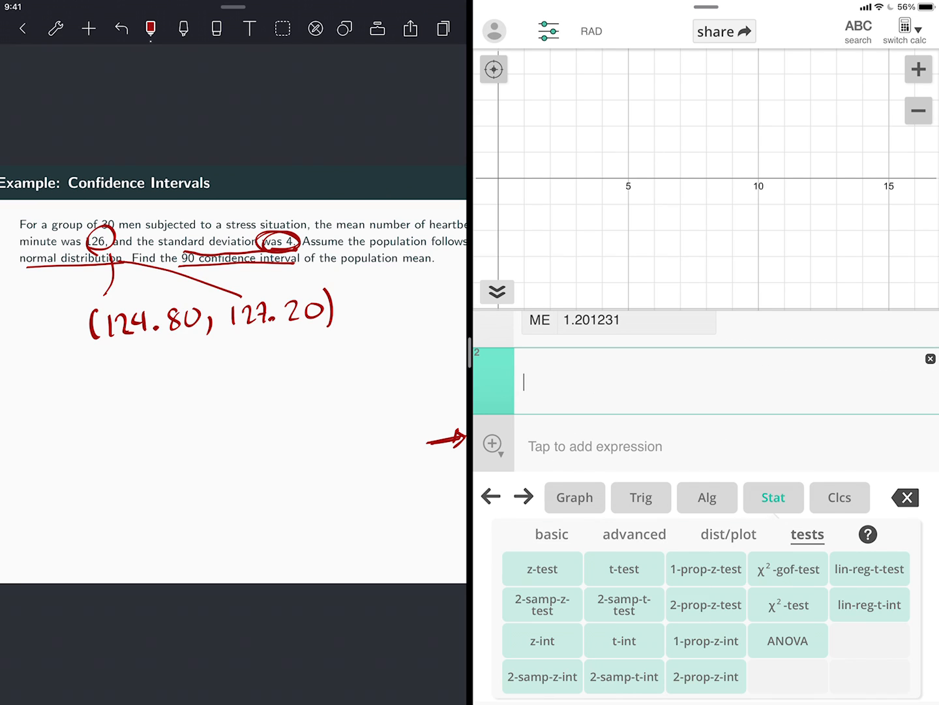
click(624, 641)
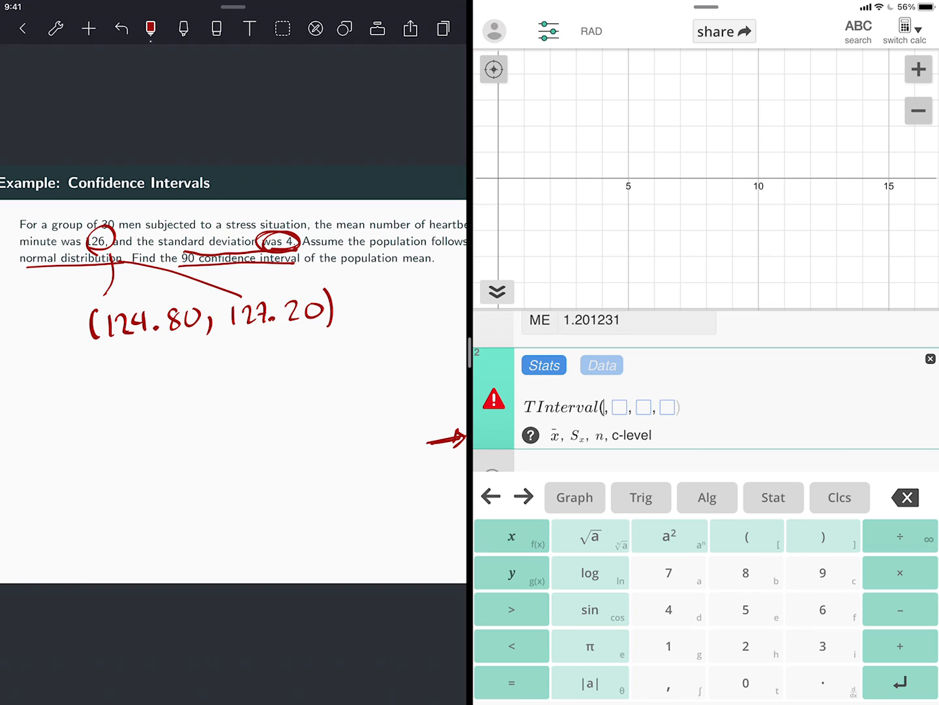
text(126)
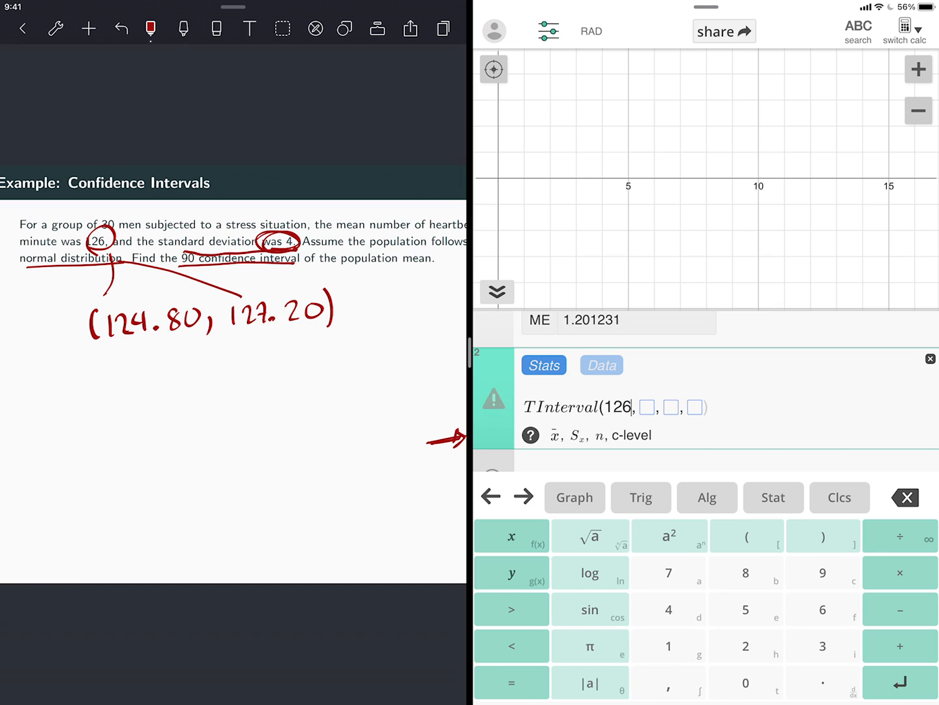
text(,)
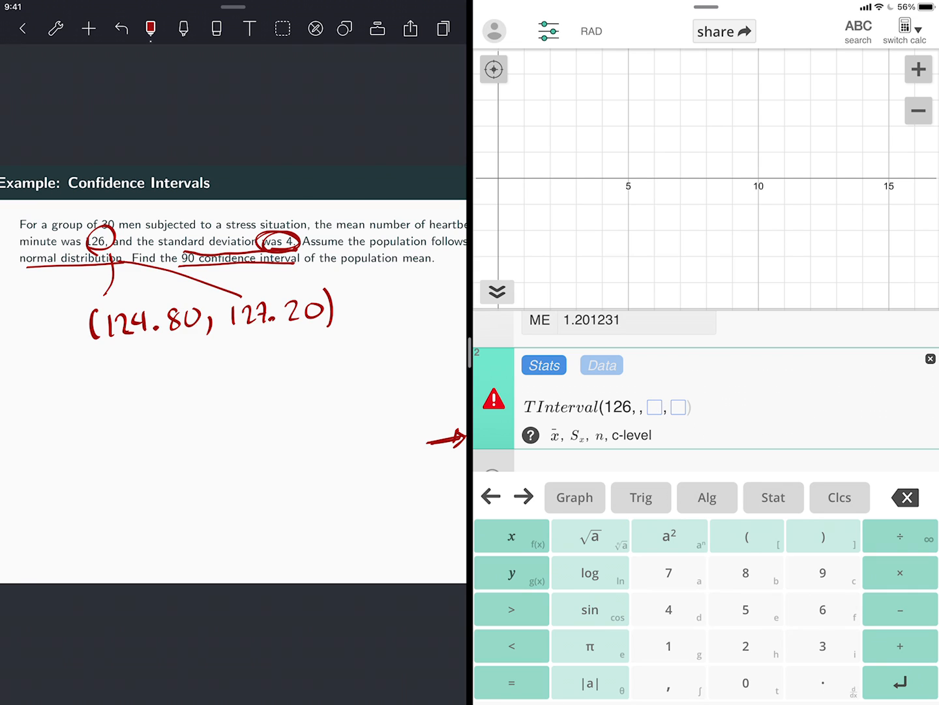
text(4)
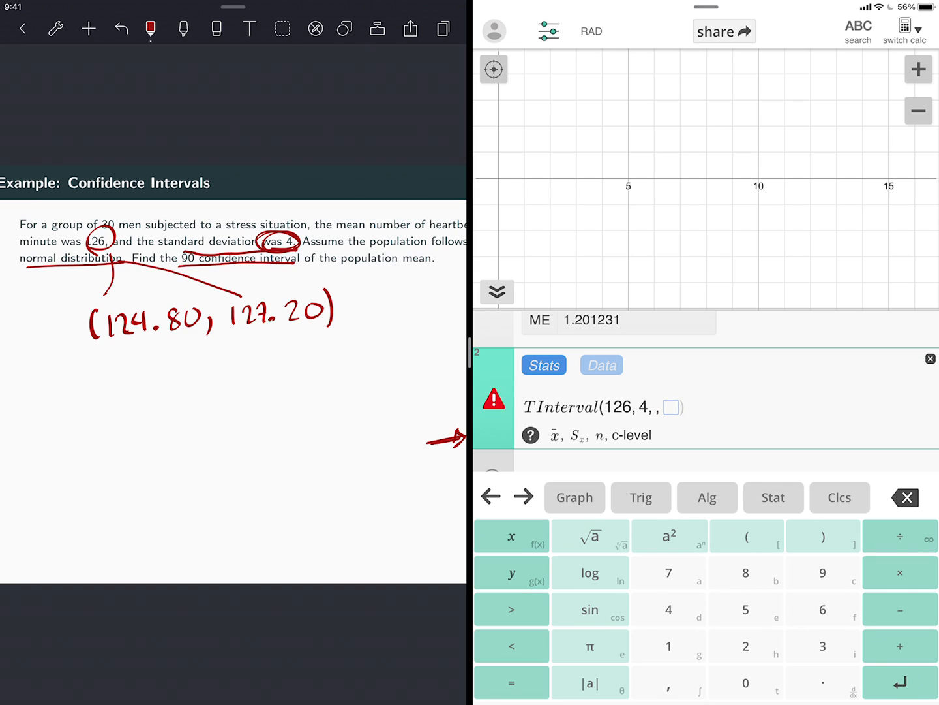
text(30)
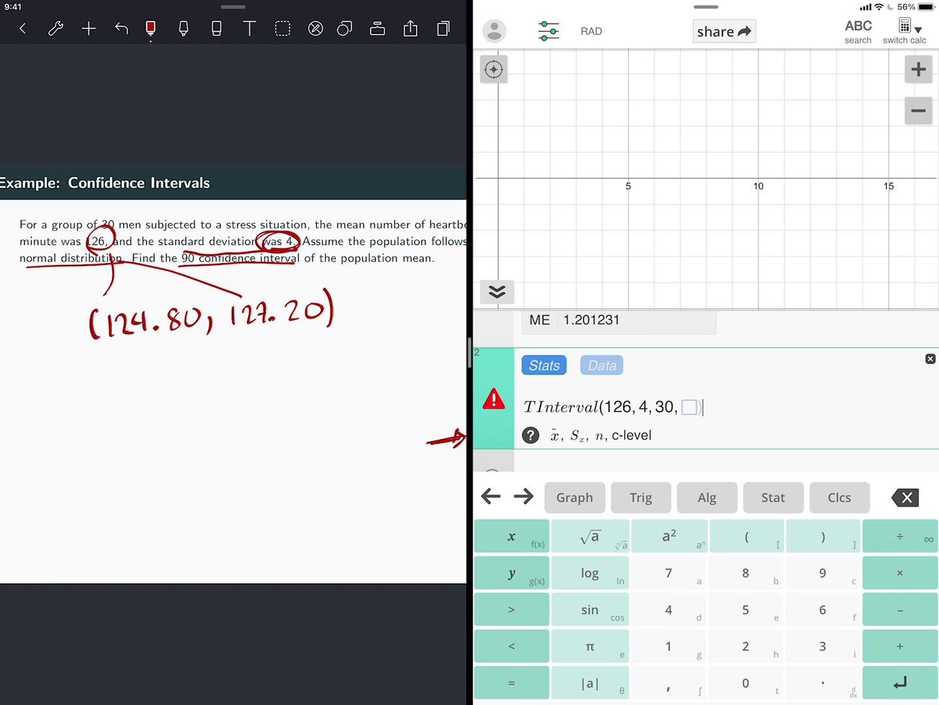
click(822, 572)
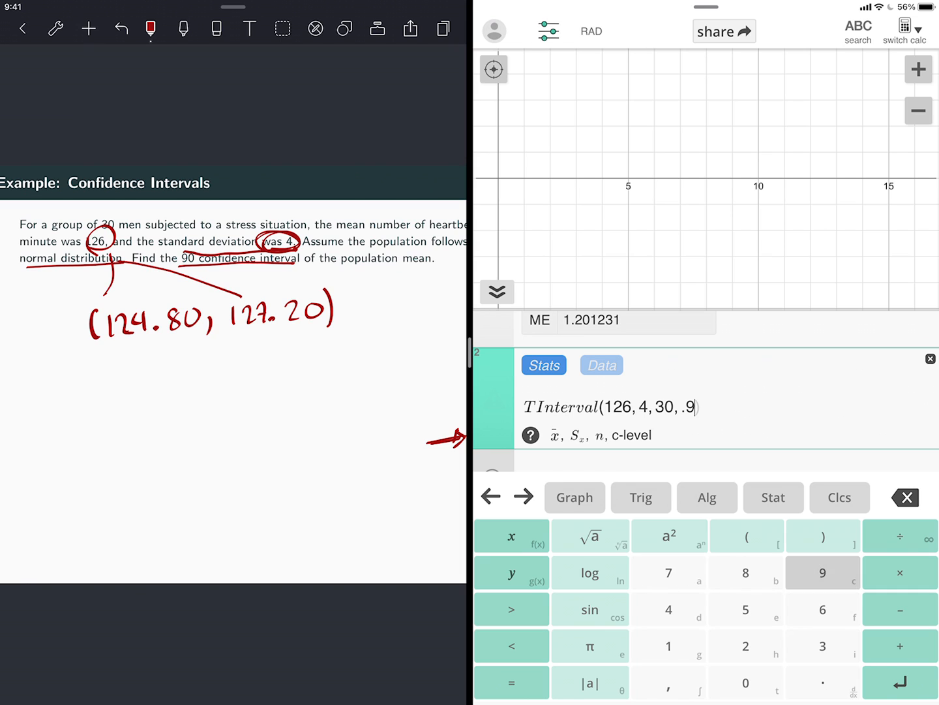